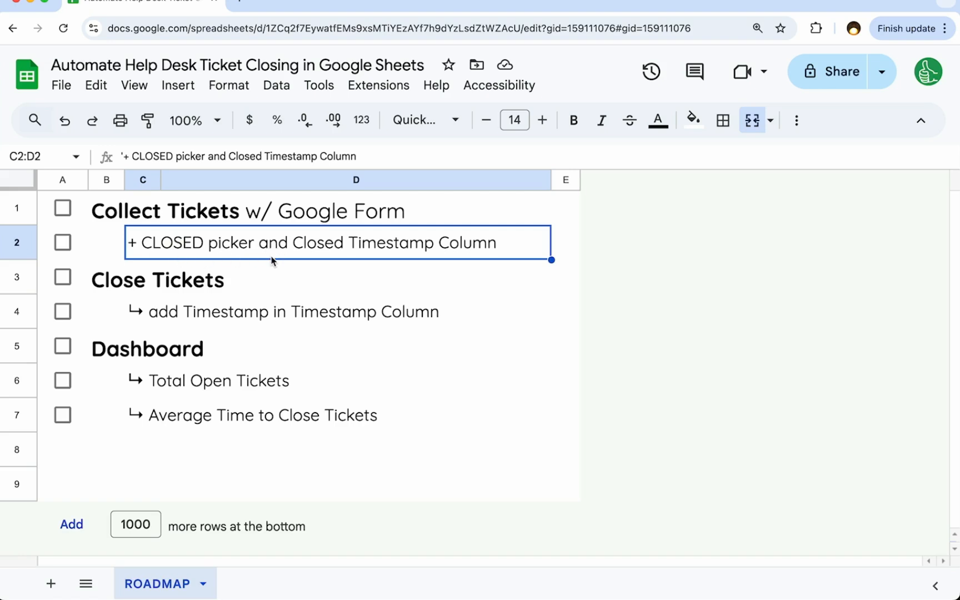
{"action": "mouse_move", "coordinate": [352, 109]}
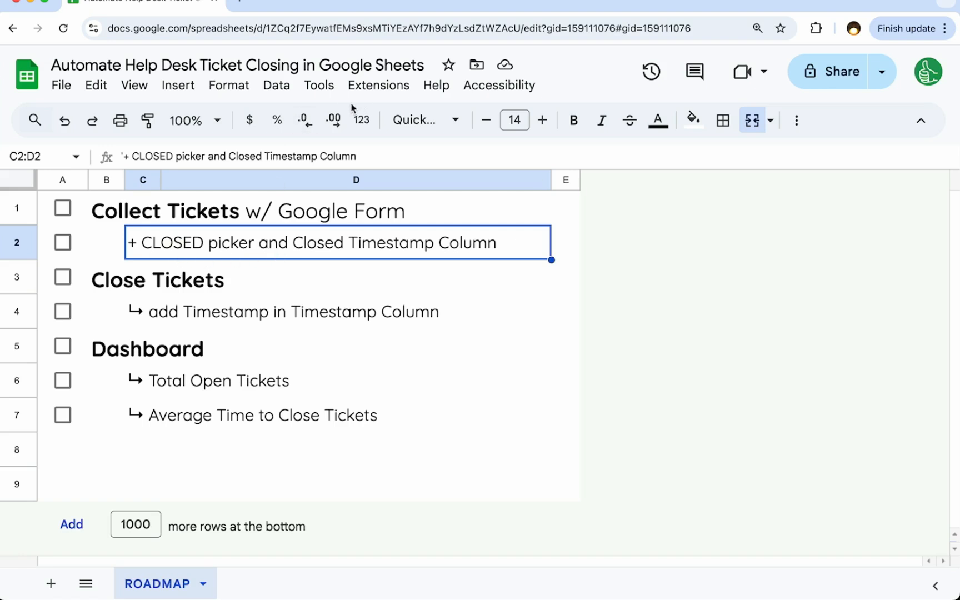
{"action": "mouse_move", "coordinate": [231, 314]}
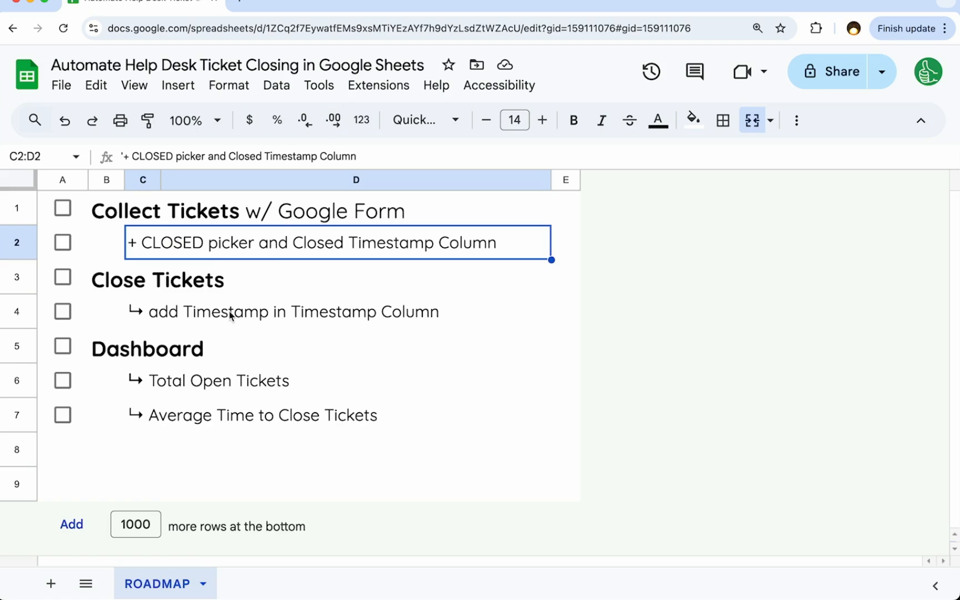
- Walk through the roadmap: add Timestamp, Total Open Tickets, Average Time to Close Tickets
{"action": "left_click", "coordinate": [293, 312]}
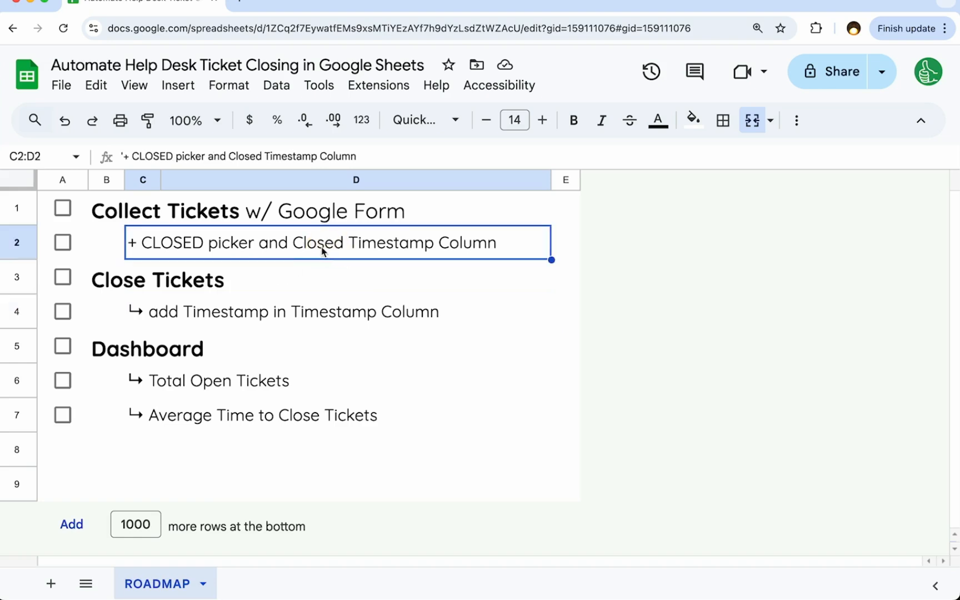
{"action": "left_click", "coordinate": [285, 312]}
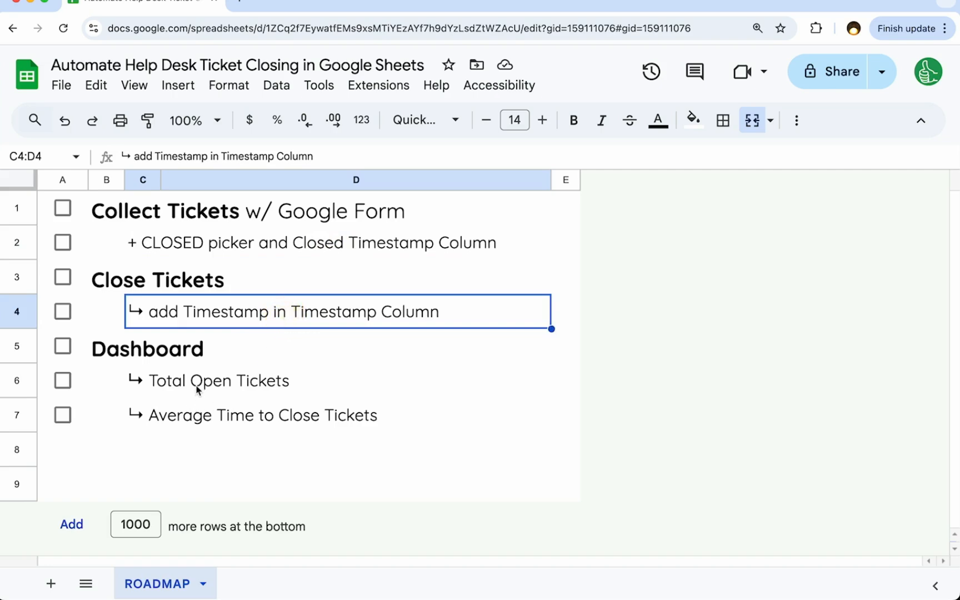
{"action": "left_click", "coordinate": [218, 380]}
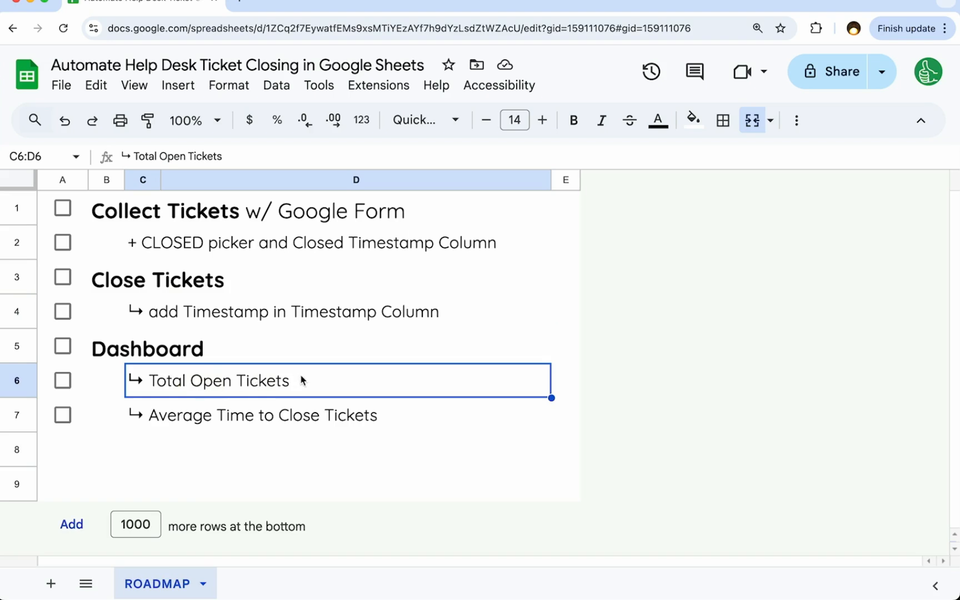
{"action": "left_click", "coordinate": [262, 415]}
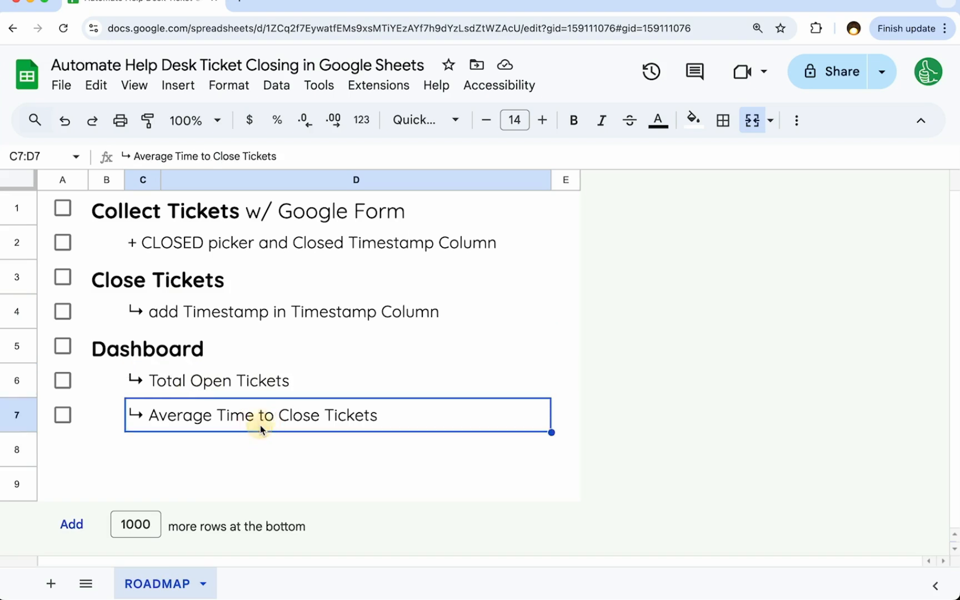
{"action": "mouse_move", "coordinate": [390, 424]}
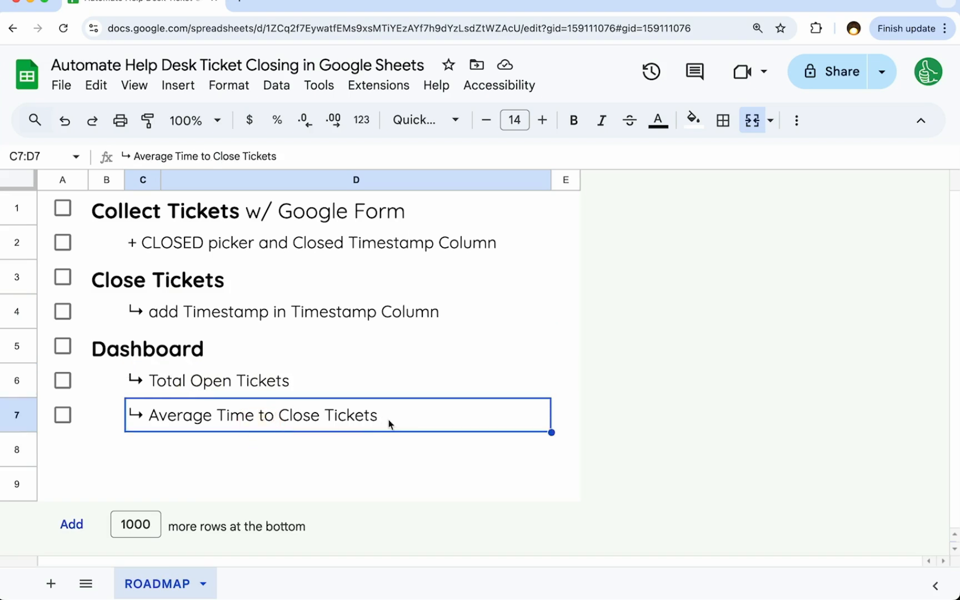
{"action": "mouse_move", "coordinate": [373, 103]}
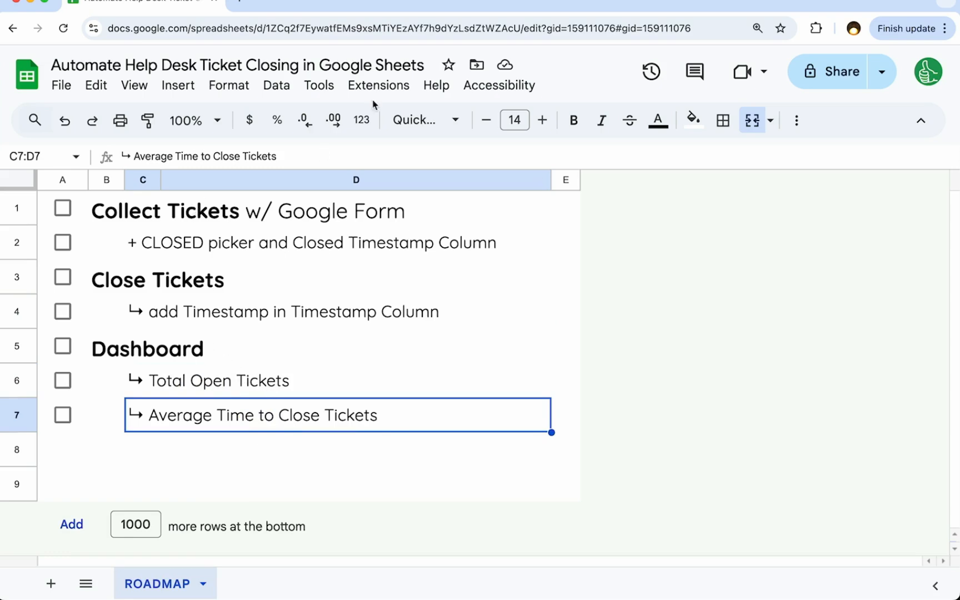
- Start a new linked Help form with the description 'in this help and we'll help you'
{"action": "left_click", "coordinate": [276, 85]}
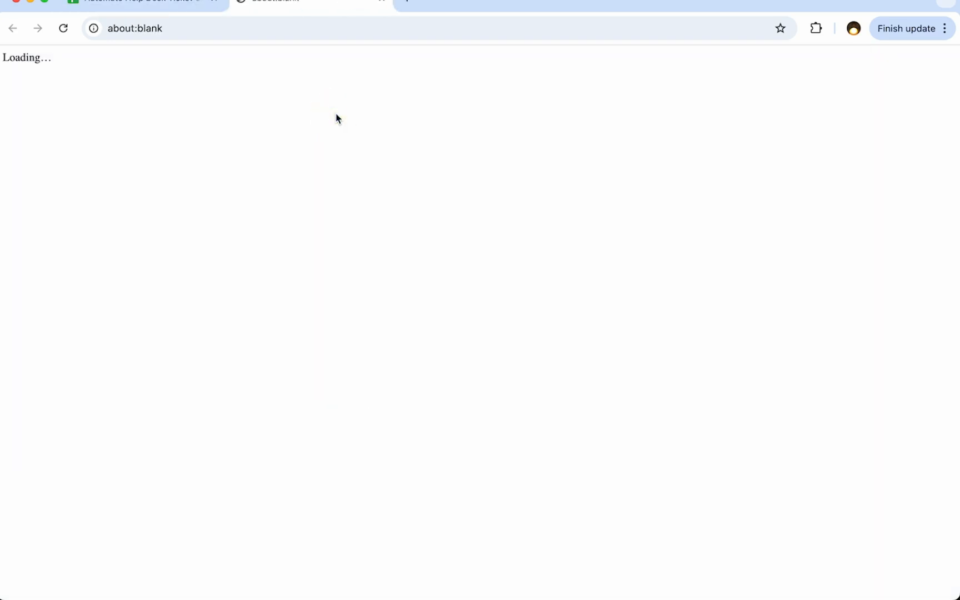
{"action": "mouse_move", "coordinate": [379, 278]}
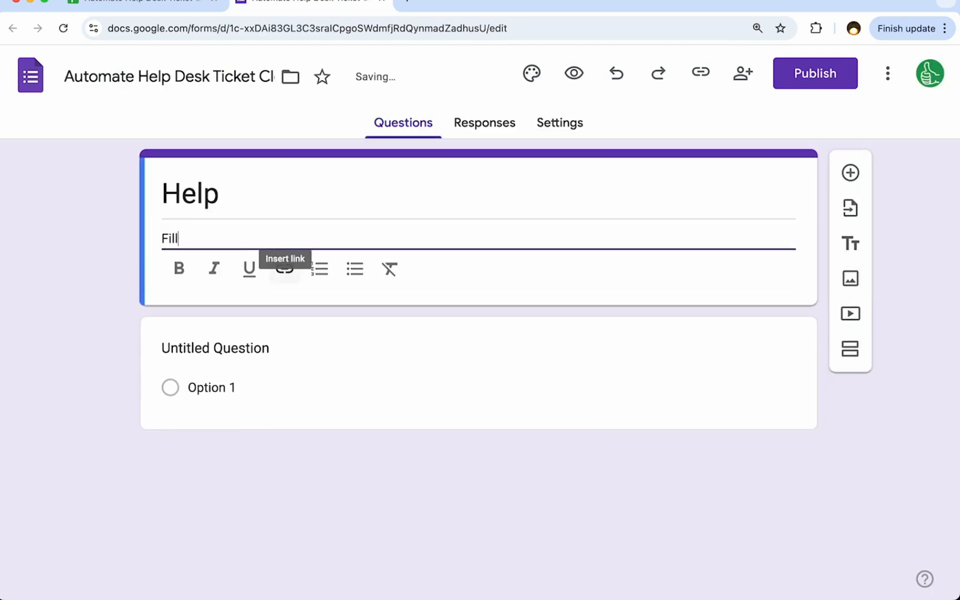
{"action": "type", "text": "in this help and we'll"}
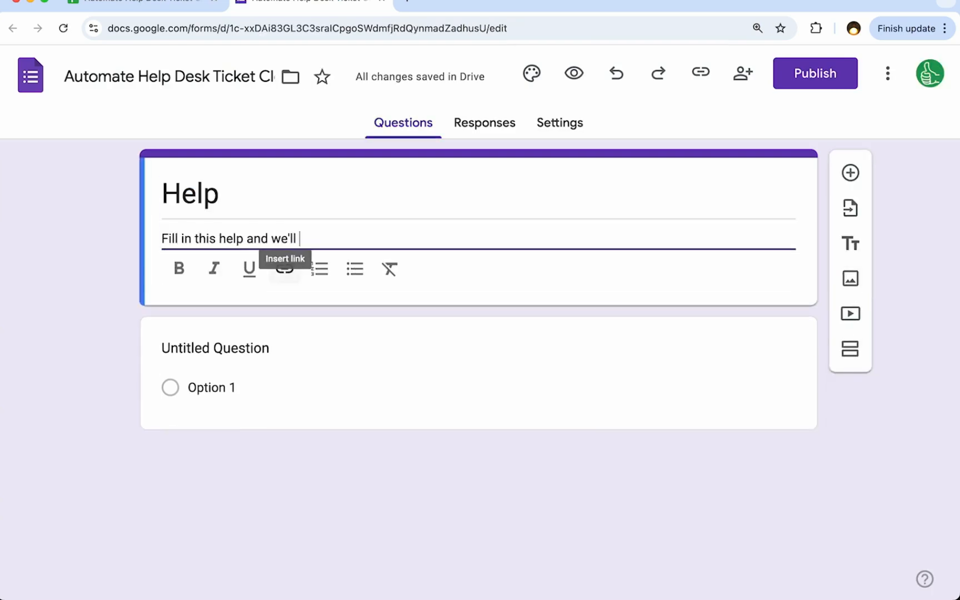
{"action": "type", "text": "help you"}
{"action": "left_click", "coordinate": [475, 348]}
{"action": "type", "text": "Issue"}
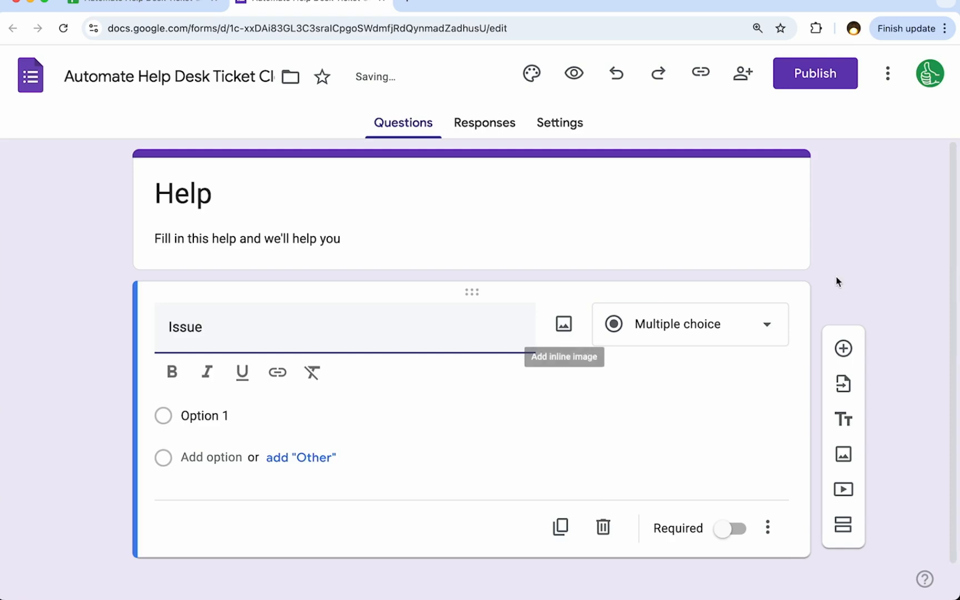
- Make Issue a Paragraph question and publish the form to anyone with the link
{"action": "left_click", "coordinate": [688, 324]}
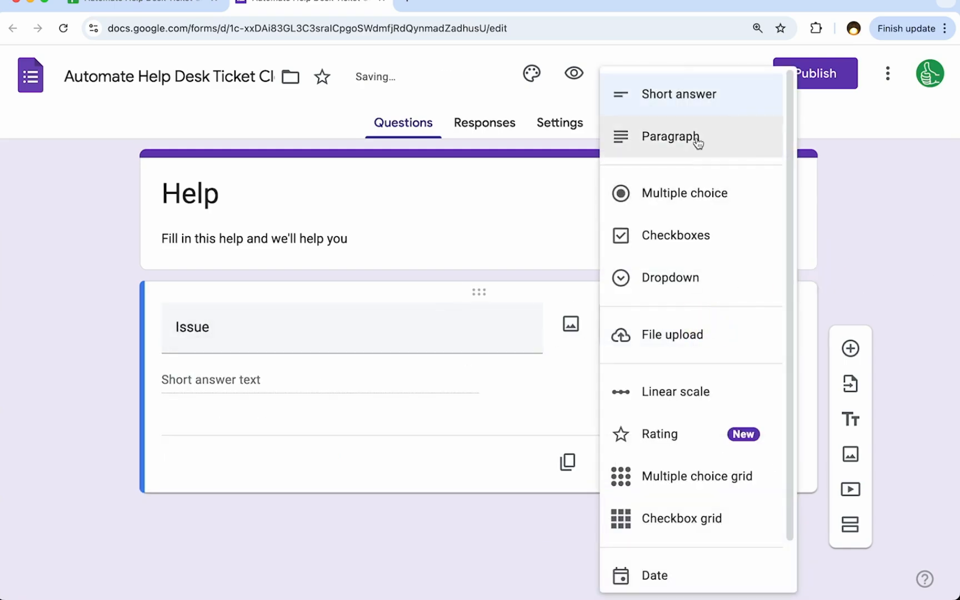
{"action": "left_click", "coordinate": [672, 137]}
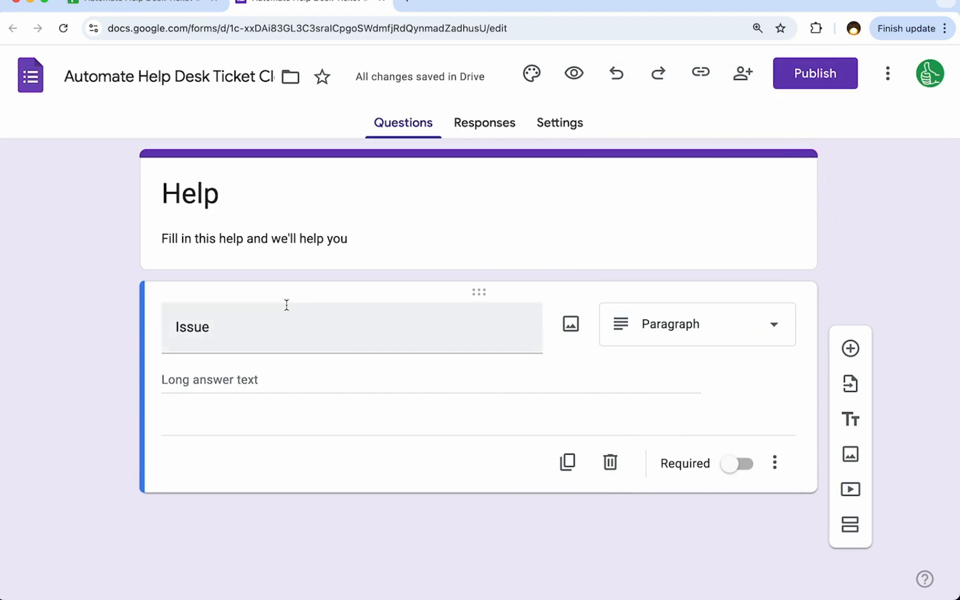
{"action": "left_click", "coordinate": [814, 73]}
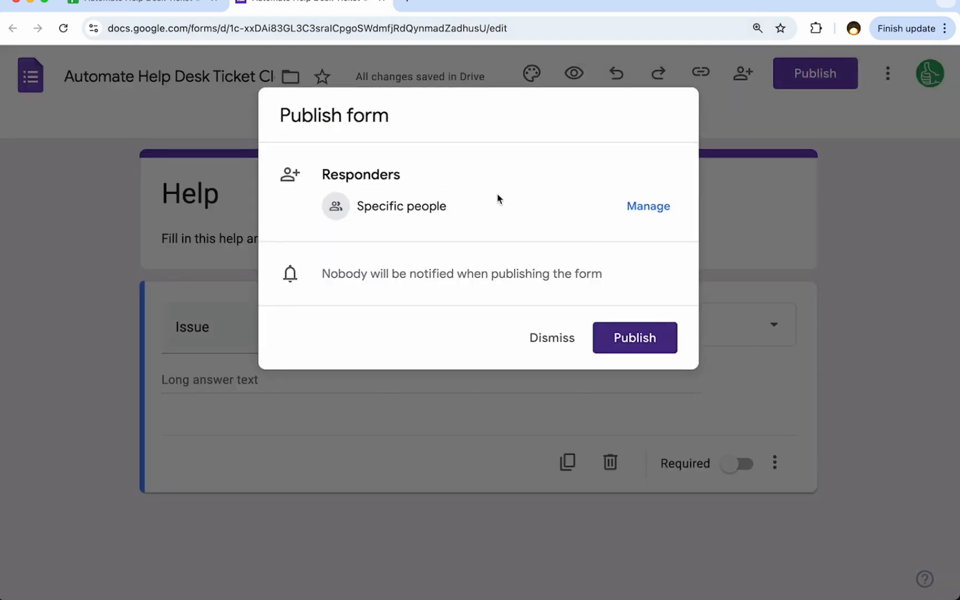
{"action": "left_click", "coordinate": [635, 337]}
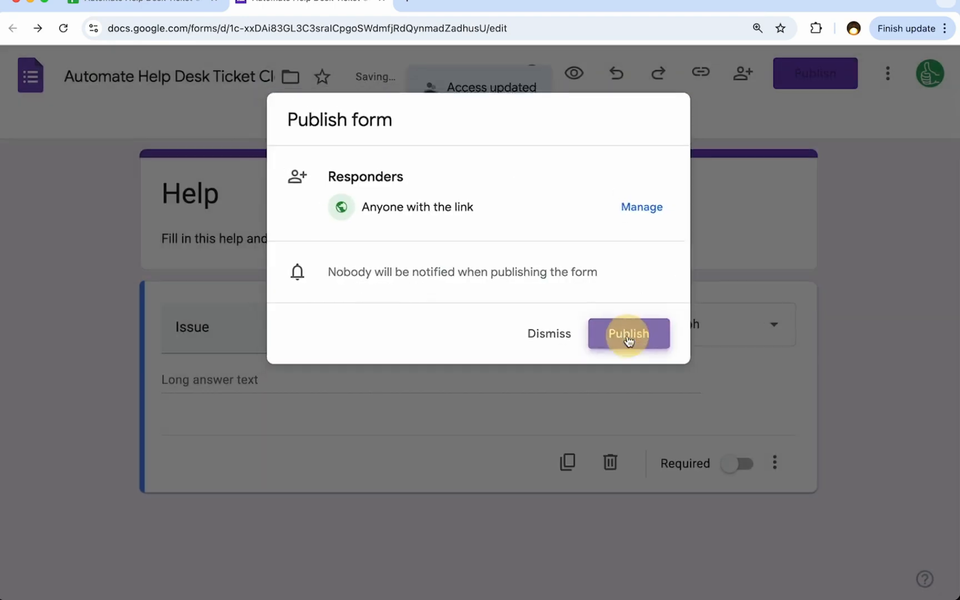
- Rename the responses sheet to TICKETS and submit a test ticket 'Some Issue'
{"action": "left_click", "coordinate": [628, 334]}
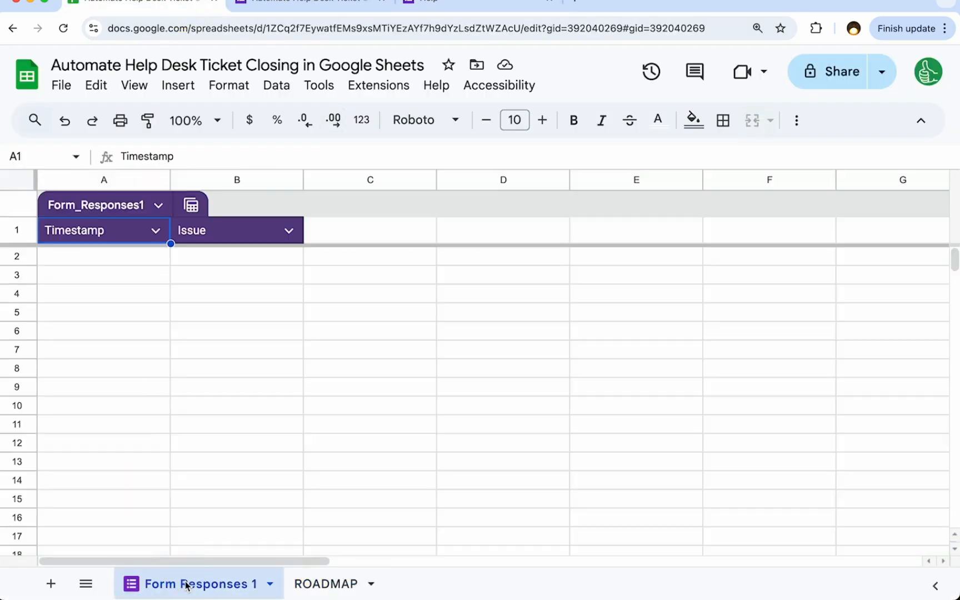
{"action": "type", "text": "TICKETS"}
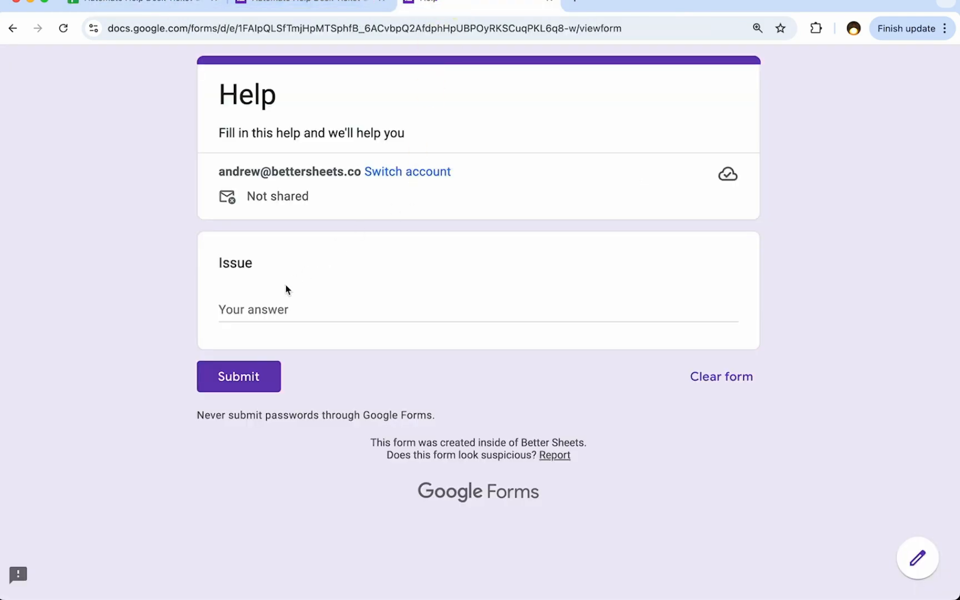
{"action": "type", "text": "Some Issue"}
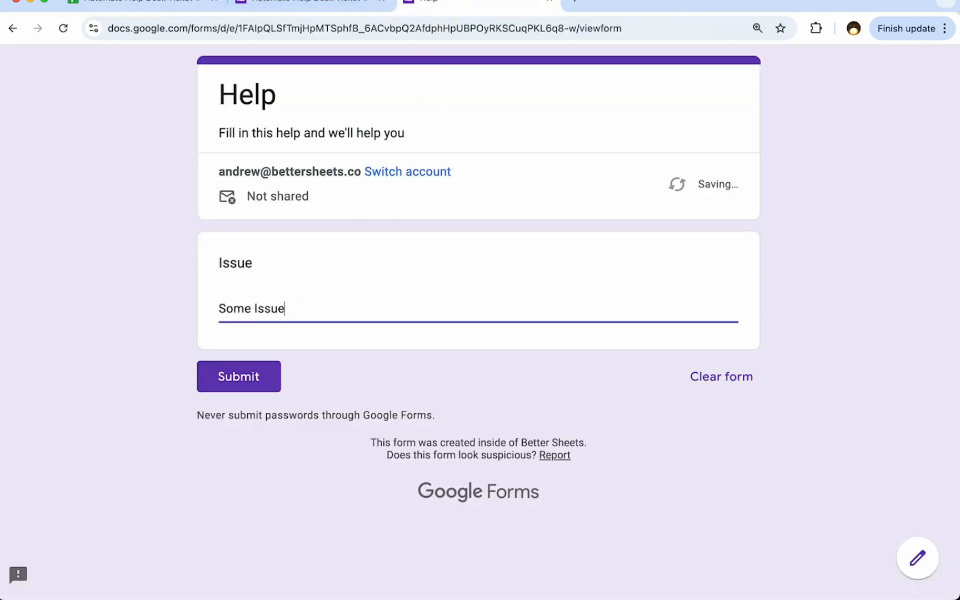
{"action": "left_click", "coordinate": [238, 376]}
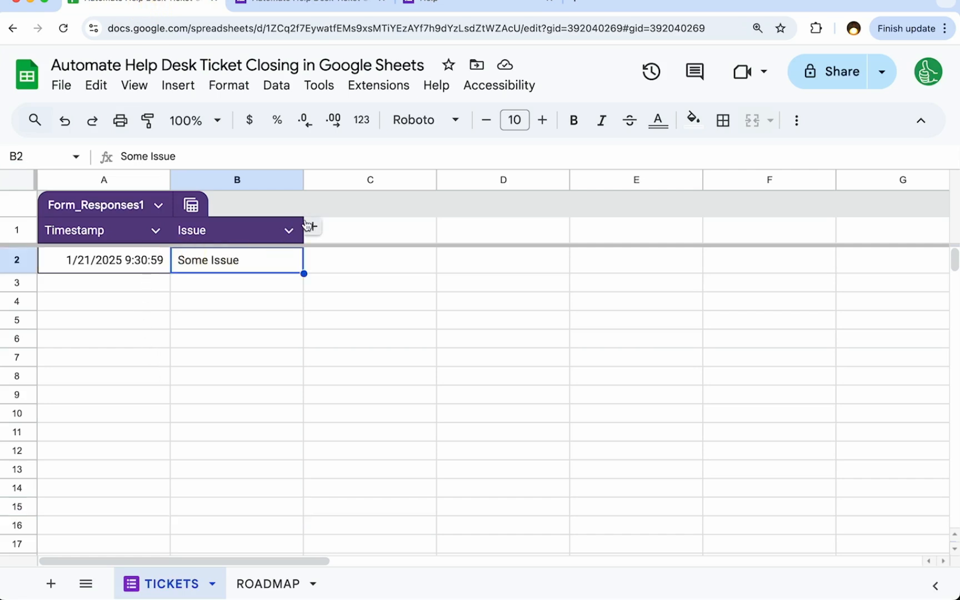
- Convert the responses table to a normal range and type the CLOSED header in C1
{"action": "left_click", "coordinate": [191, 205]}
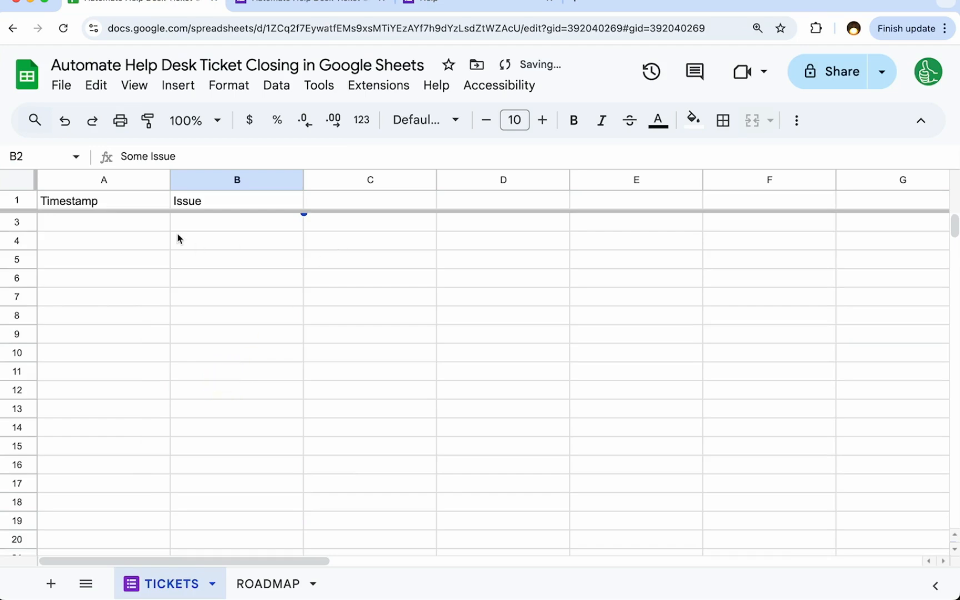
{"action": "left_click", "coordinate": [370, 200]}
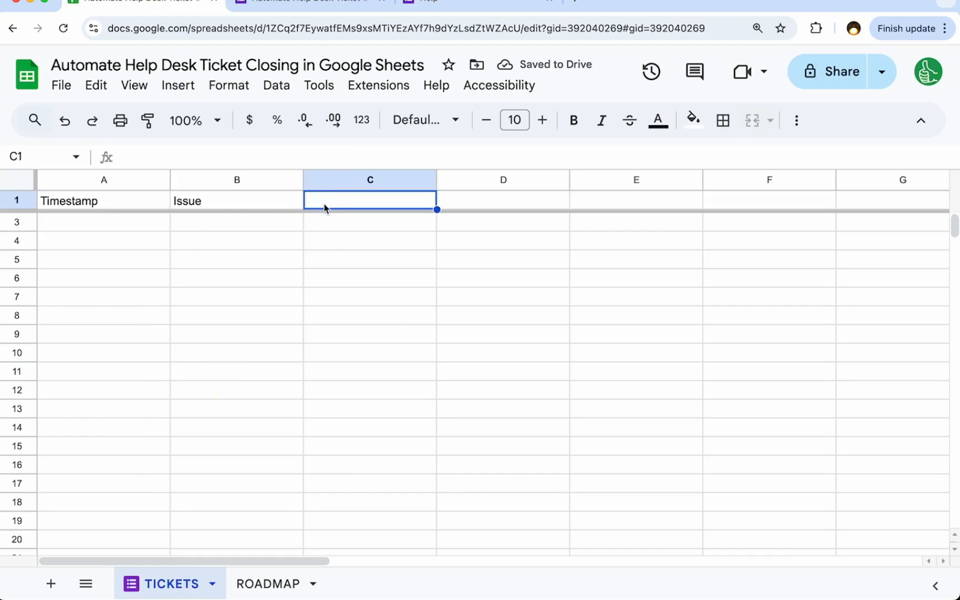
{"action": "type", "text": "CLOSED"}
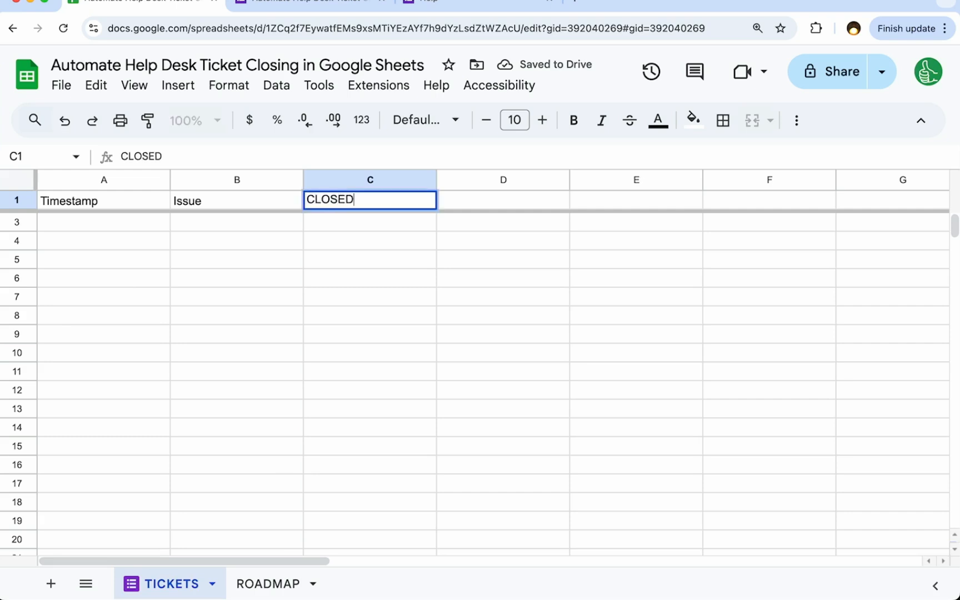
{"action": "type", "text": "CLOSED T"}
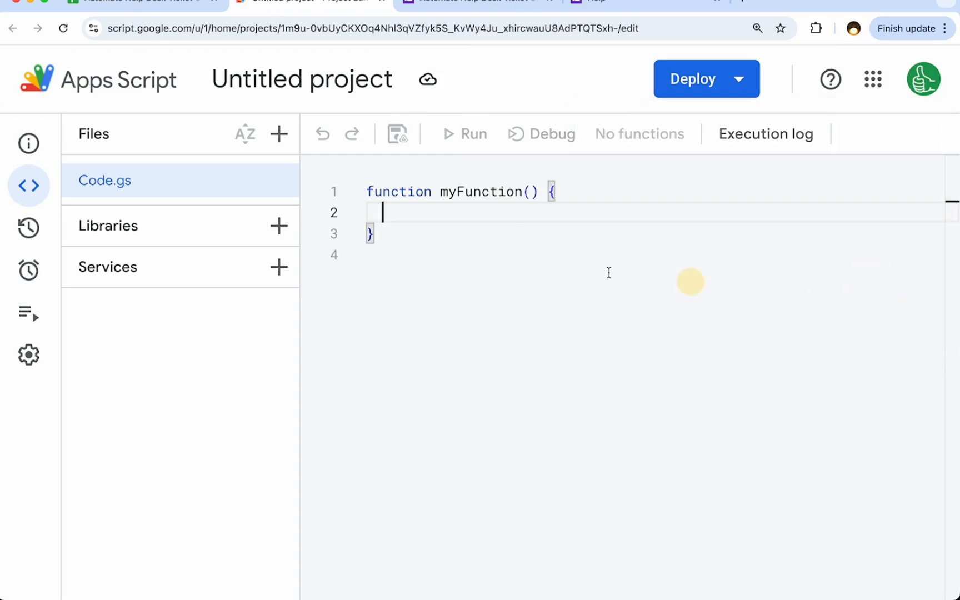
- Rename the function to setClosedDropdown and declare row and sheet from e.range
{"action": "double_click", "coordinate": [480, 192]}
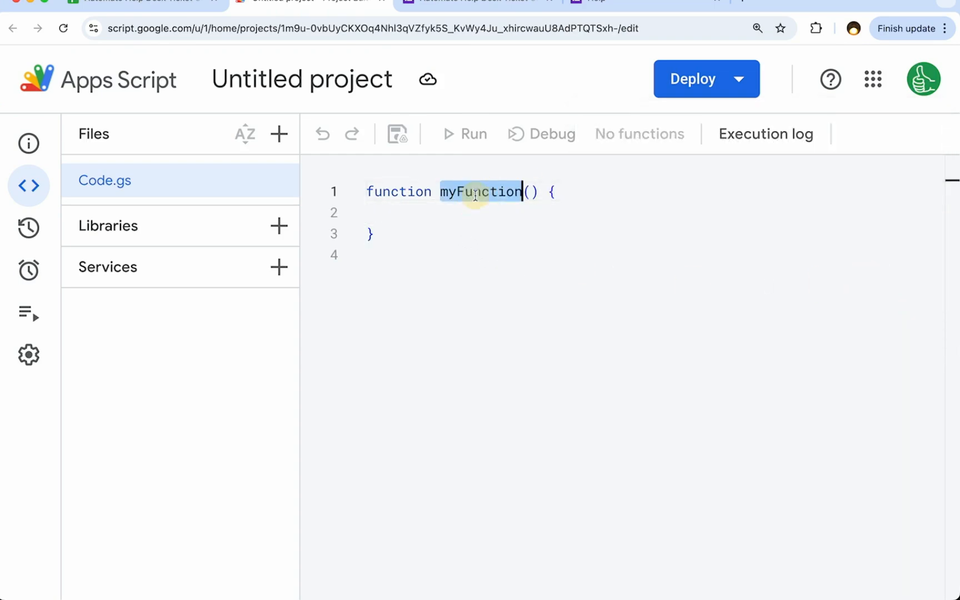
{"action": "type", "text": "set"}
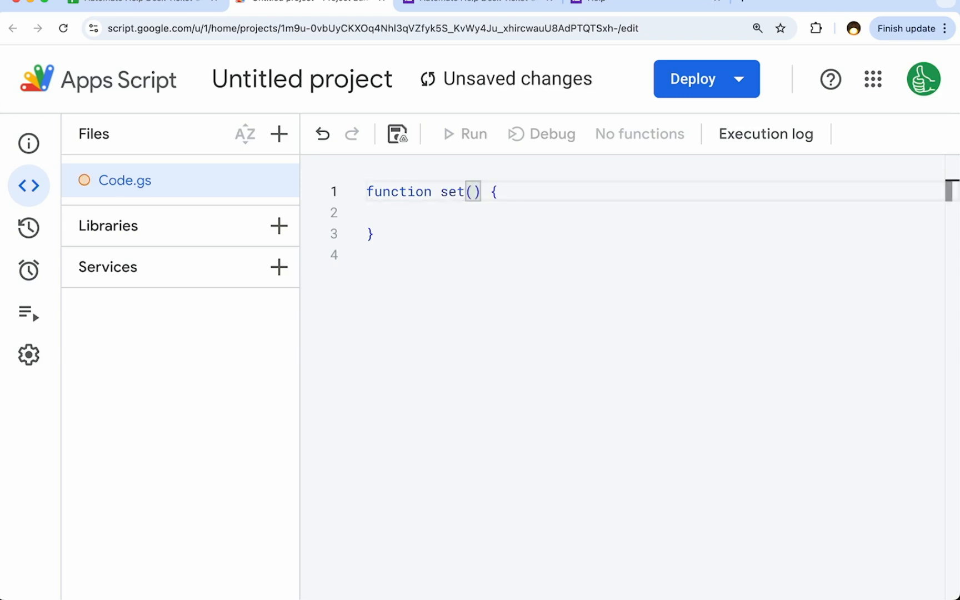
{"action": "type", "text": "ClosedDropdown"}
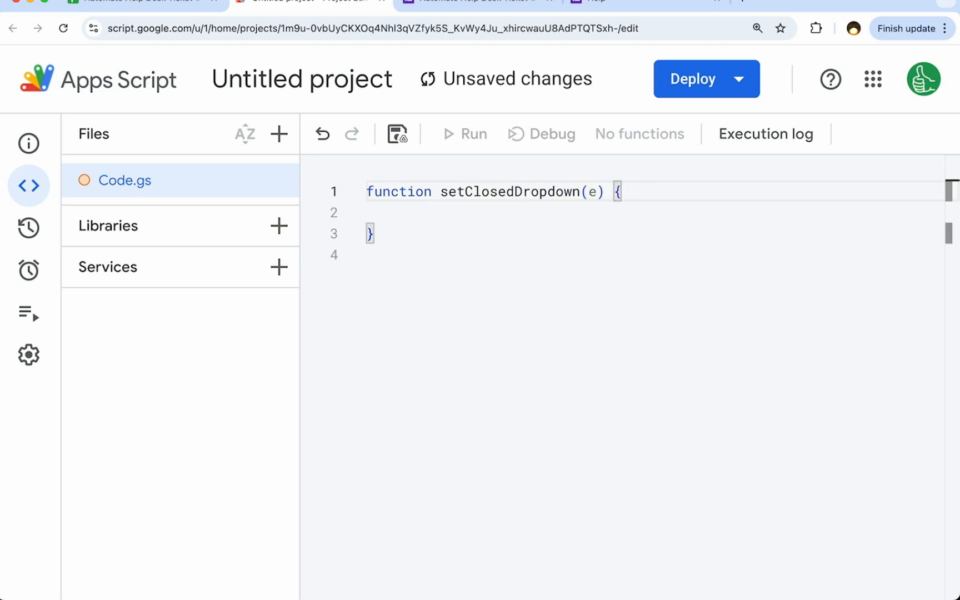
{"action": "key", "text": "Enter"}
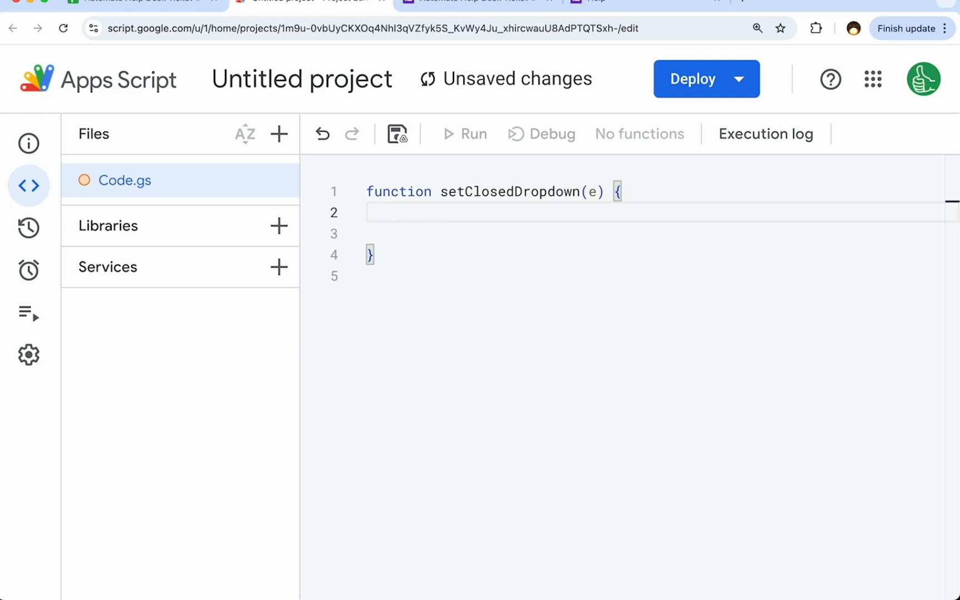
{"action": "type", "text": "var"}
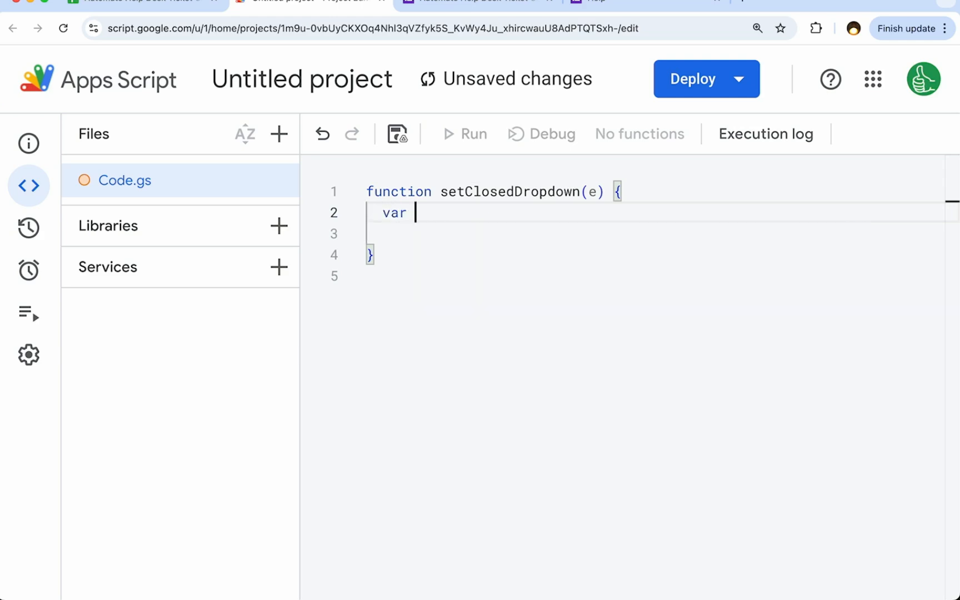
{"action": "type", "text": "row ="}
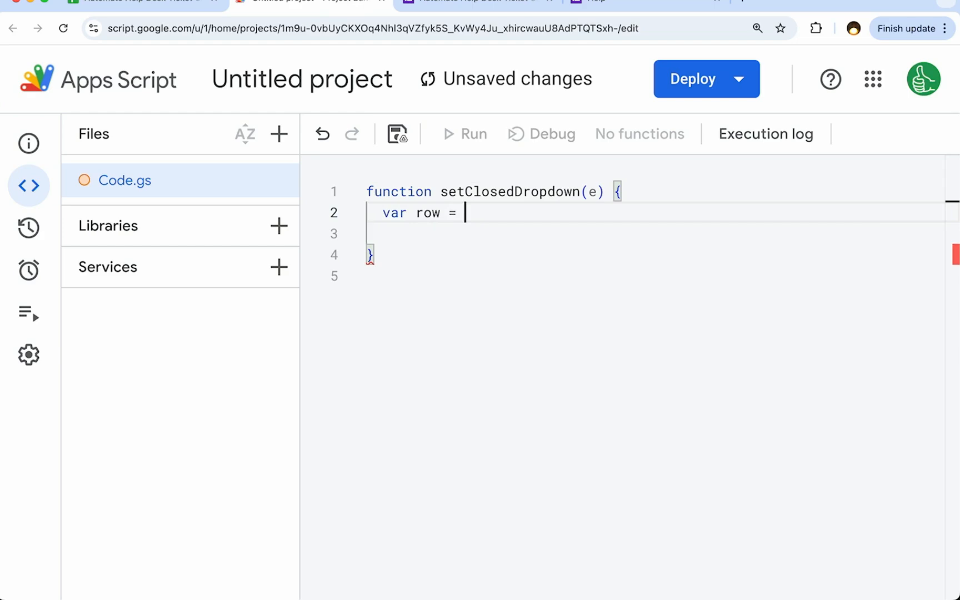
{"action": "type", "text": "e.range"}
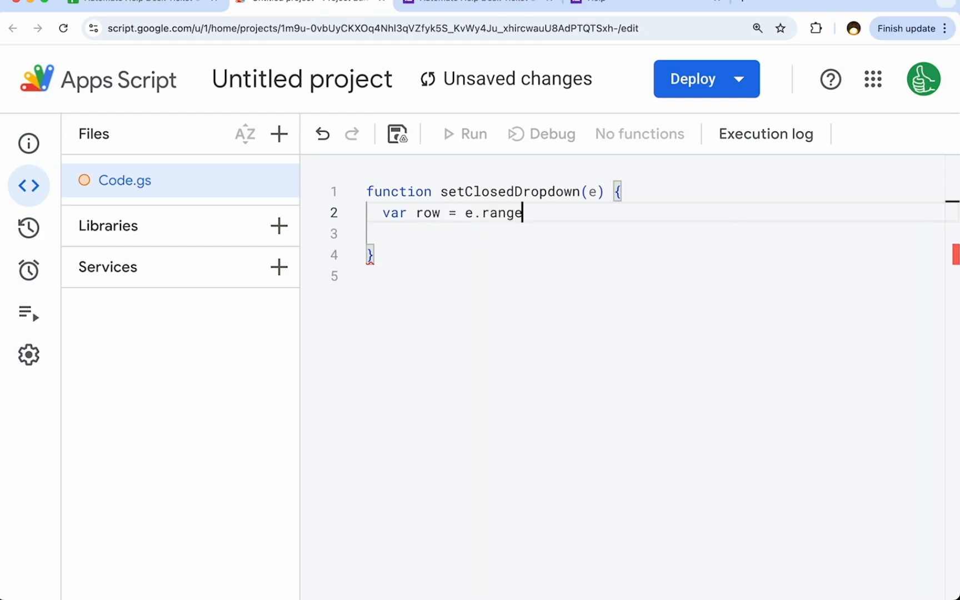
{"action": "type", "text": ".getRow()"}
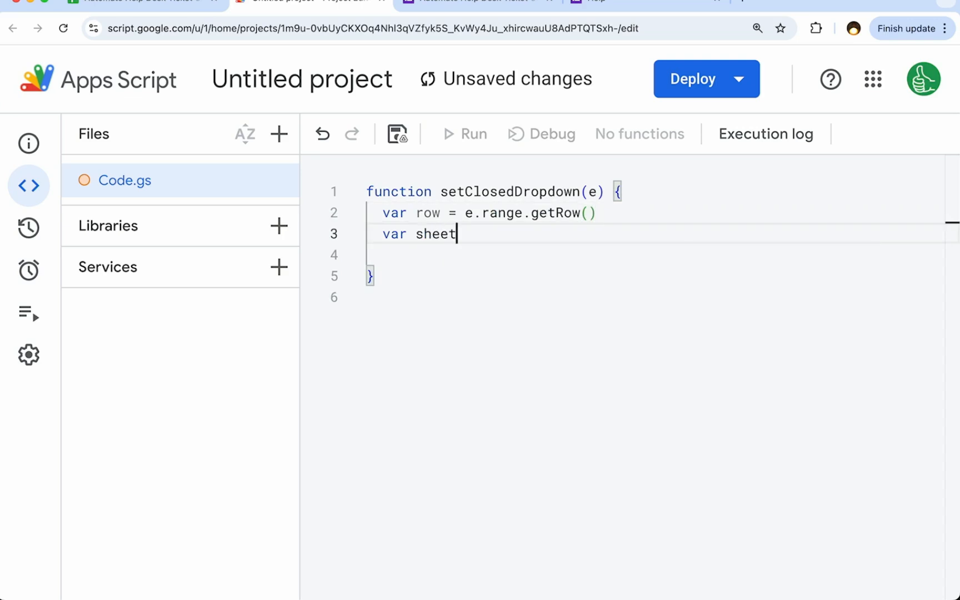
{"action": "type", "text": "= e.e"}
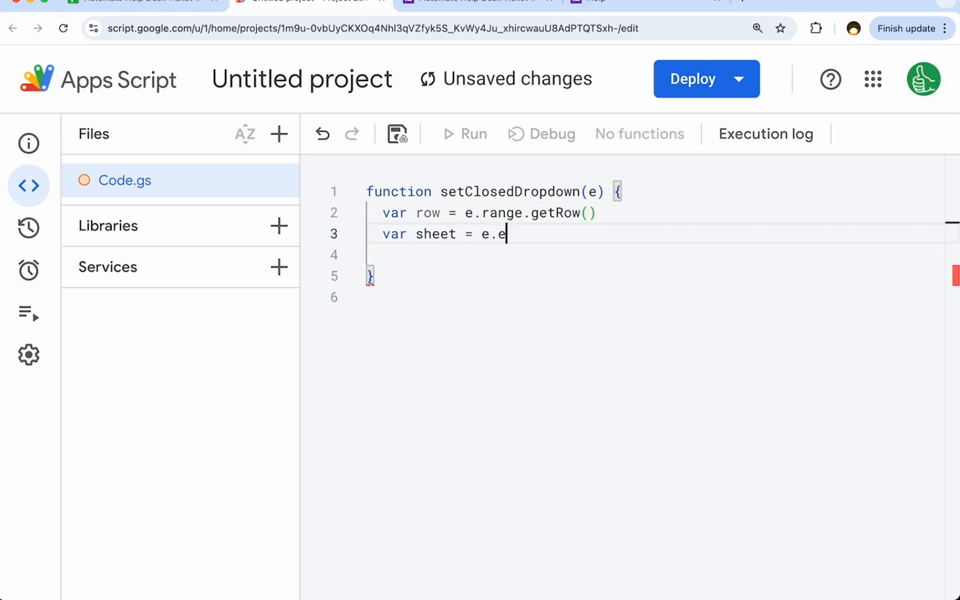
{"action": "type", "text": "range.getSheet("}
{"action": "type", "text": "sett"}
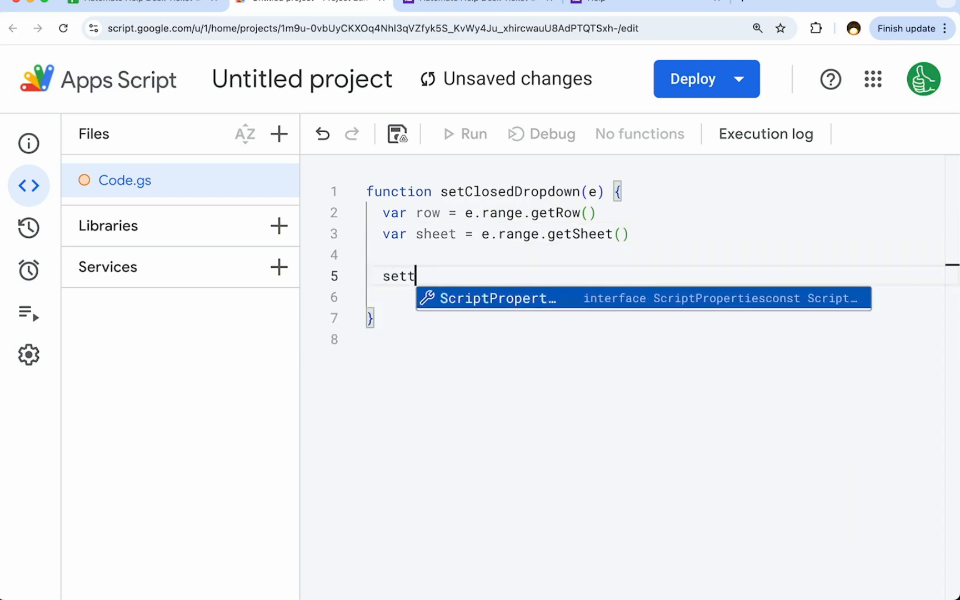
{"action": "type", "text": "heet"}
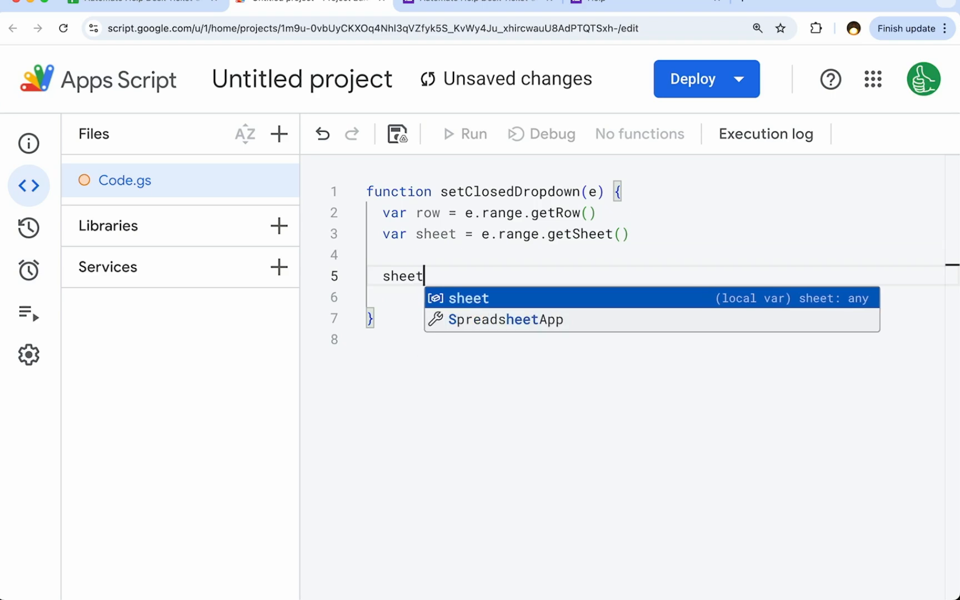
{"action": "type", "text": ".getRange("}
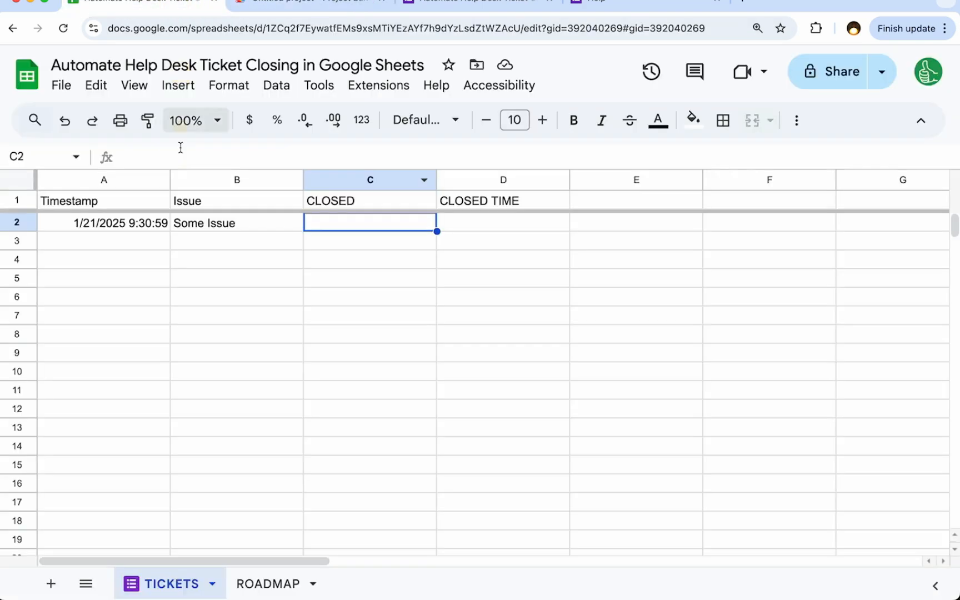
- Apply setDataValidation(rule) to column 3 and start the rule with newDataValidation().requireValueInRange
{"action": "left_click", "coordinate": [307, 1]}
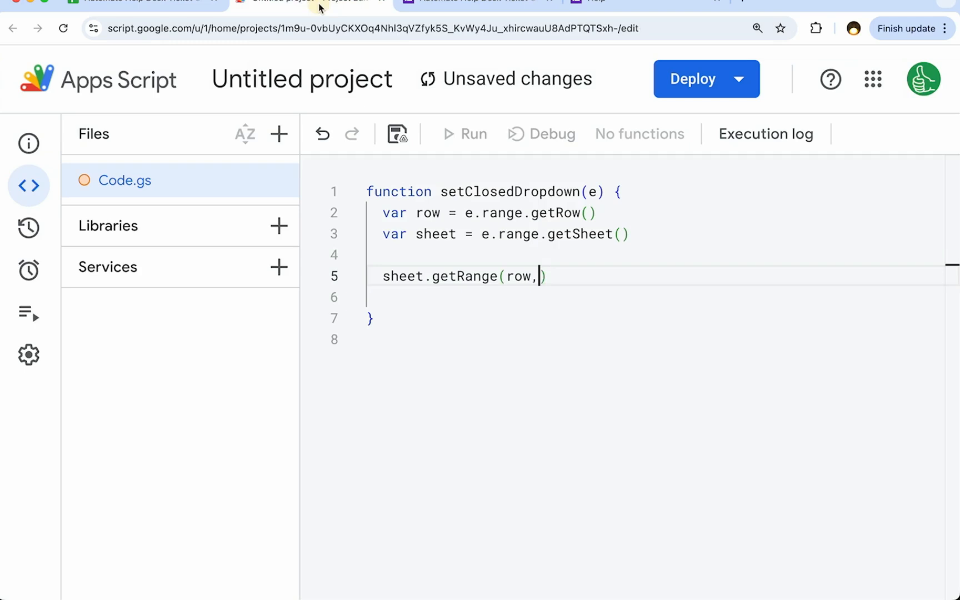
{"action": "type", "text": "3"}
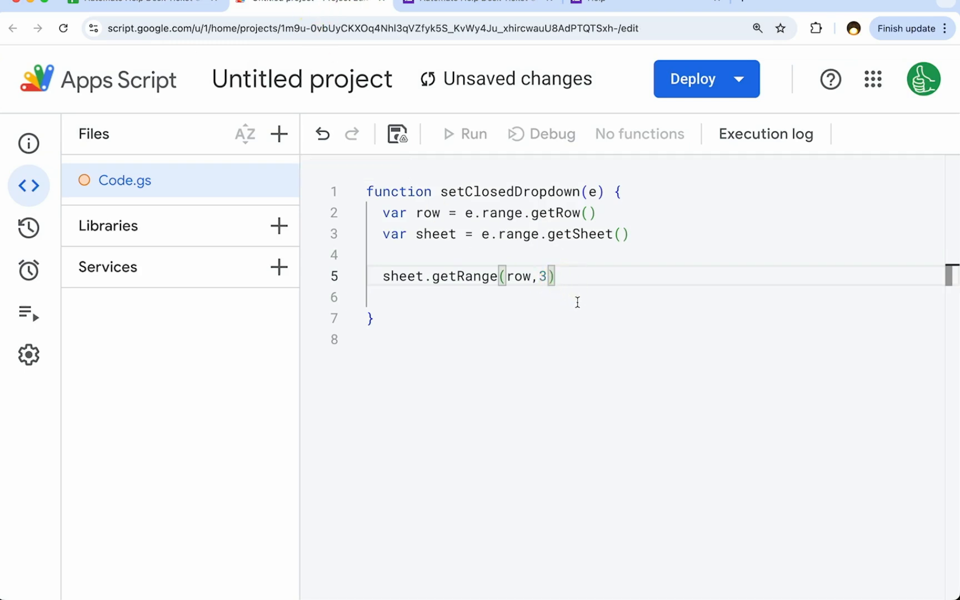
{"action": "type", "text": ".setDataValidation("}
{"action": "left_click", "coordinate": [655, 255]}
{"action": "type", "text": "var "}
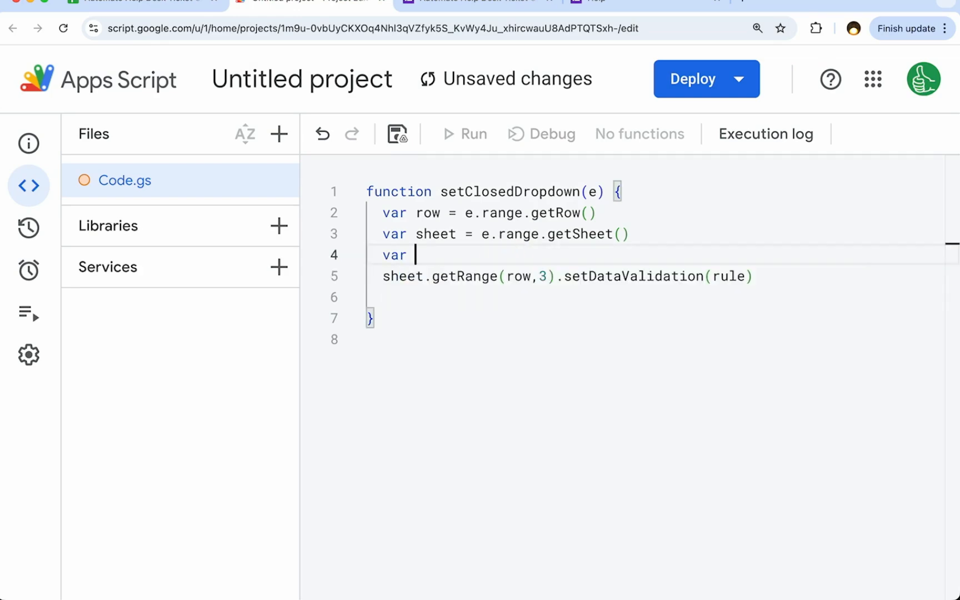
{"action": "type", "text": "rule"}
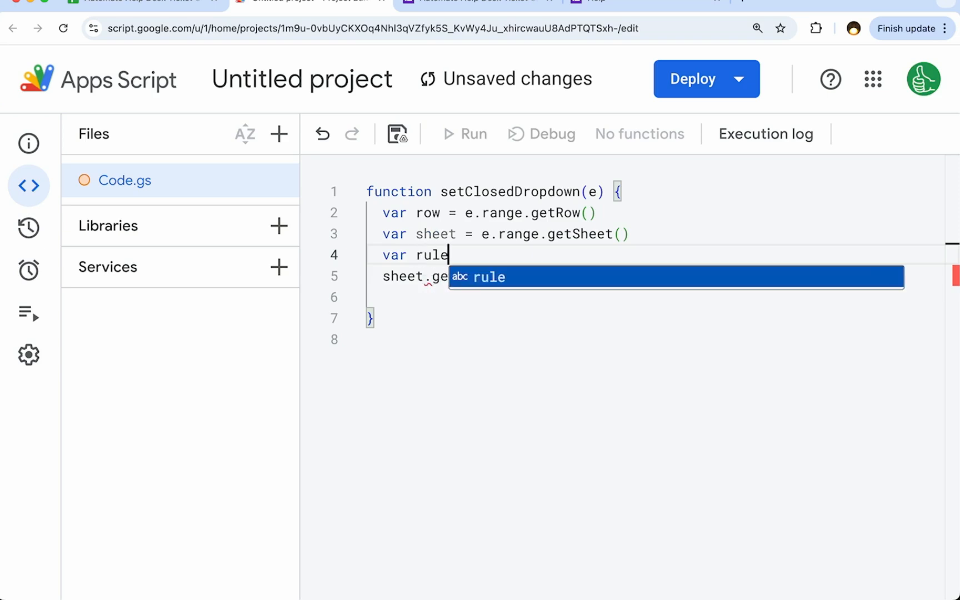
{"action": "key", "text": "Escape"}
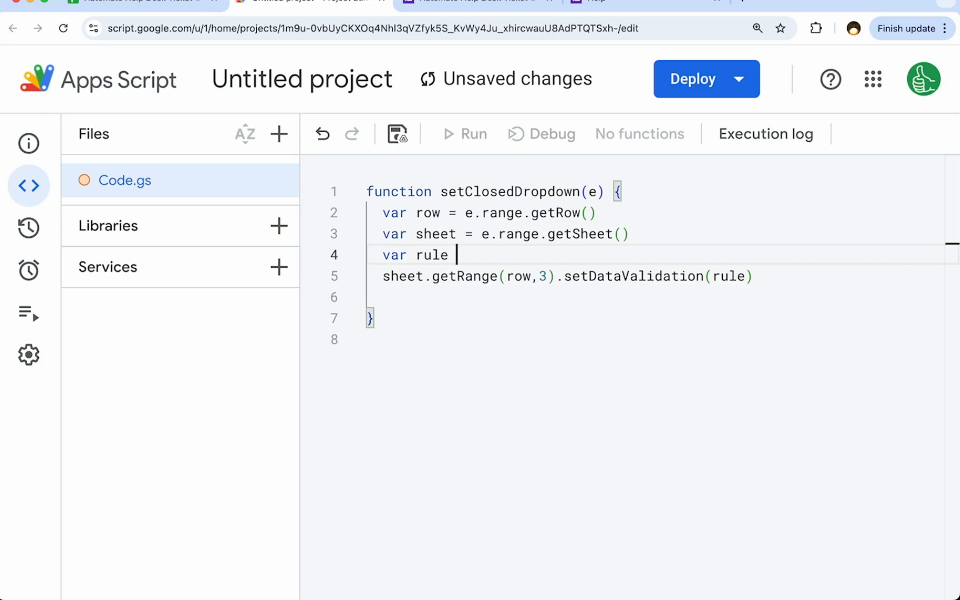
{"action": "type", "text": "="}
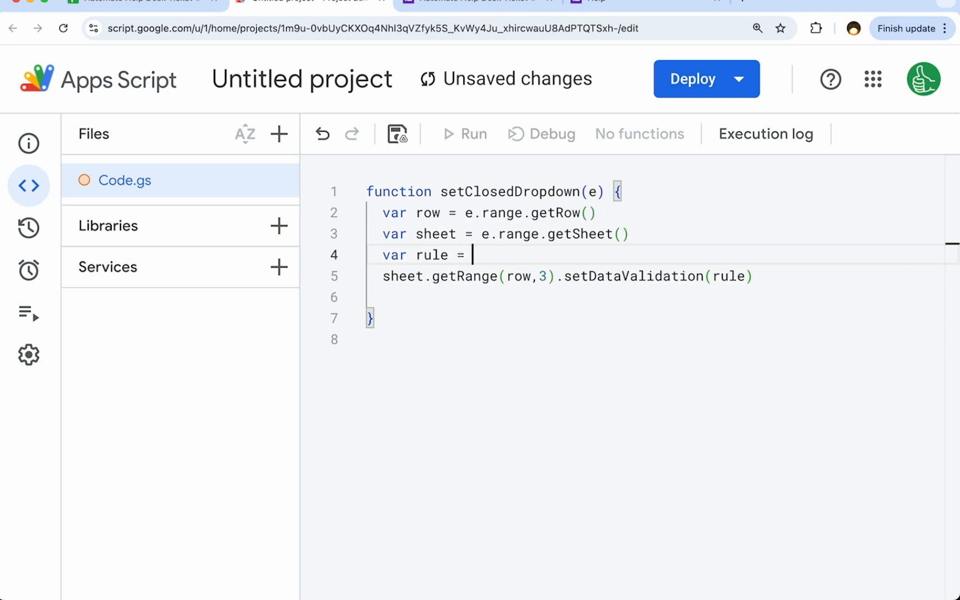
{"action": "type", "text": "SpreadsheetApp."}
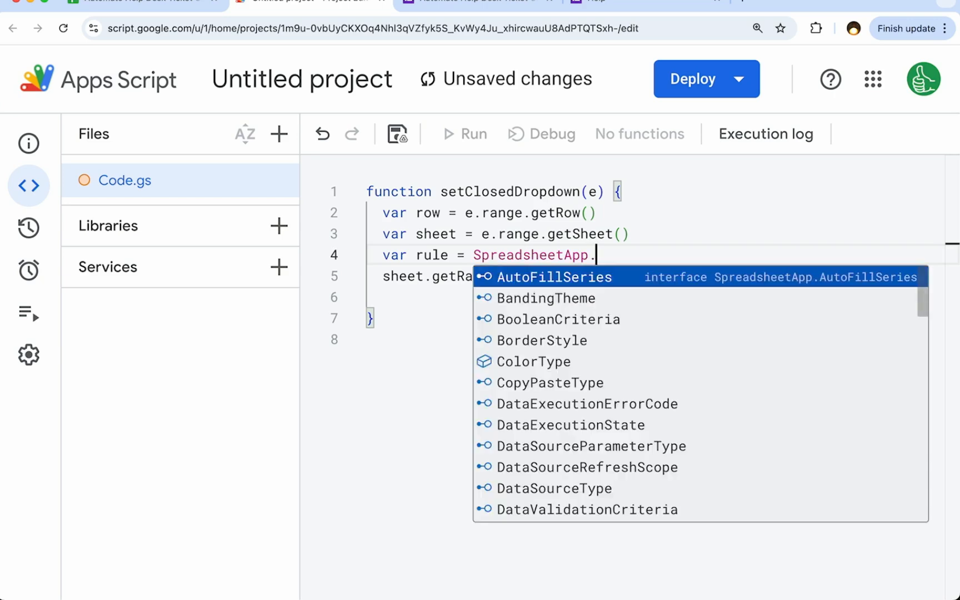
{"action": "type", "text": "newDataValidation().requi"}
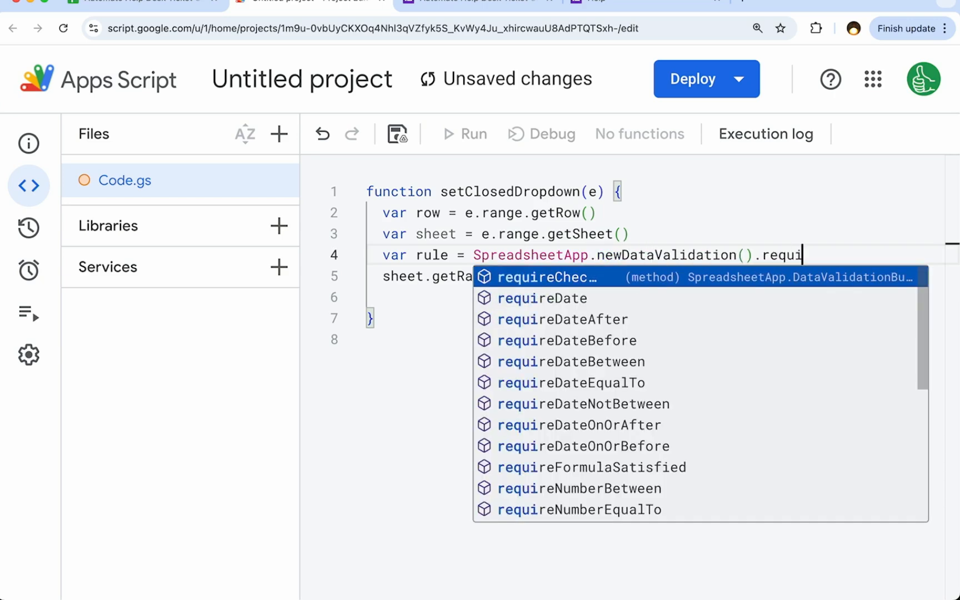
{"action": "type", "text": "V"}
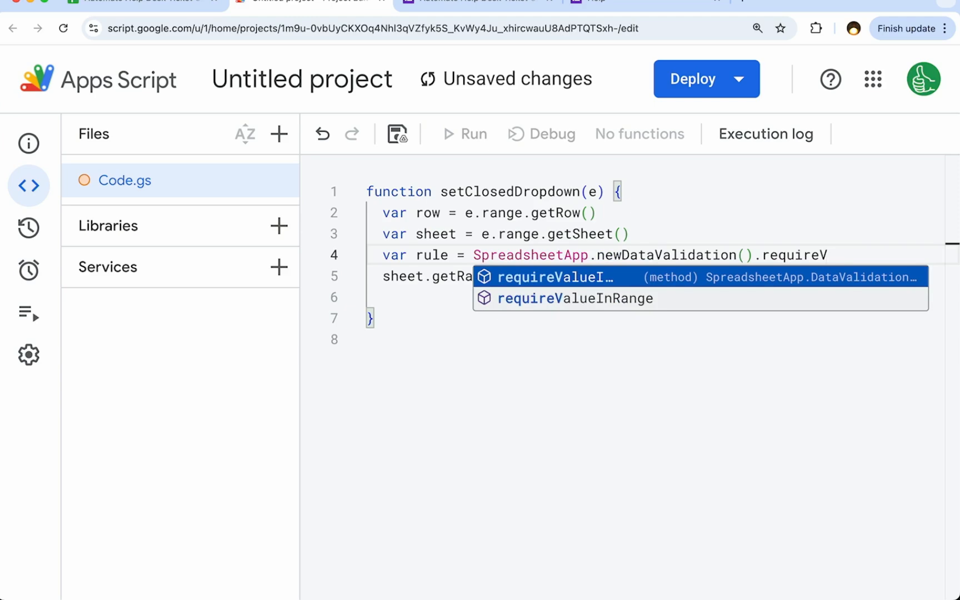
{"action": "left_click", "coordinate": [570, 299]}
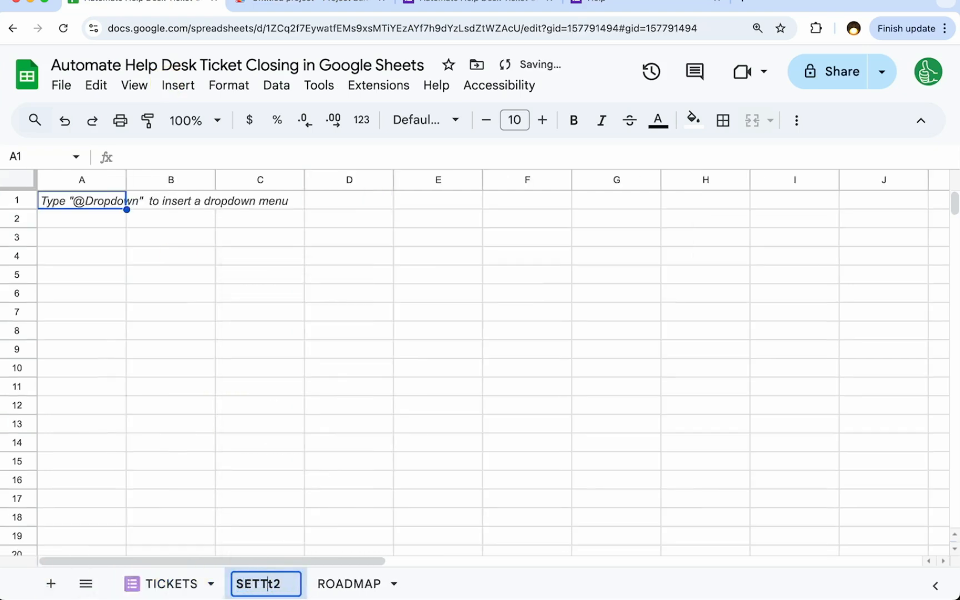
- Enter the statuses CLOSED, OPEN and a third status in SETTINGS column A
{"action": "type", "text": "CLOSED"}
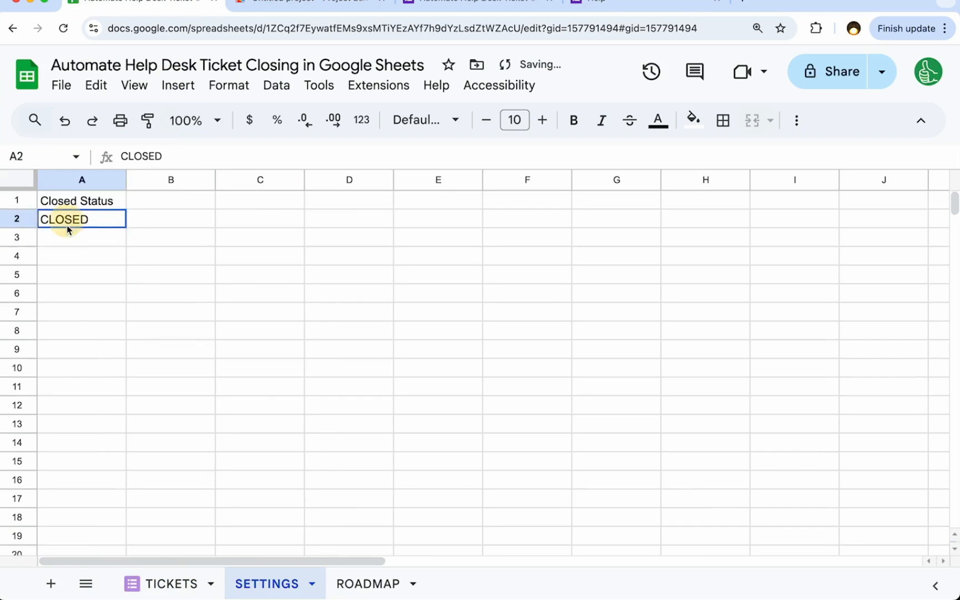
{"action": "type", "text": "OPEN"}
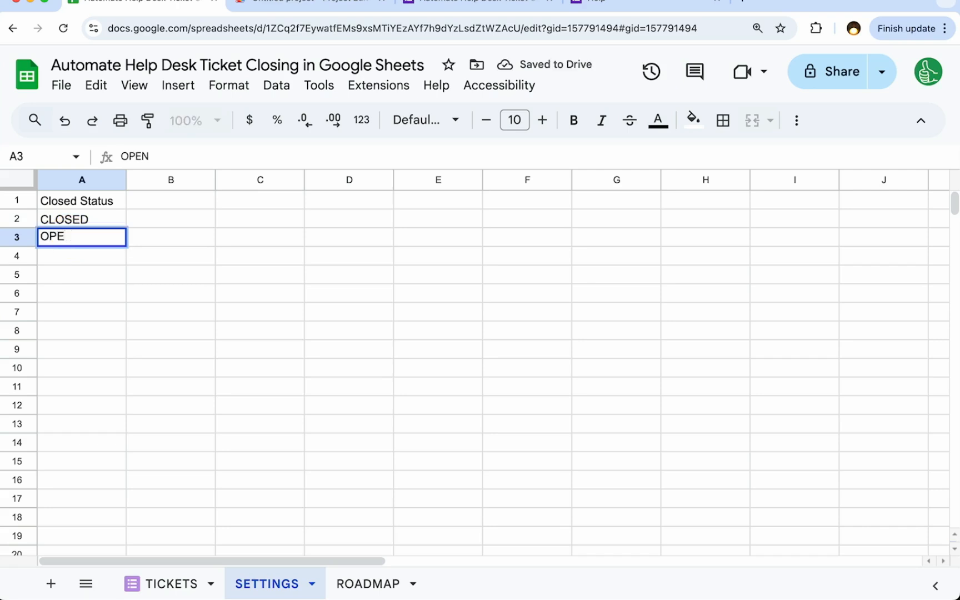
{"action": "type", "text": "IN PO"}
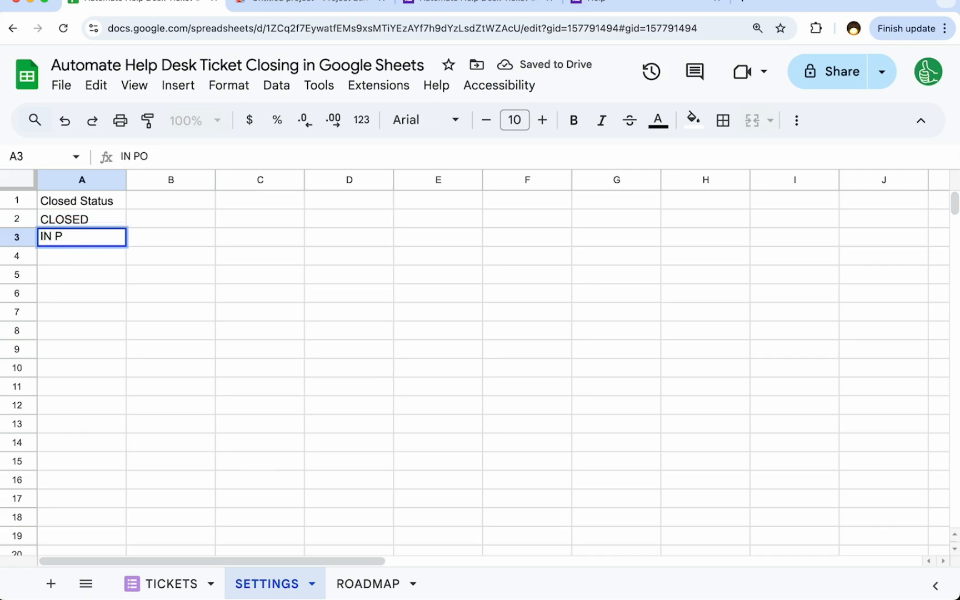
{"action": "key", "text": "enter"}
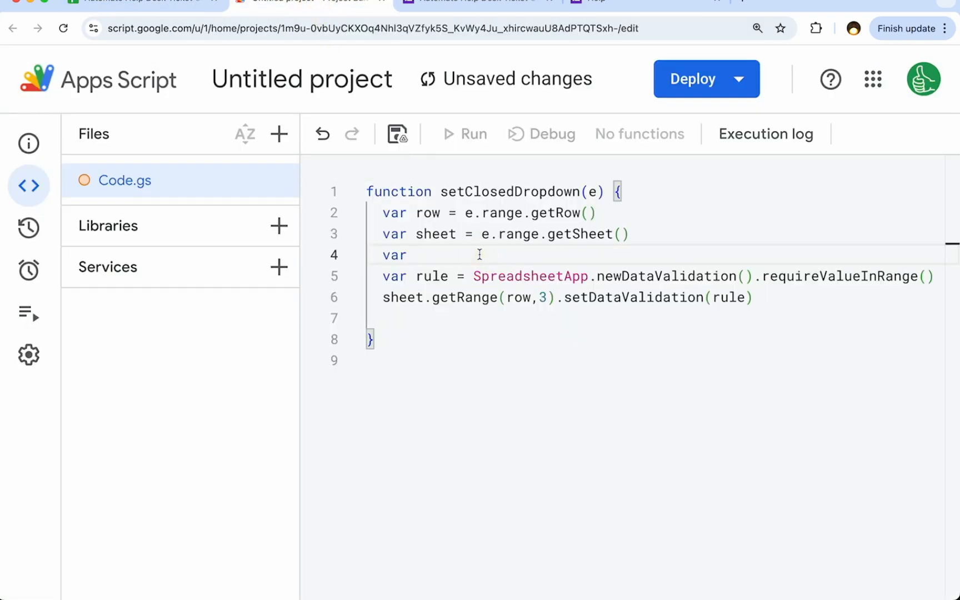
- Set dropdownStatusRange to SETTINGS A2:A and build the rule with requireValueInRange(dropdownStatusRange, true)
{"action": "type", "text": "dropdownSta"}
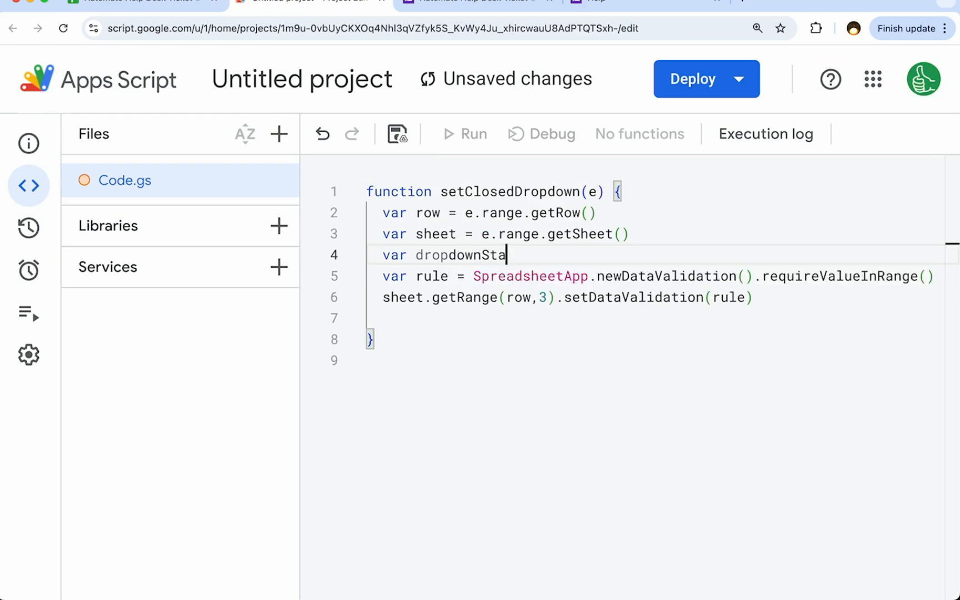
{"action": "type", "text": "tusRange ="}
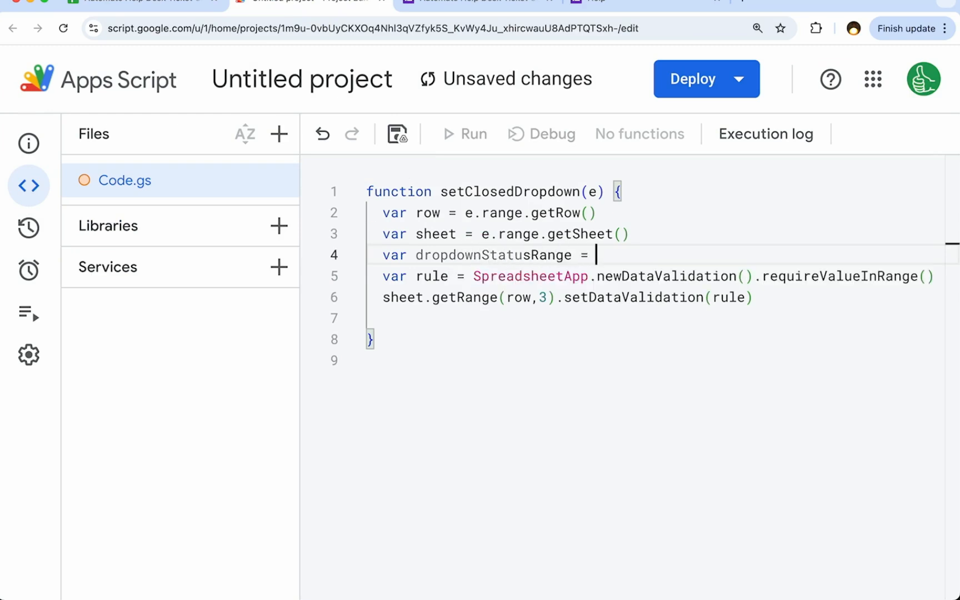
{"action": "type", "text": "SpreadsheetApp.getActiveSpreadsheet().getSheetByName(\""}
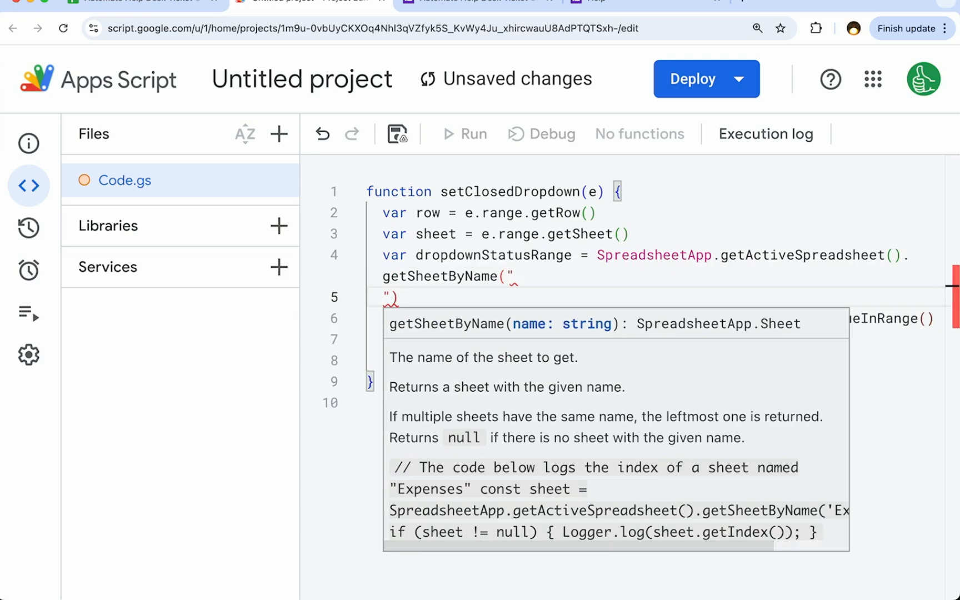
{"action": "type", "text": "SETTINGS\").getRange()"}
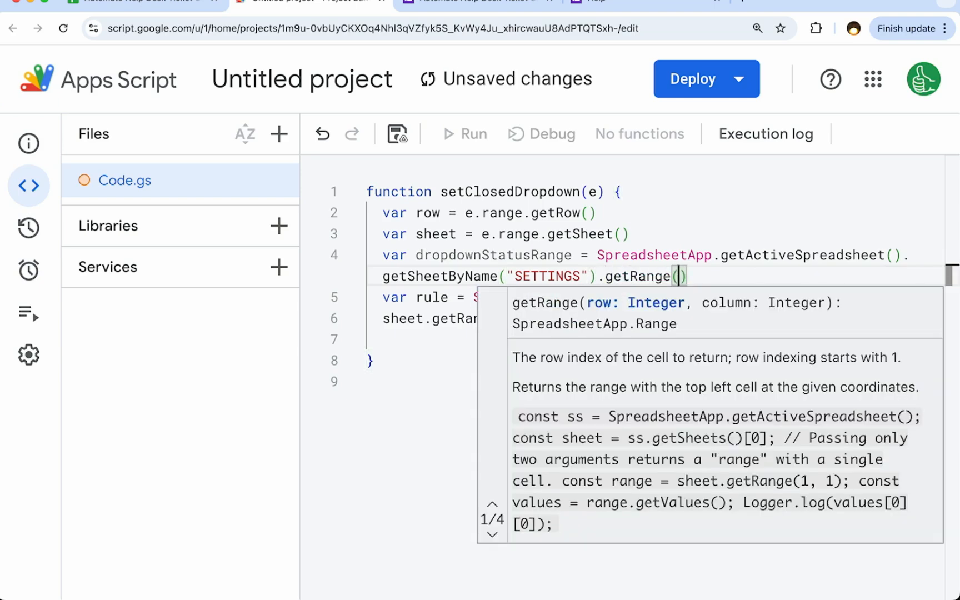
{"action": "type", "text": "\"A2:\""}
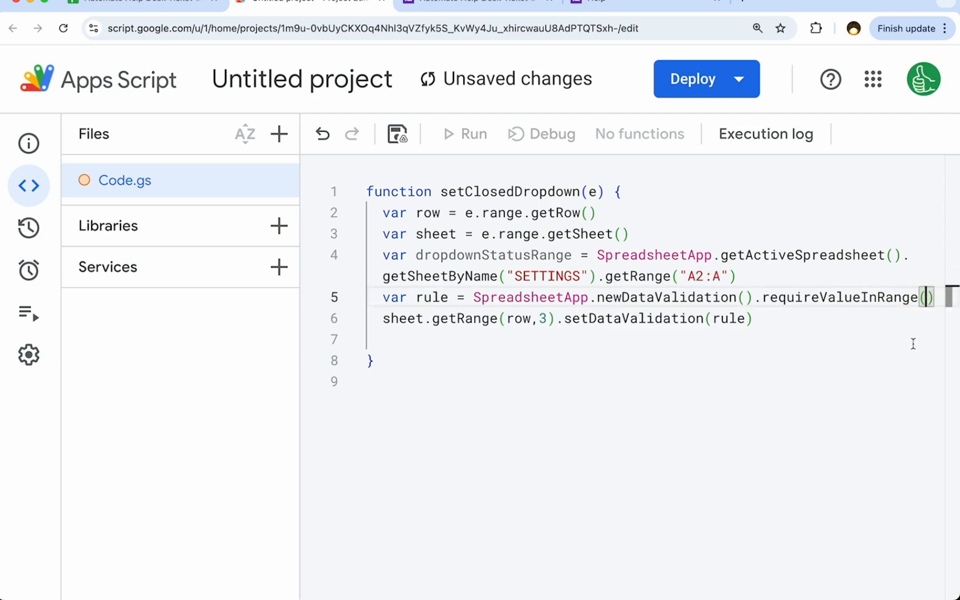
{"action": "type", "text": "dropdownStatusRange"}
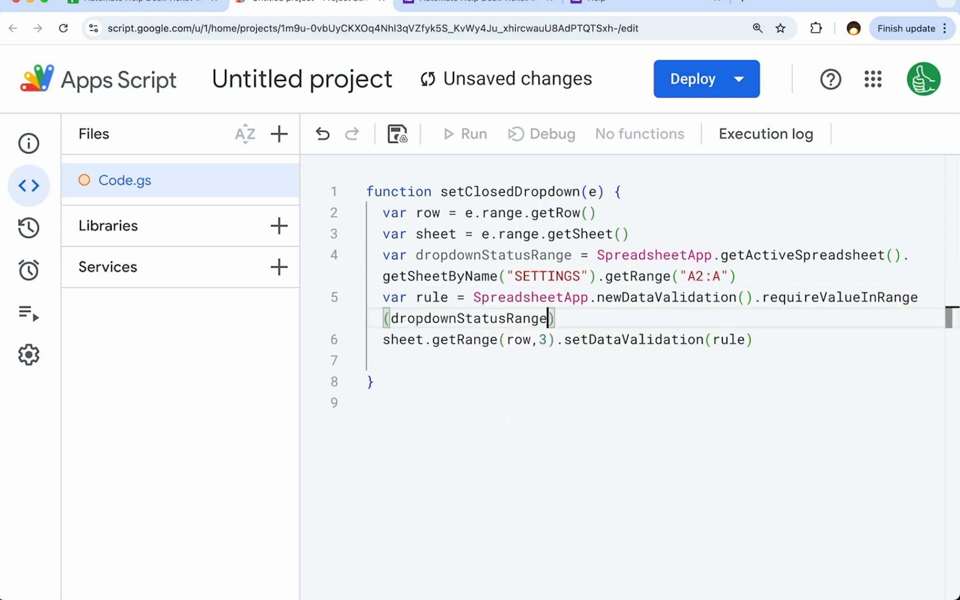
{"action": "type", "text": ",true"}
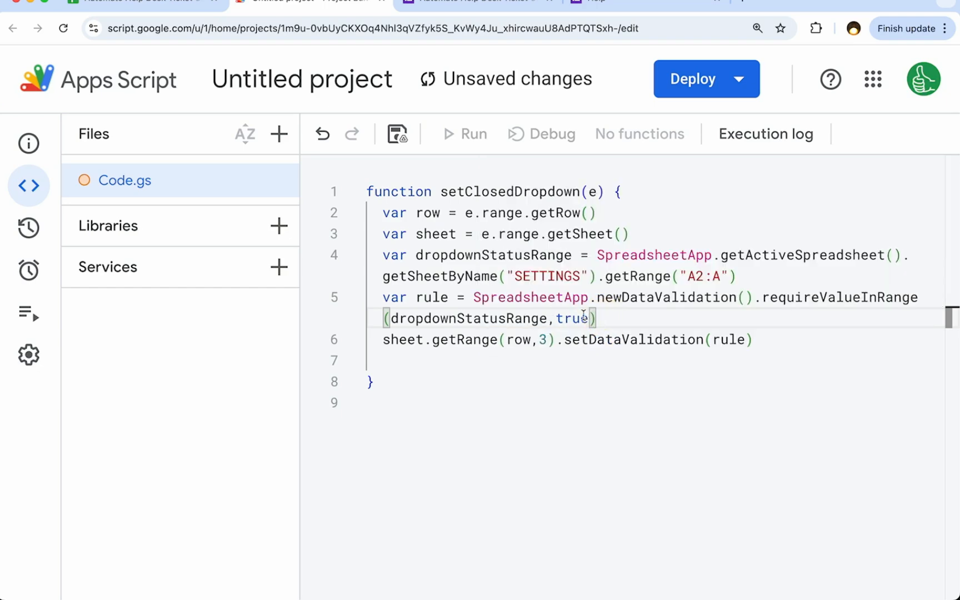
{"action": "type", "text": ".build()"}
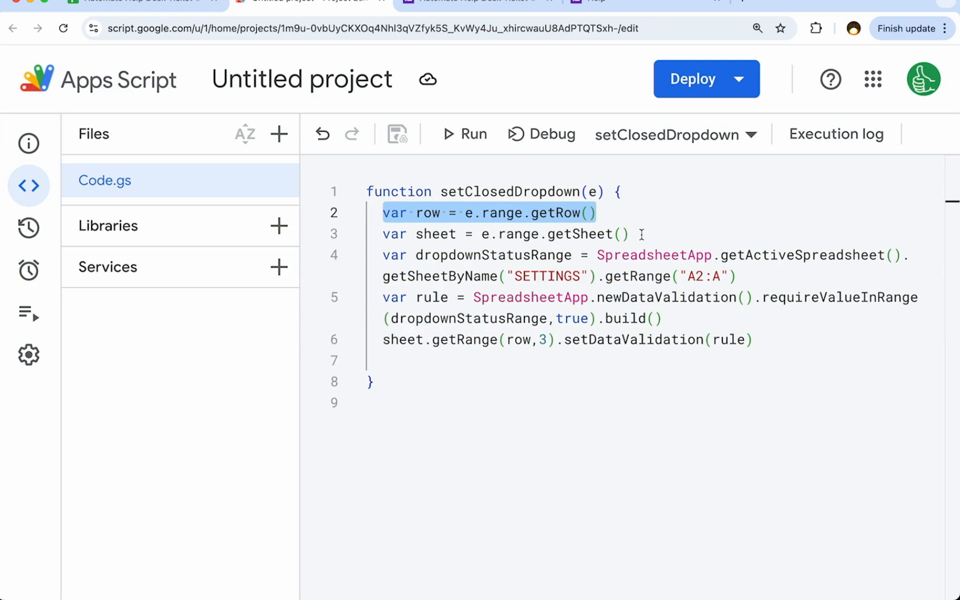
{"action": "mouse_move", "coordinate": [269, 180]}
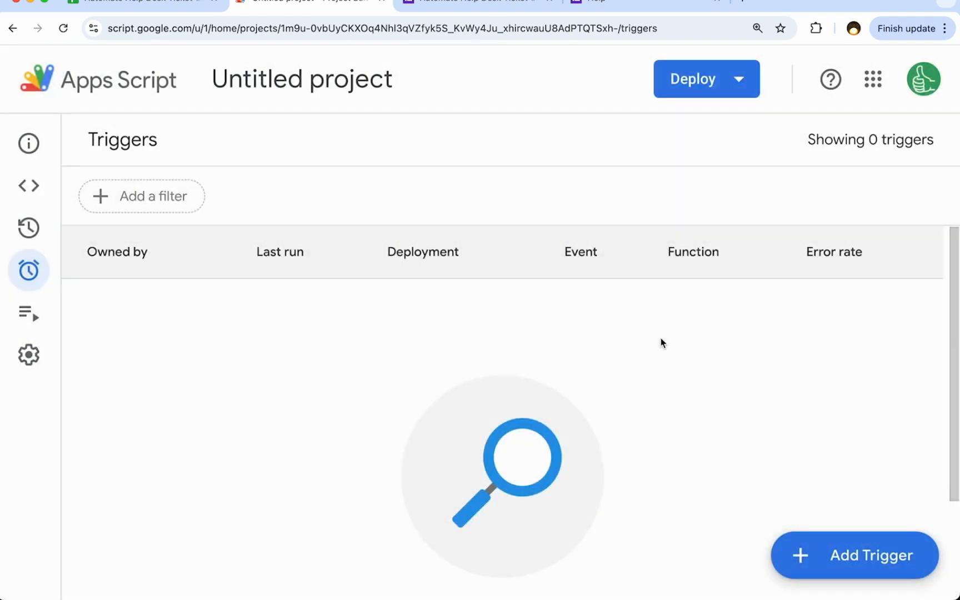
- Set the setClosedDropdown trigger to run on the Head deployment and choose its event type
{"action": "left_click", "coordinate": [853, 555]}
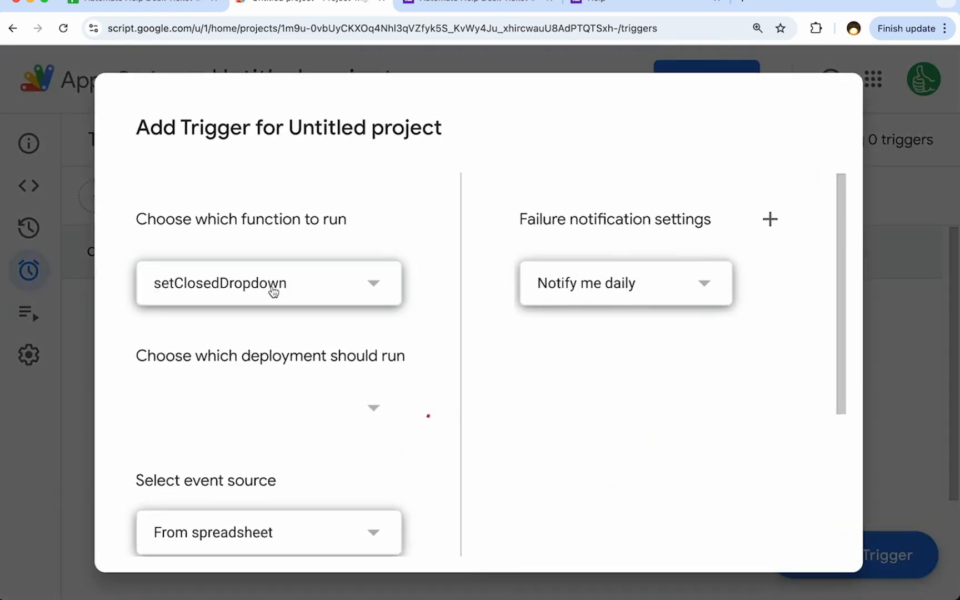
{"action": "left_click", "coordinate": [268, 408]}
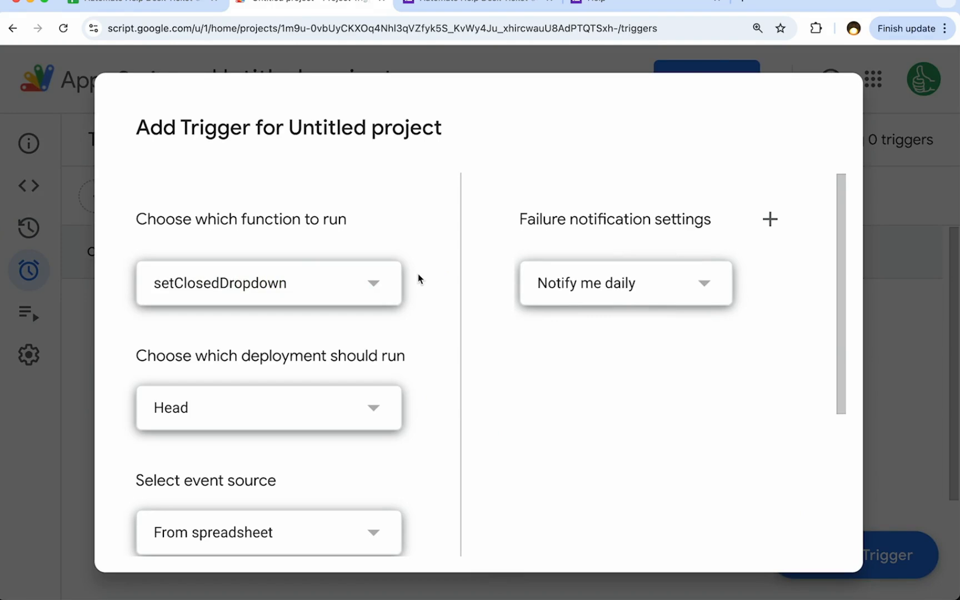
{"action": "scroll", "scroll_direction": "down", "scroll_amount": 3}
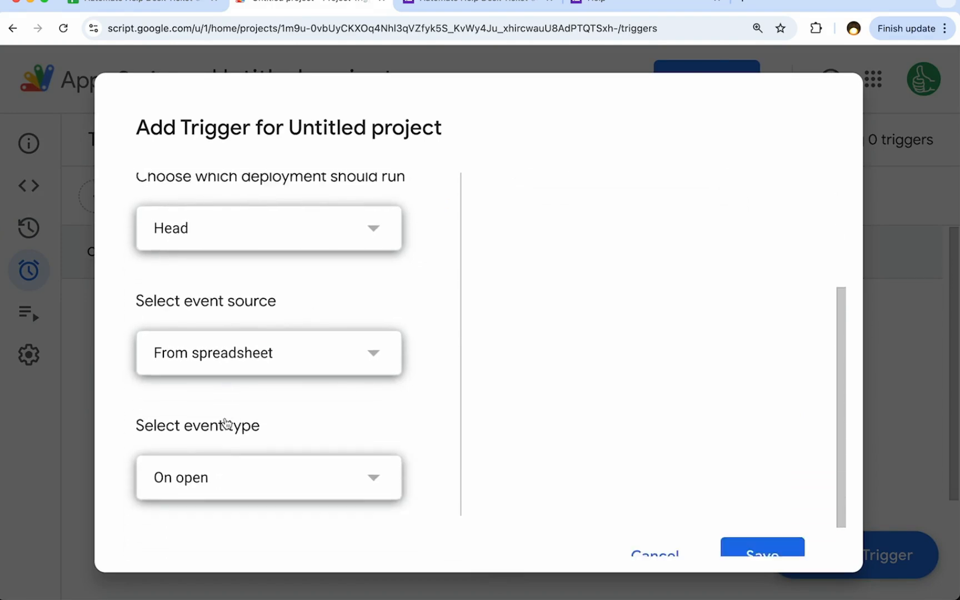
{"action": "left_click", "coordinate": [268, 476]}
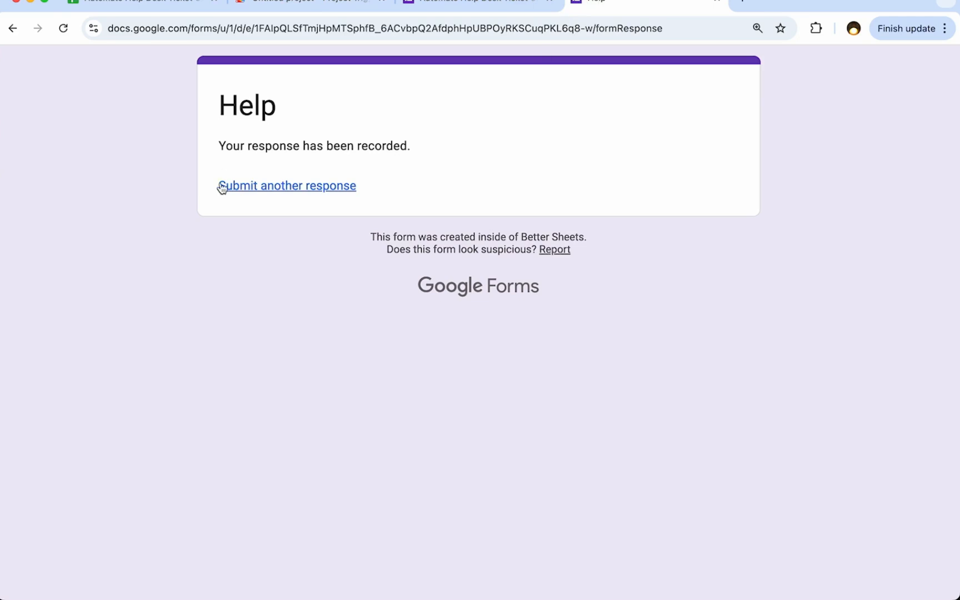
- Open another Help form response and authorize the script project with your account
{"action": "left_click", "coordinate": [287, 186]}
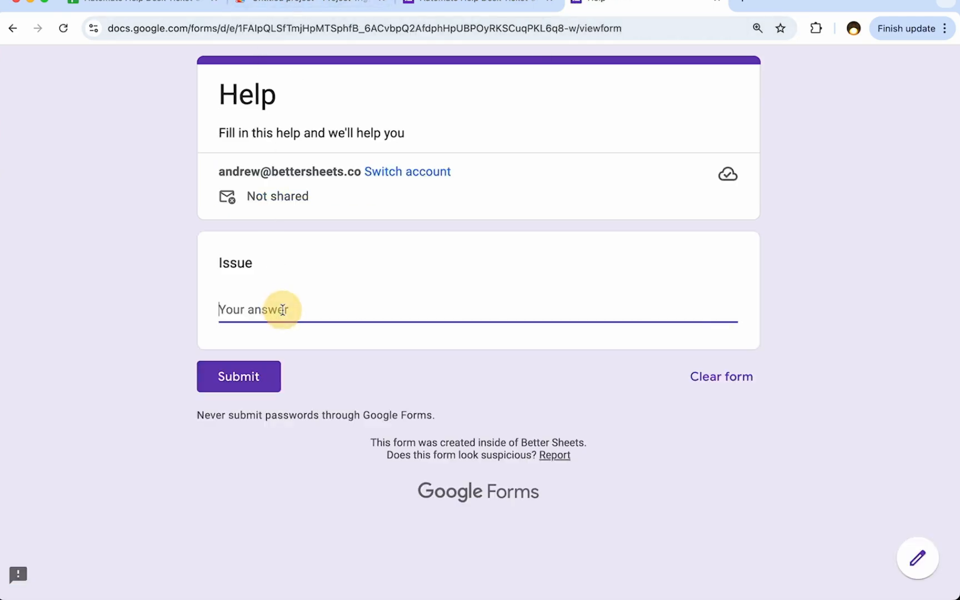
{"action": "left_click", "coordinate": [407, 172]}
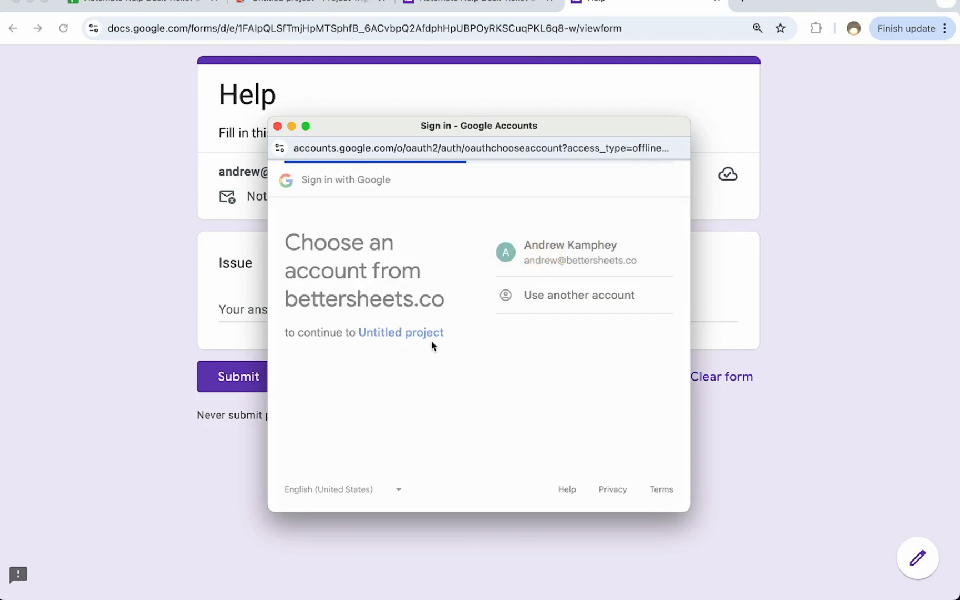
{"action": "left_click", "coordinate": [569, 253]}
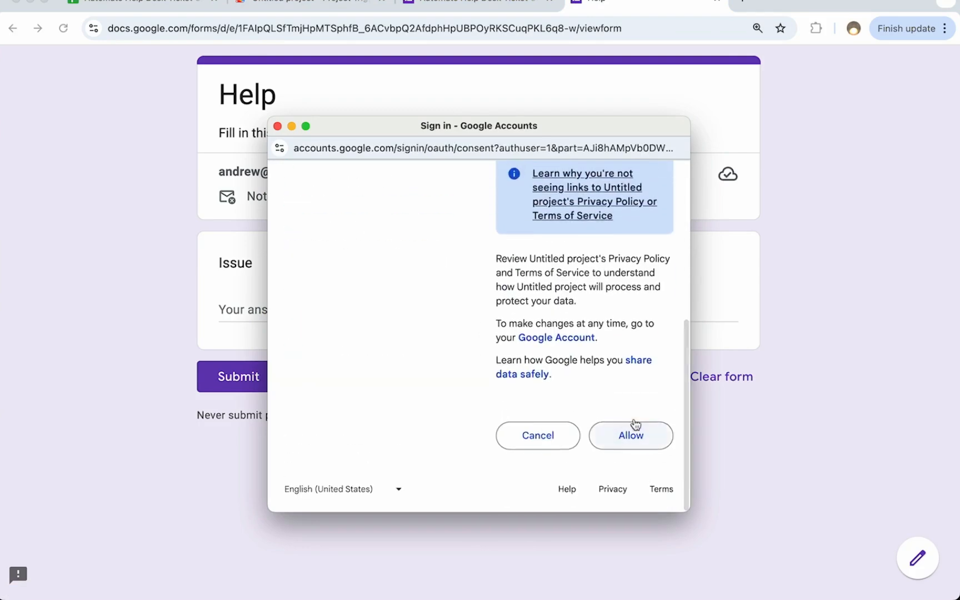
{"action": "left_click", "coordinate": [630, 436]}
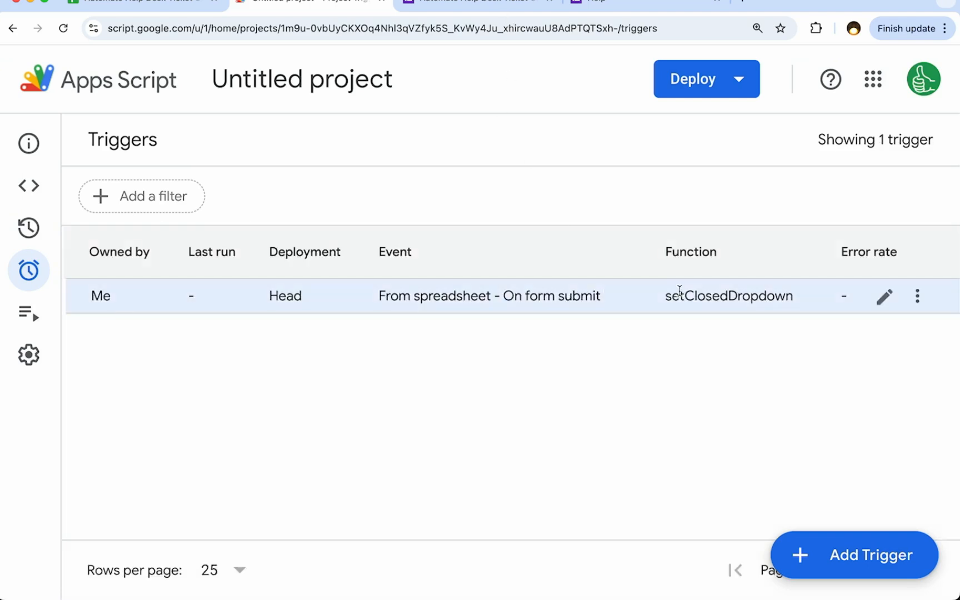
- Submit a new Help form ticket with the issue 'one more issue'
{"action": "left_click", "coordinate": [582, 1]}
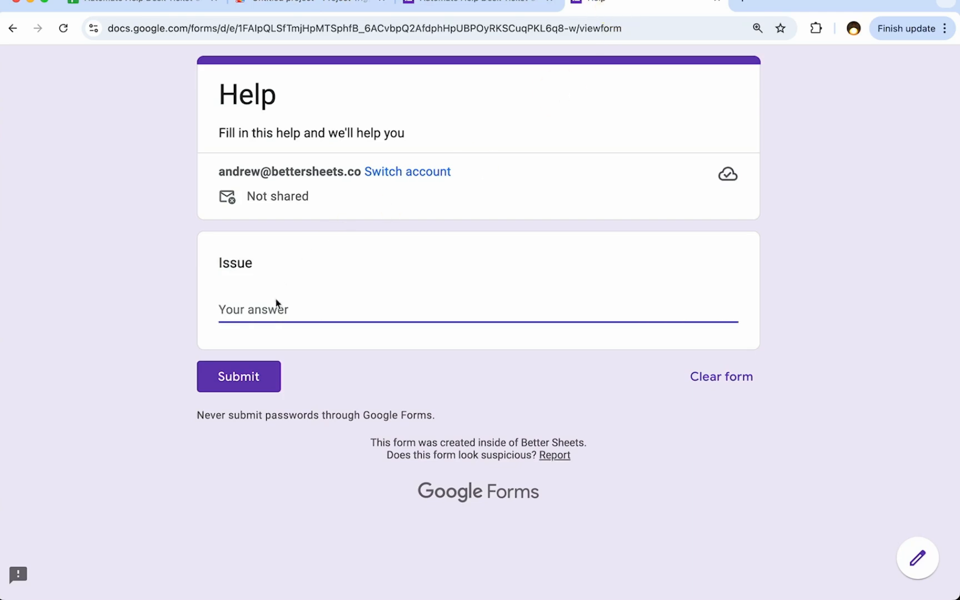
{"action": "type", "text": "one more i"}
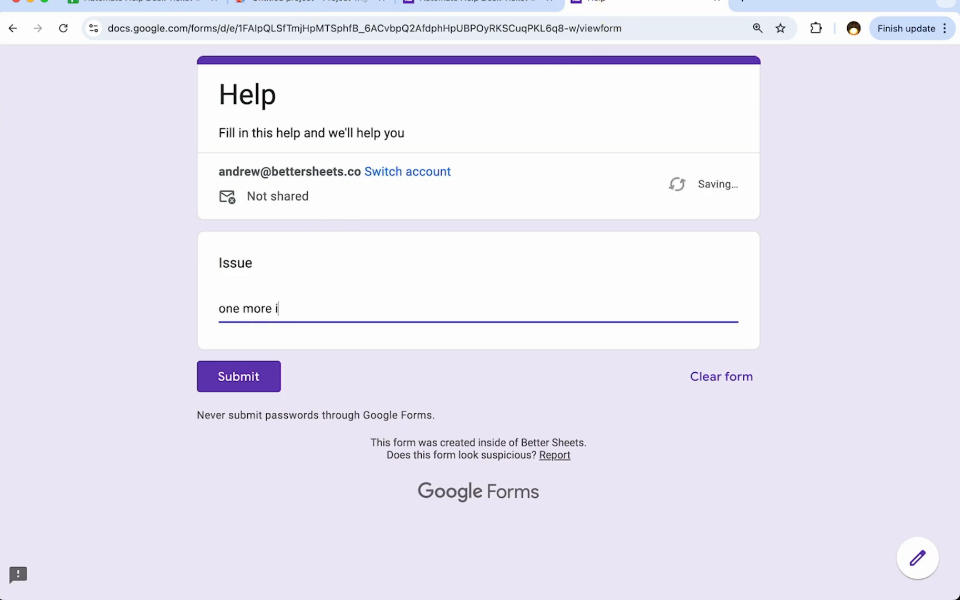
{"action": "left_click", "coordinate": [238, 377]}
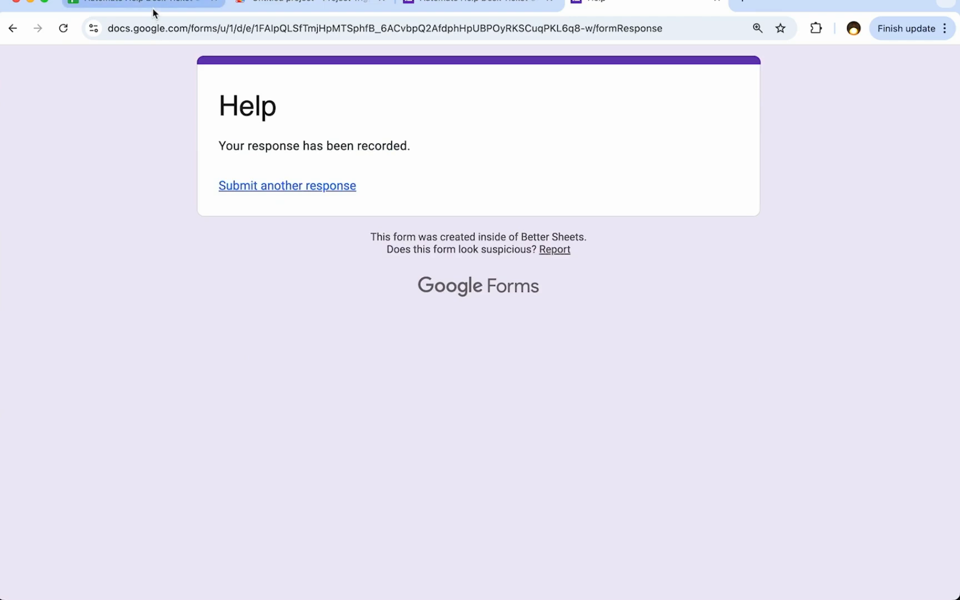
- Check that row 3 of the TICKETS sheet has a CLOSED status dropdown
{"action": "left_click", "coordinate": [144, 2]}
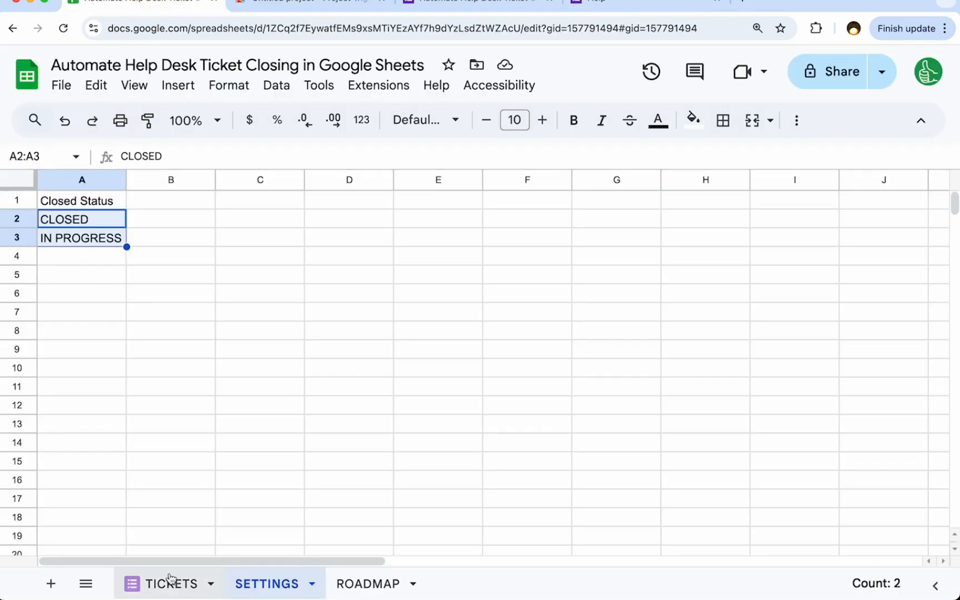
{"action": "left_click", "coordinate": [172, 583]}
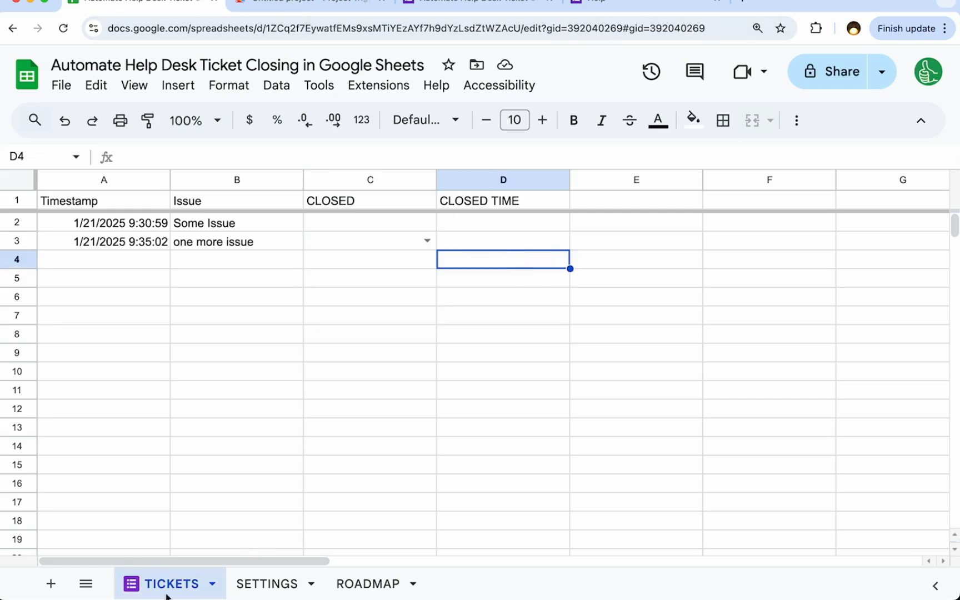
{"action": "mouse_move", "coordinate": [316, 422]}
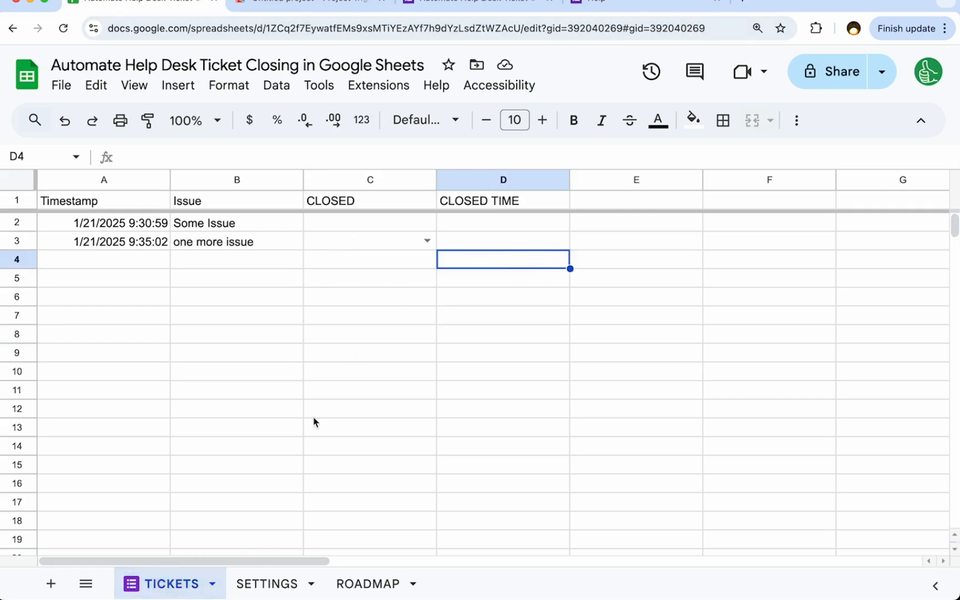
{"action": "left_click", "coordinate": [503, 241]}
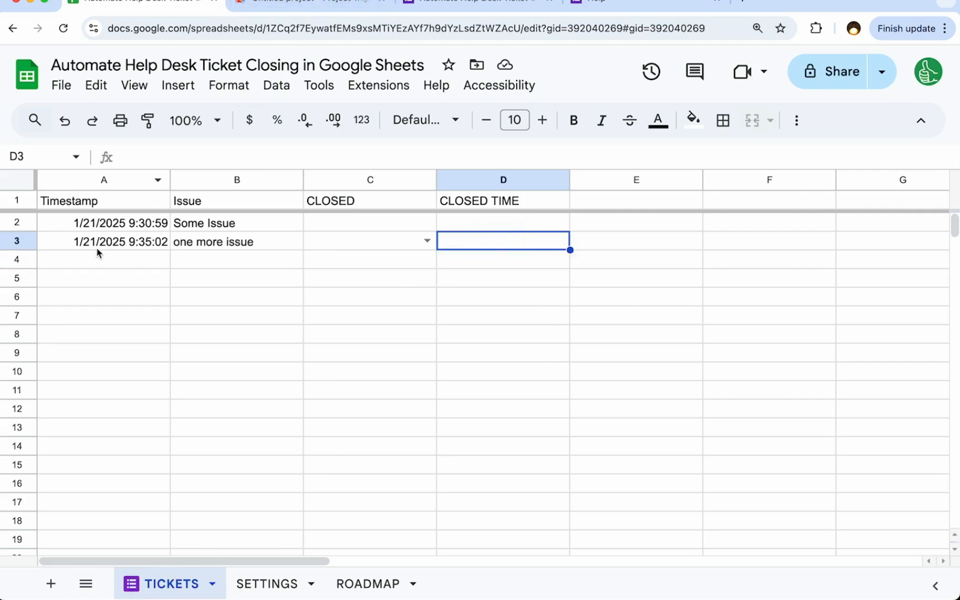
{"action": "left_click", "coordinate": [309, 1]}
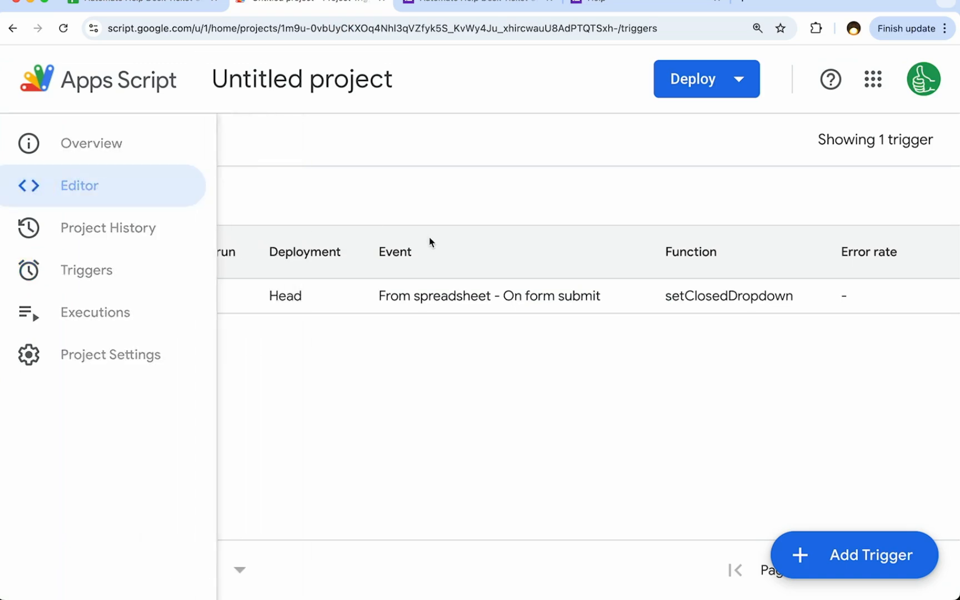
- Create onEdit(e) and declare row, col and sheet from e.range
{"action": "left_click", "coordinate": [79, 186]}
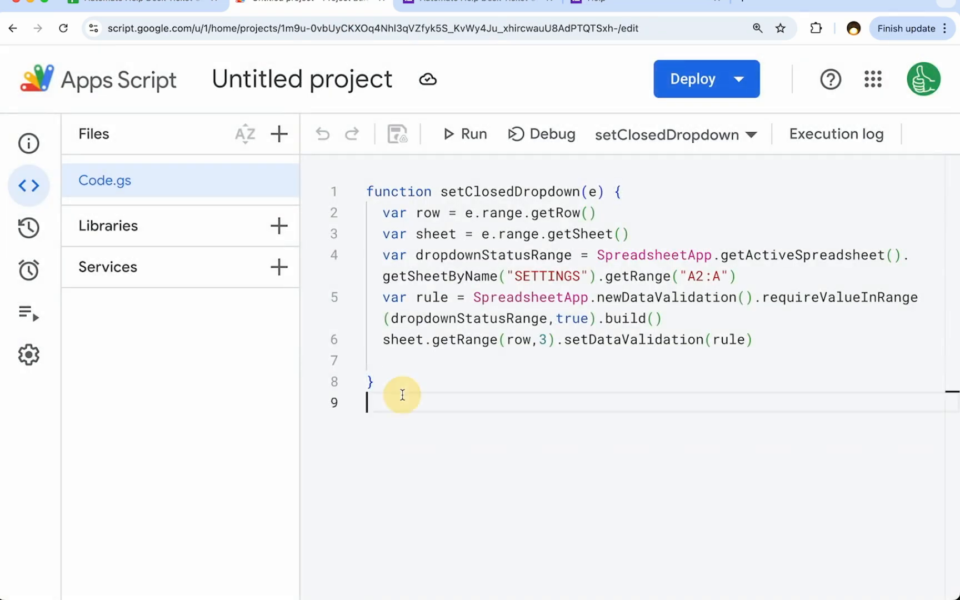
{"action": "type", "text": "function on"}
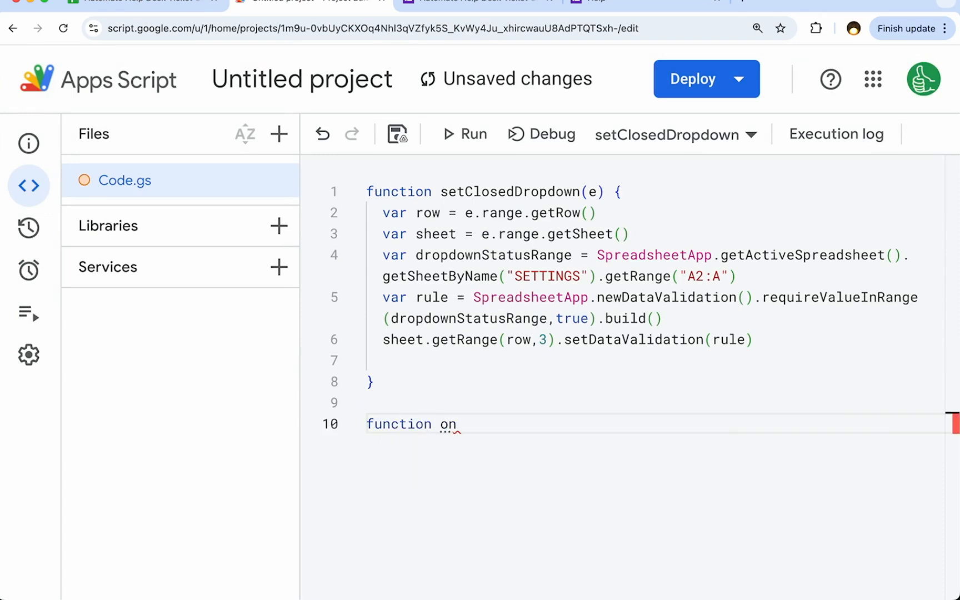
{"action": "type", "text": "Edit(e"}
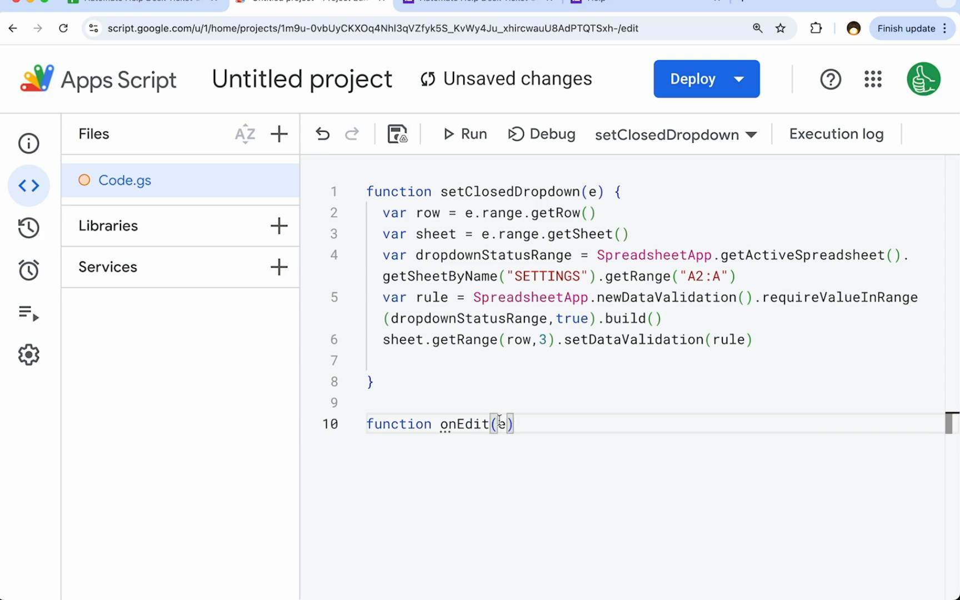
{"action": "type", "text": "{"}
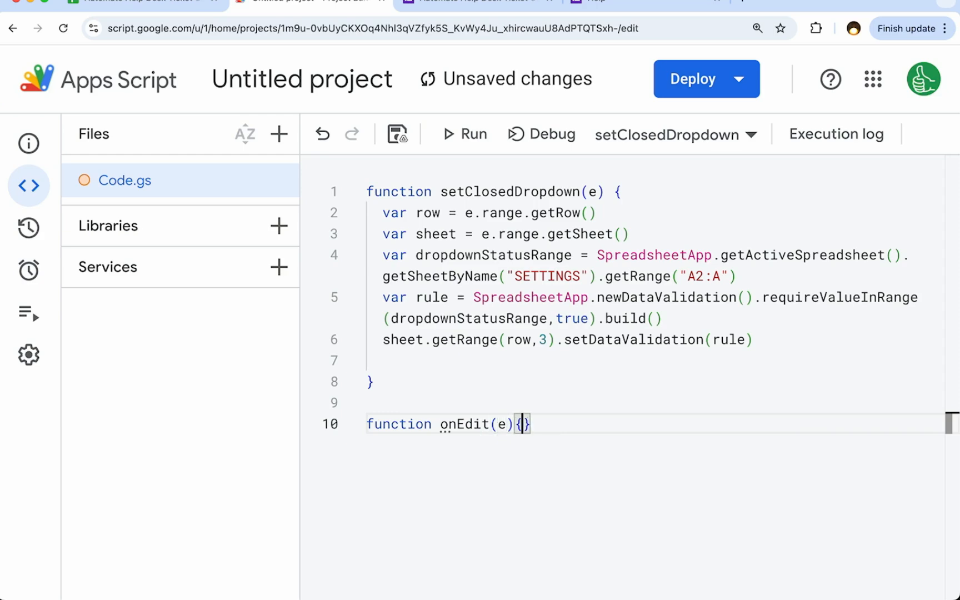
{"action": "double_click", "coordinate": [462, 424]}
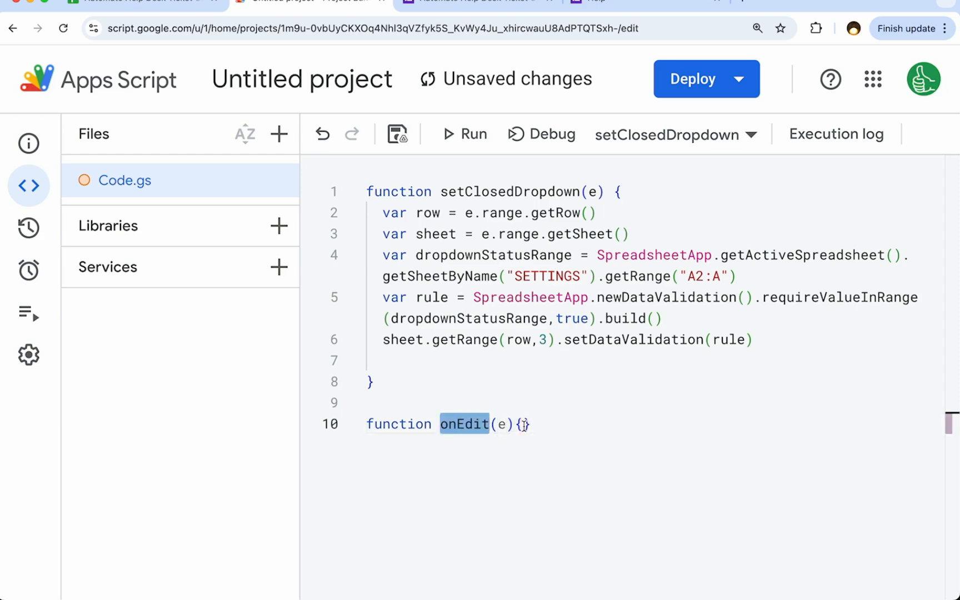
{"action": "left_click", "coordinate": [524, 424]}
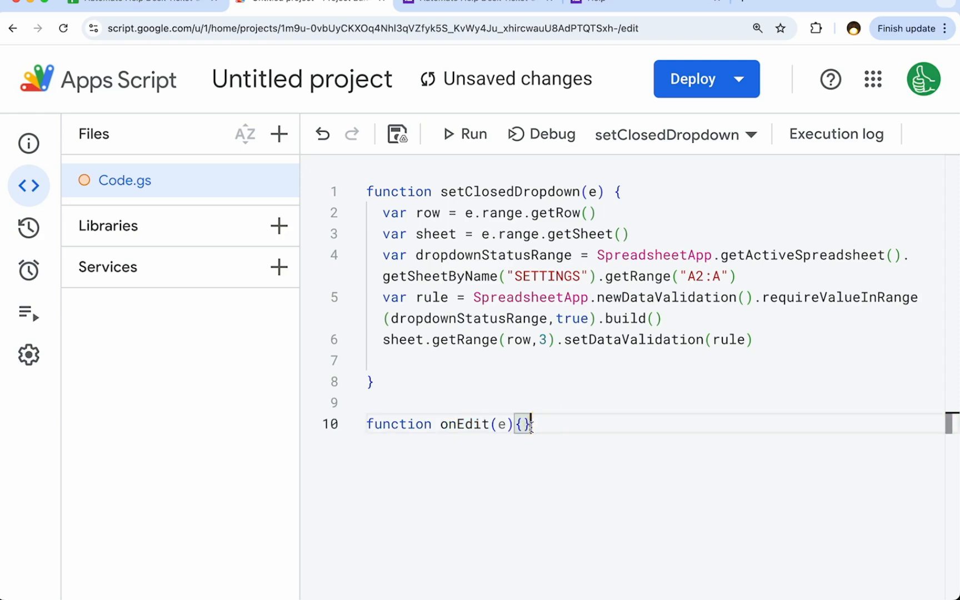
{"action": "key", "text": "Enter"}
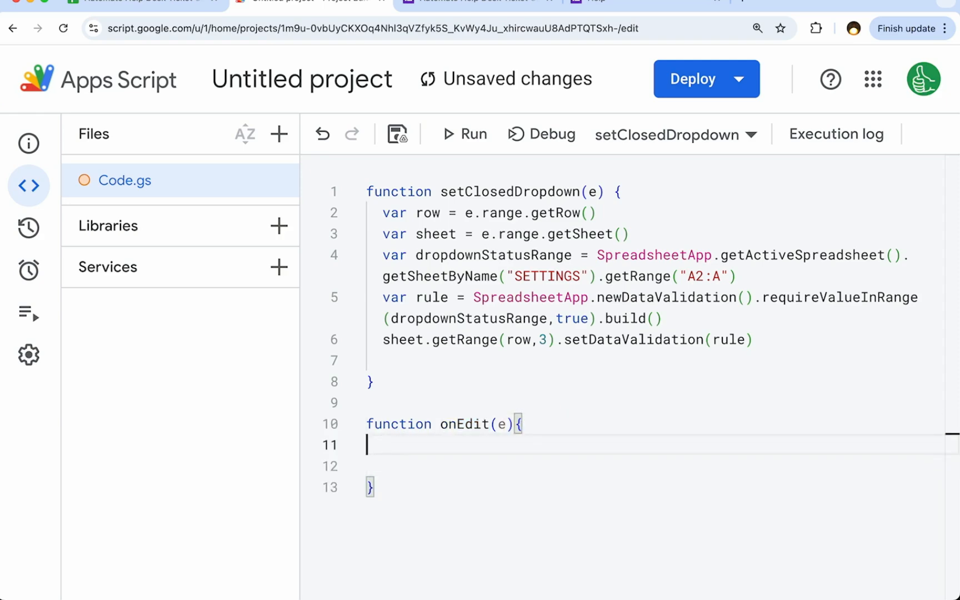
{"action": "type", "text": "var row"}
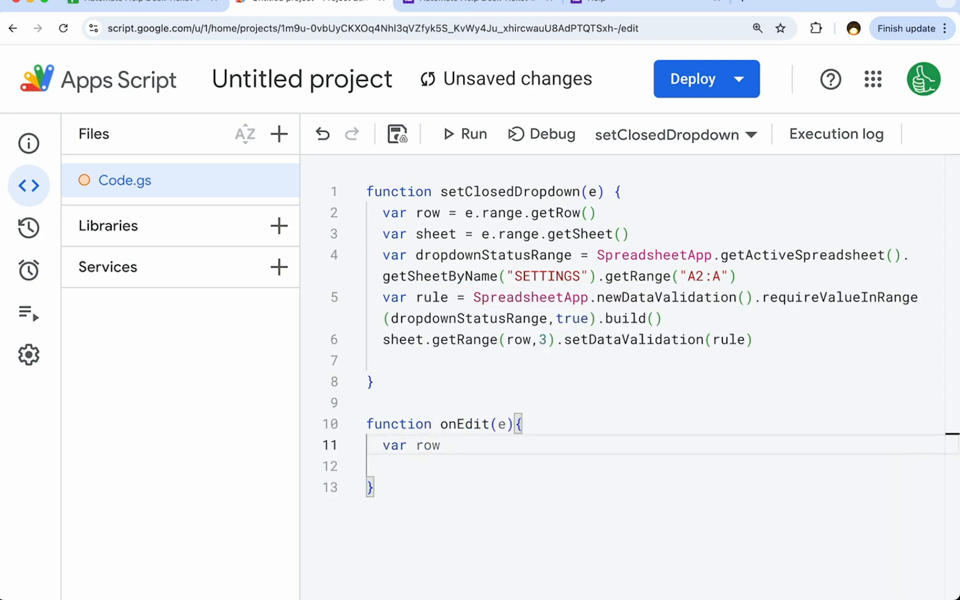
{"action": "type", "text": "= e.range.getRow("}
{"action": "left_click", "coordinate": [662, 467]}
{"action": "type", "text": "var"}
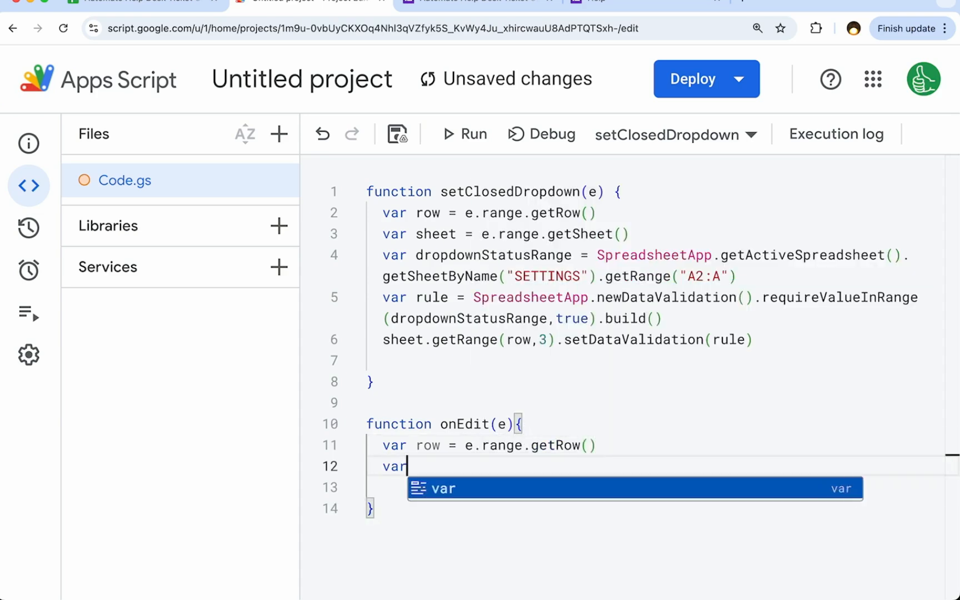
{"action": "type", "text": "col = e.range.getColumn()"}
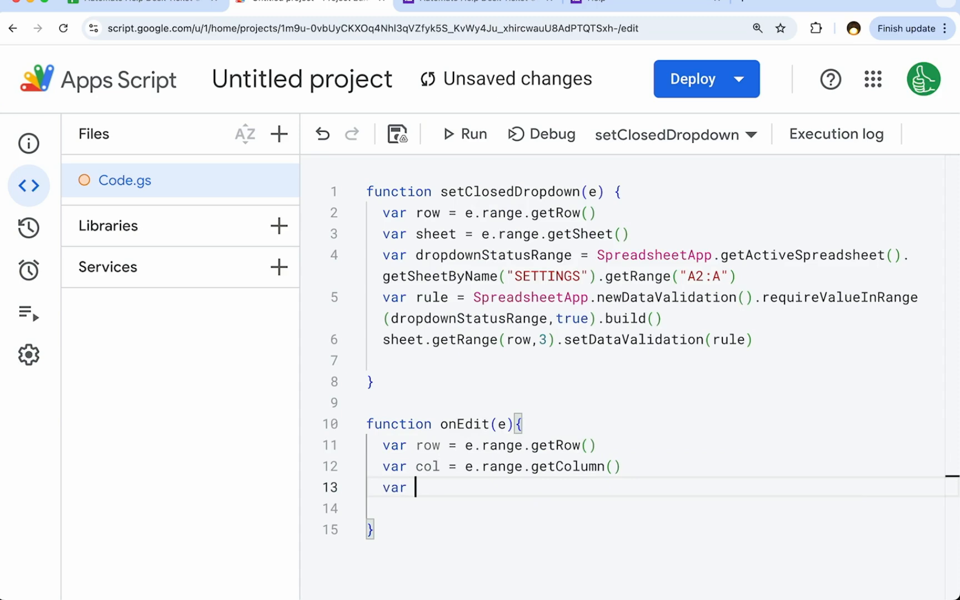
{"action": "type", "text": "sheet = e.range.getSheet()"}
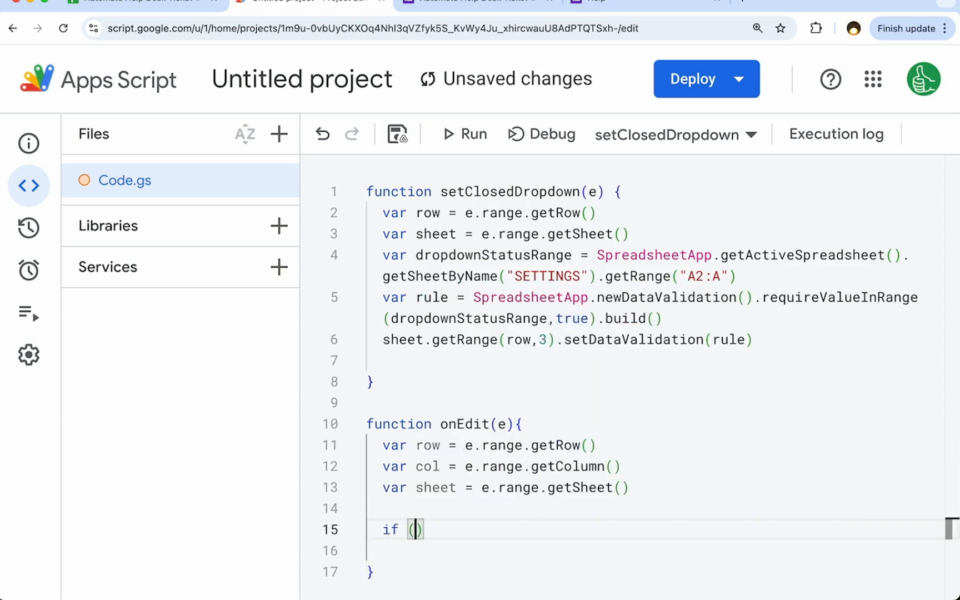
- Add the condition requiring sheet TICKETS, column 3 and value CLOSED
{"action": "type", "text": "sheet =-"}
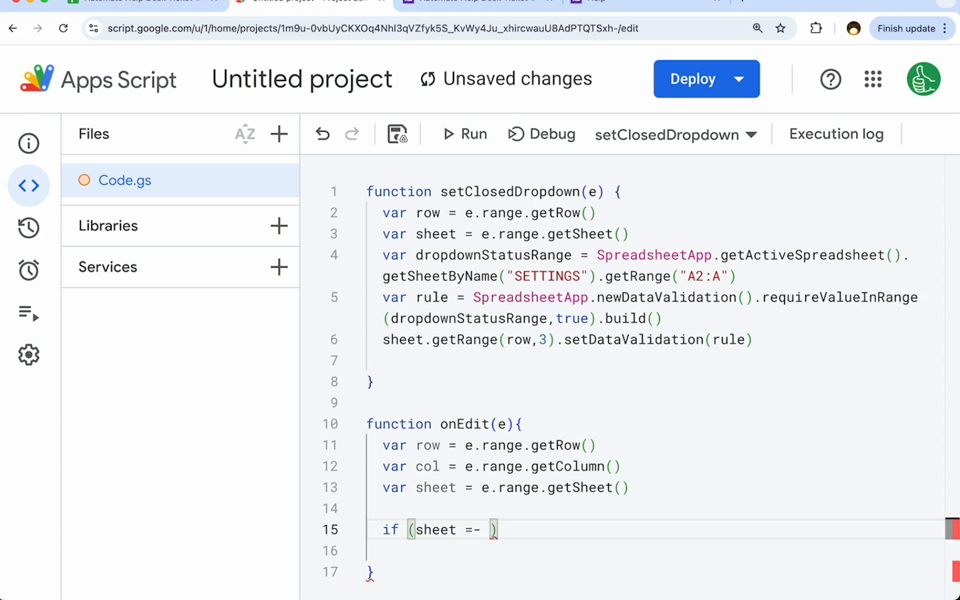
{"action": "type", "text": "="}
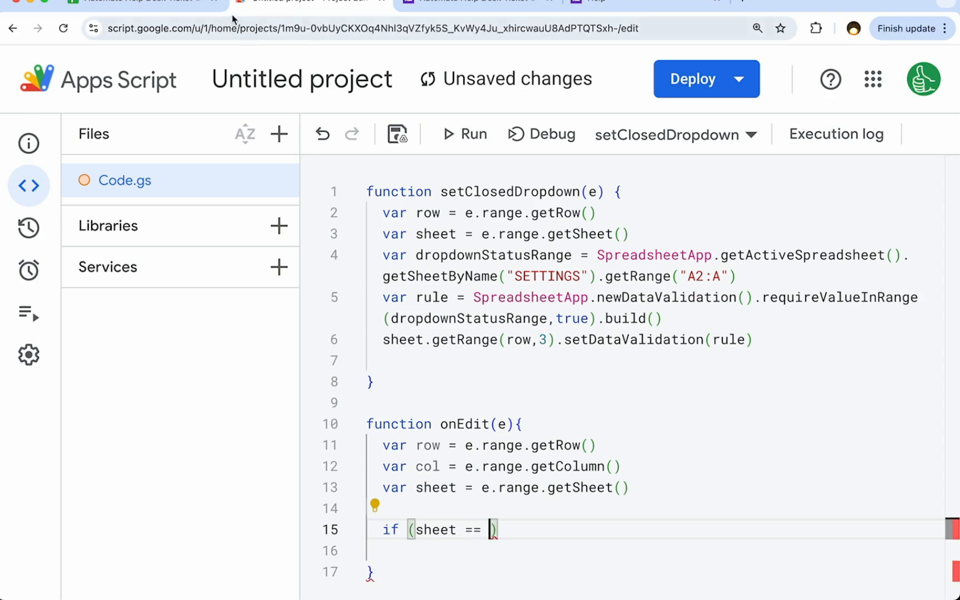
{"action": "mouse_move", "coordinate": [144, 2]}
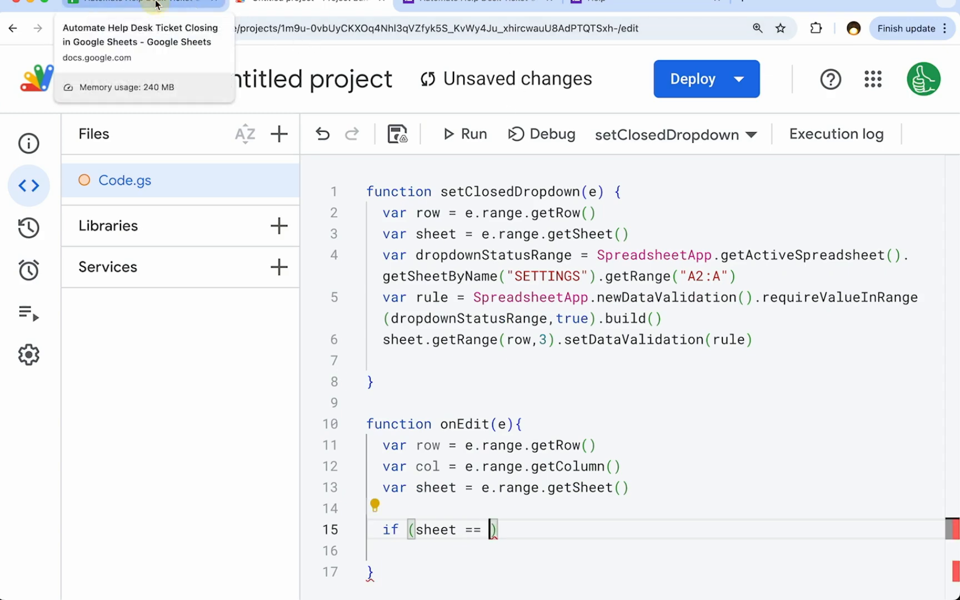
{"action": "type", "text": "\"T\""}
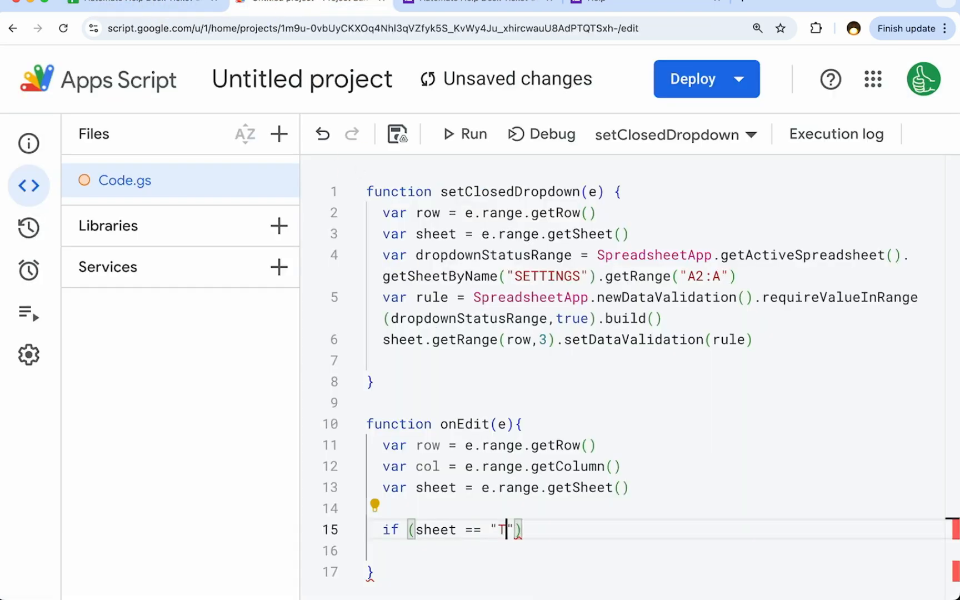
{"action": "type", "text": "ICKETS\" &&"}
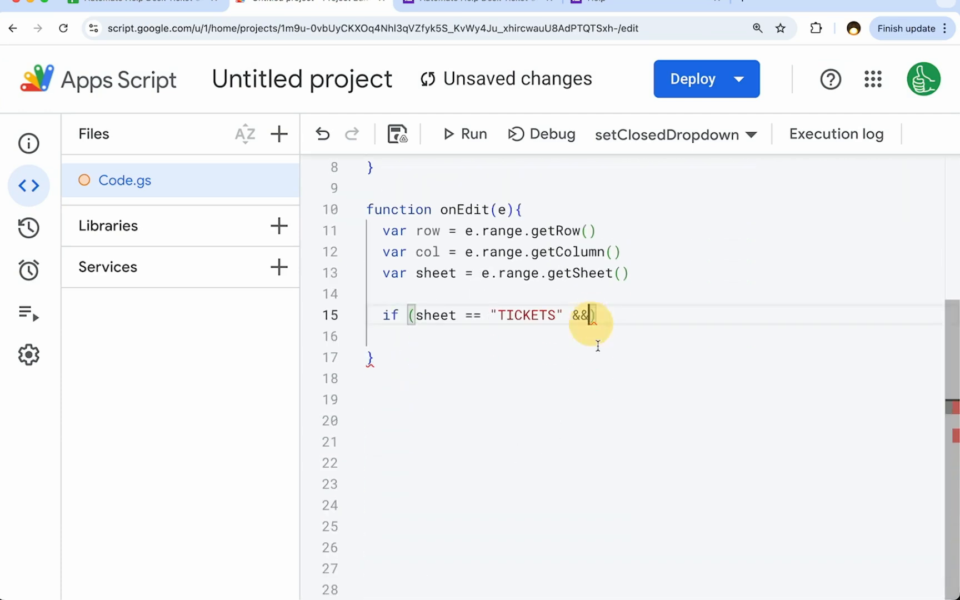
{"action": "type", "text": "ro"}
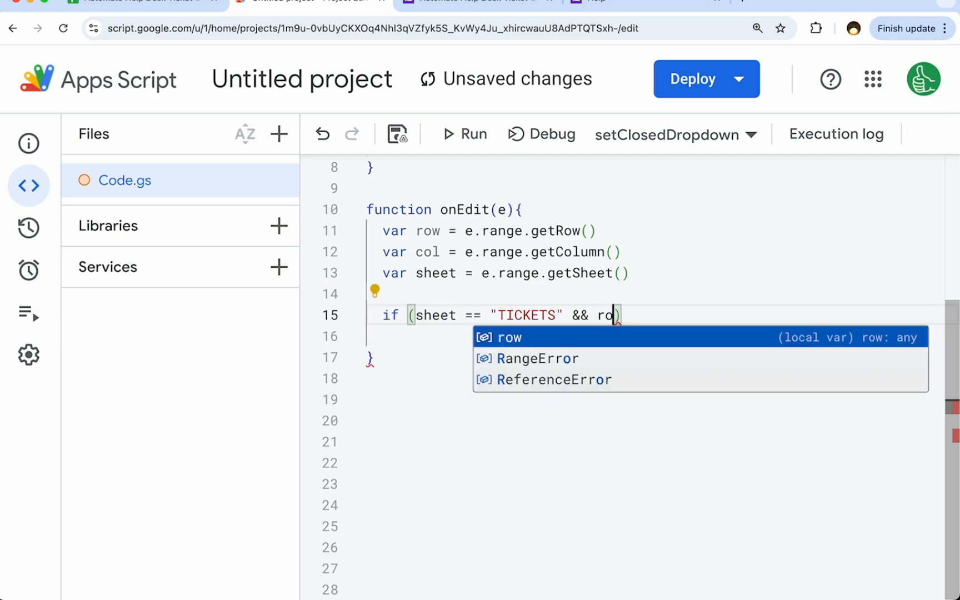
{"action": "type", "text": "col"}
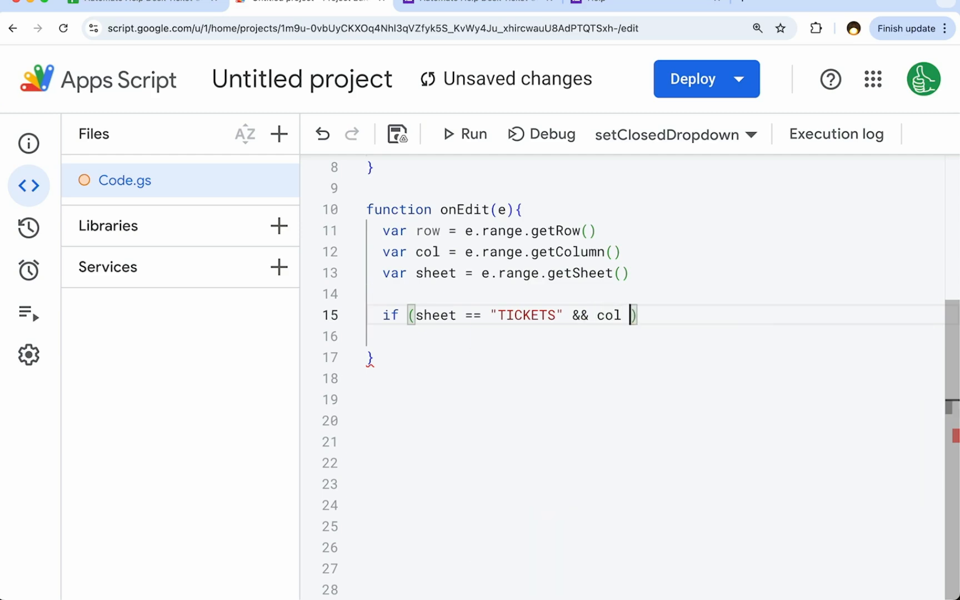
{"action": "type", "text": "= 3"}
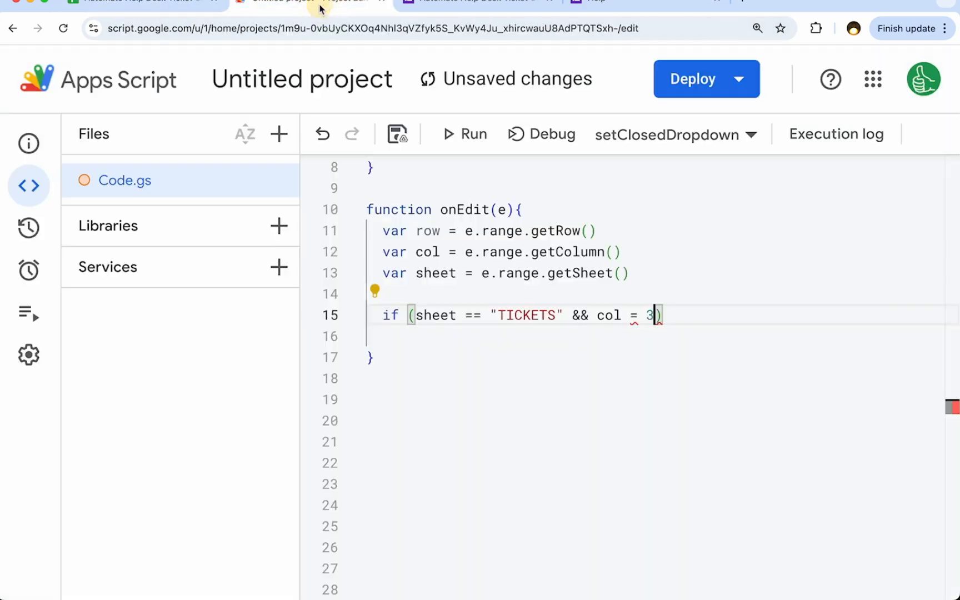
{"action": "type", "text": "var value = e.value"}
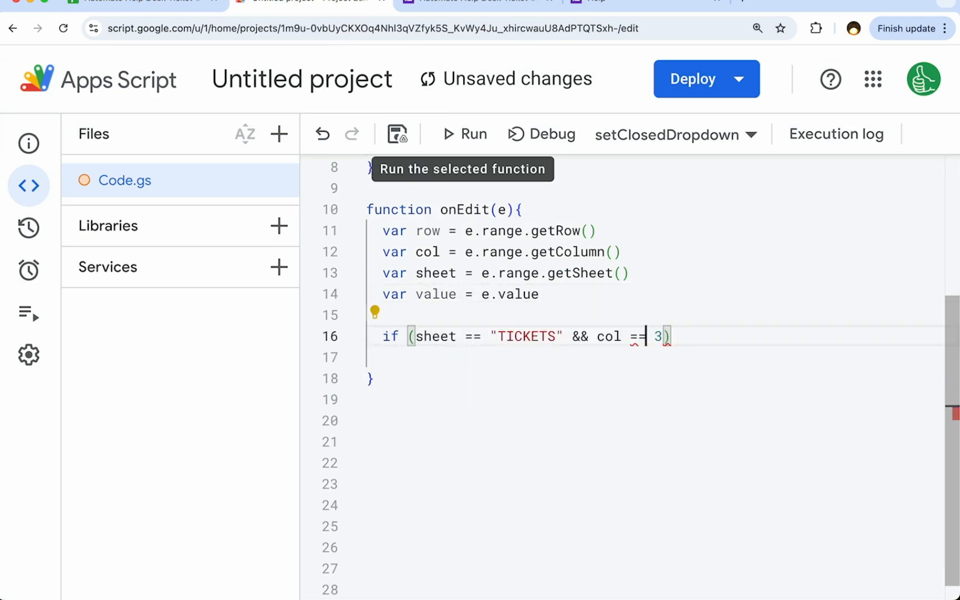
{"action": "type", "text": "&& value == \"CLOSED\""}
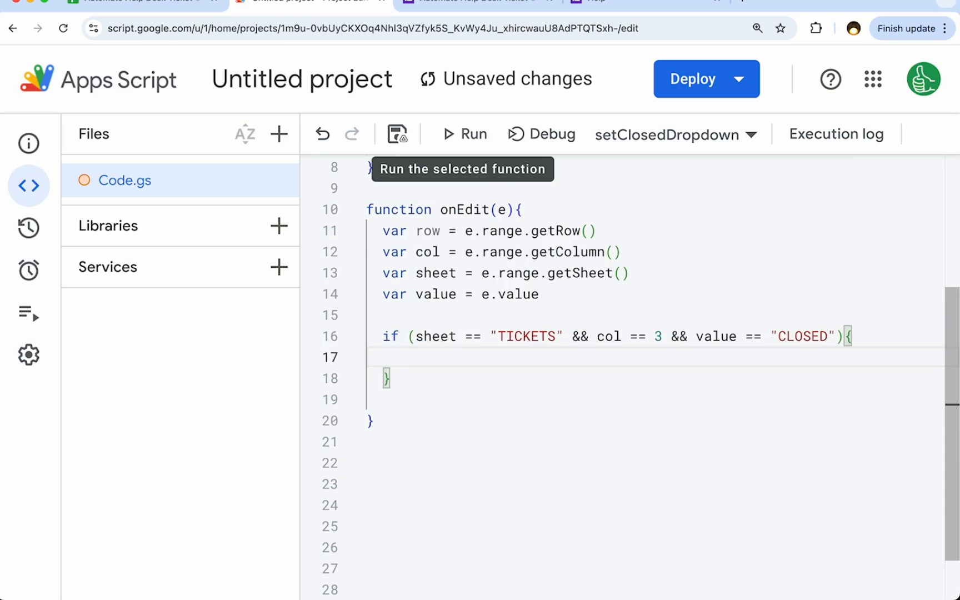
- Write new Date() into column 4 of the edited TICKETS row
{"action": "type", "text": "SpreadsheetApp"}
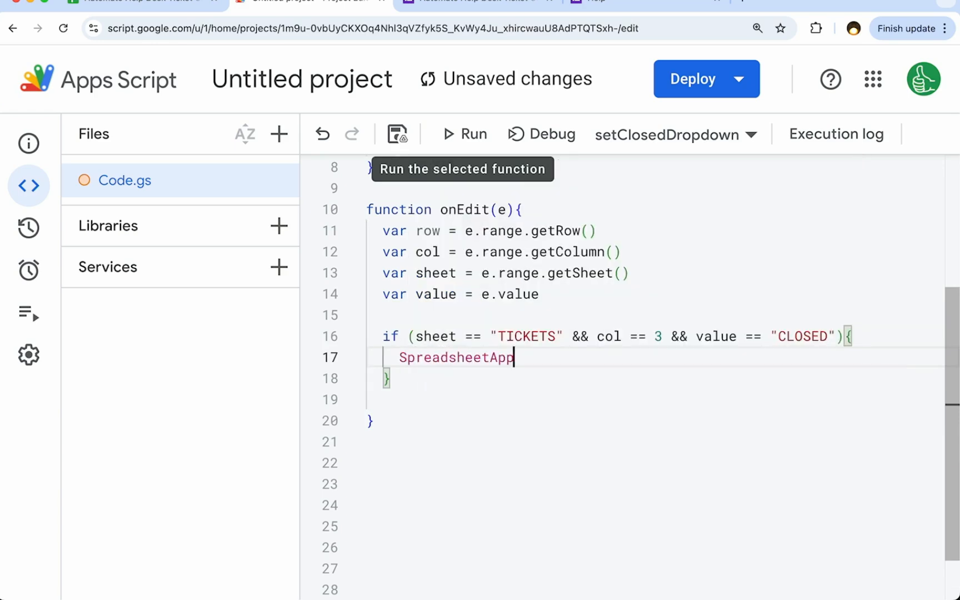
{"action": "type", "text": ".getACtiveSpreadsheet().getSheetByName("}
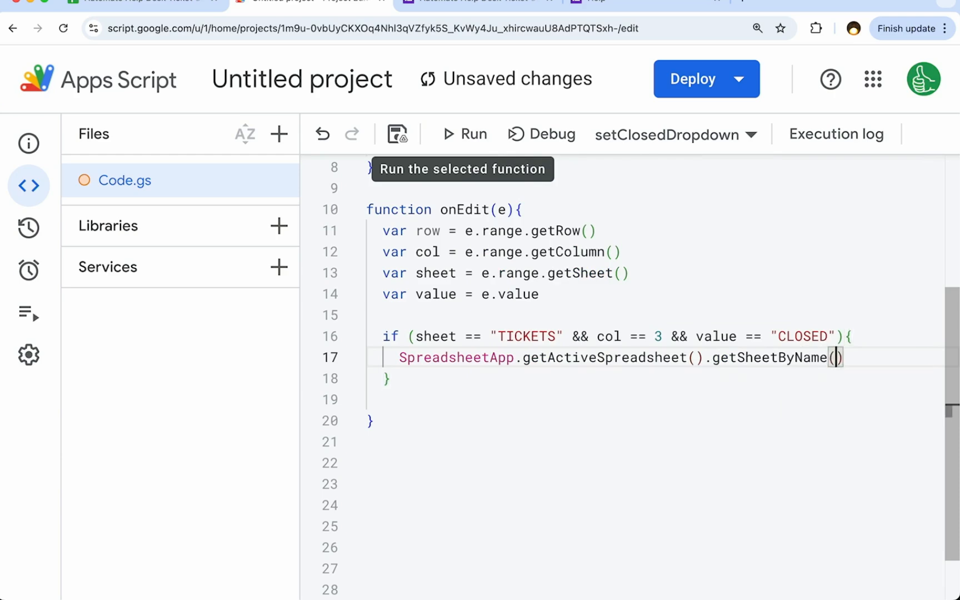
{"action": "type", "text": "\"TICKETS\""}
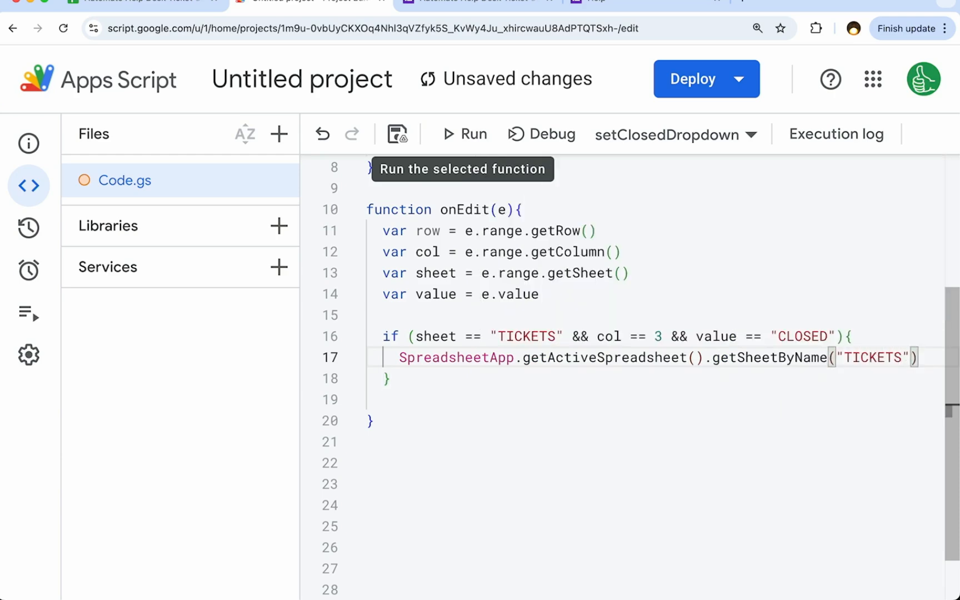
{"action": "type", "text": ".getRange(row,"}
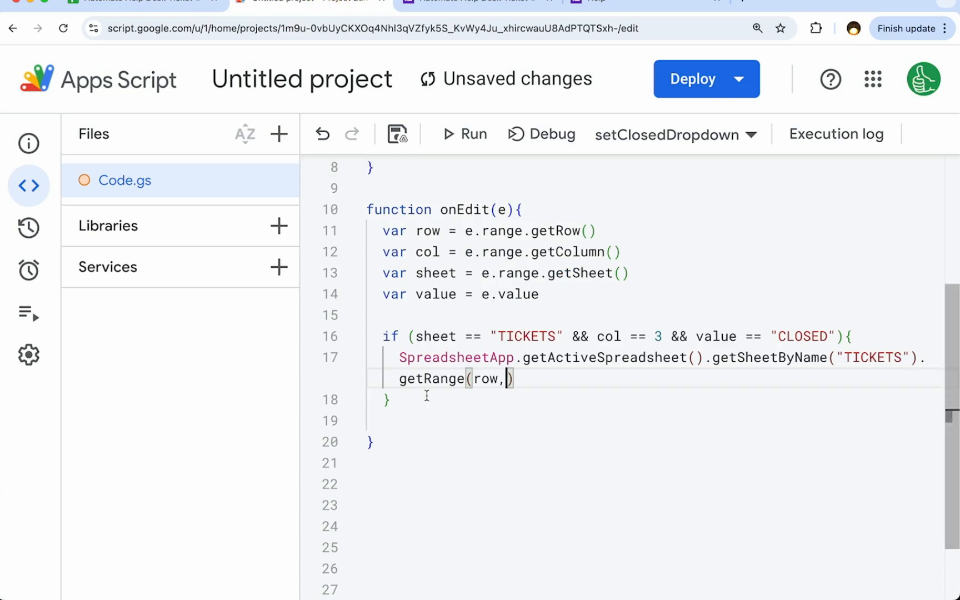
{"action": "type", "text": "4).set"}
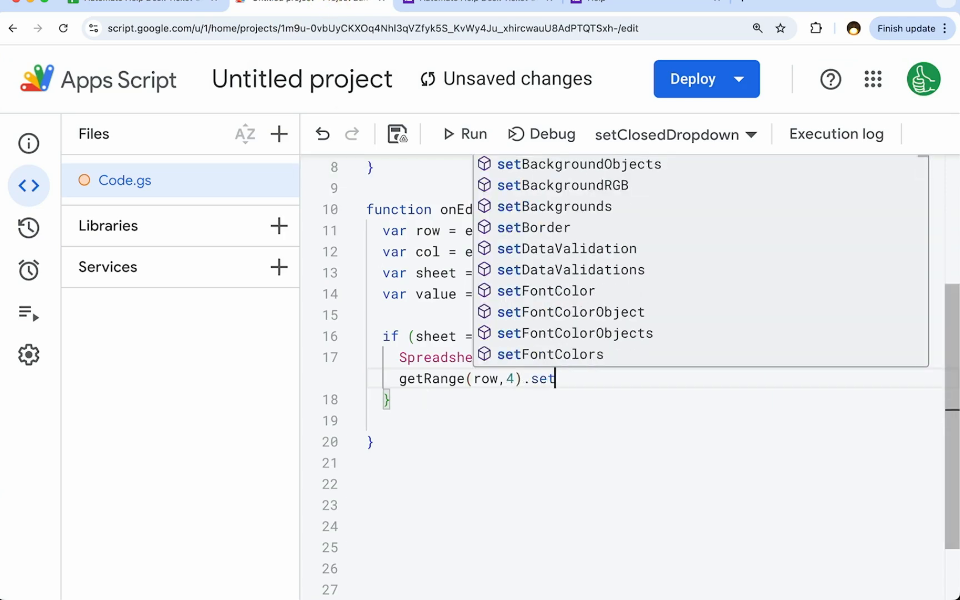
{"action": "type", "text": "Value(new Date"}
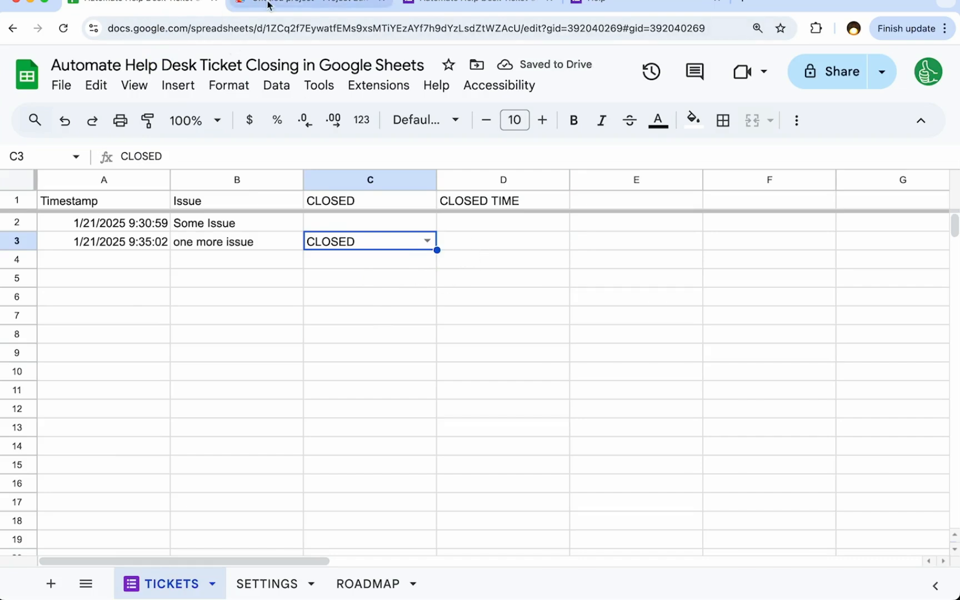
- Add Logger.log lines for row, sheet and value to onEdit and save
{"action": "left_click", "coordinate": [309, 2]}
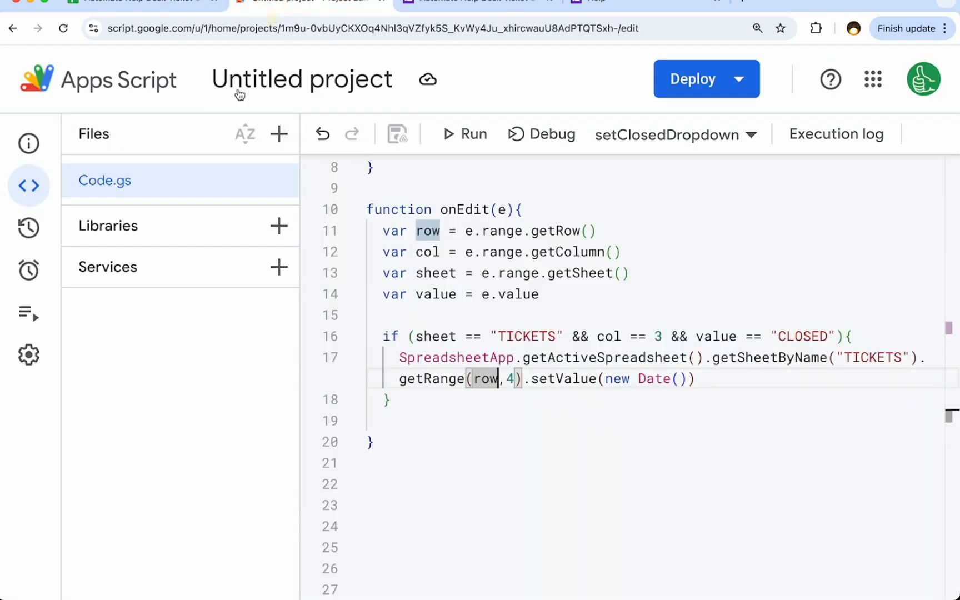
{"action": "left_click", "coordinate": [28, 313]}
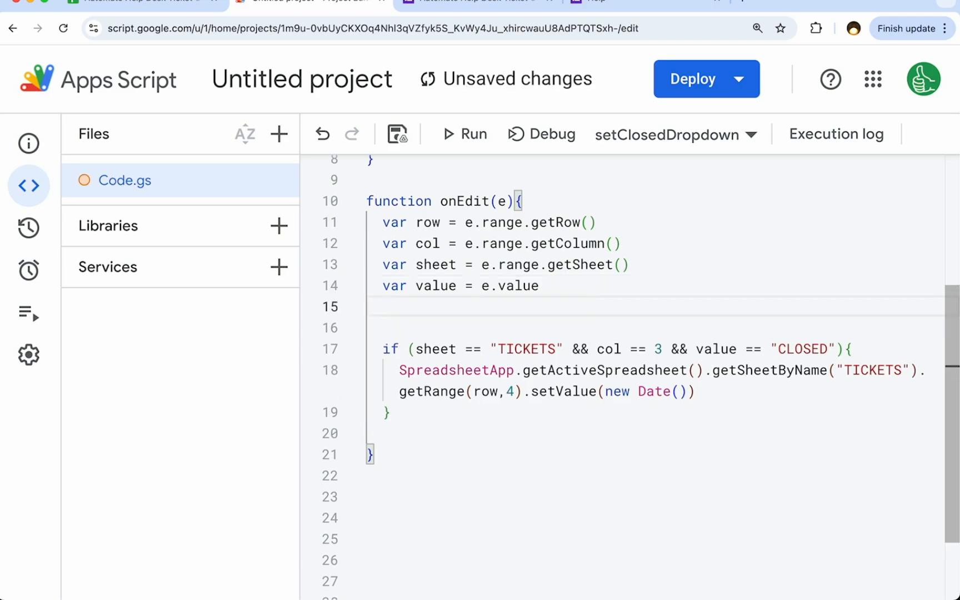
{"action": "type", "text": "Logger.log(row"}
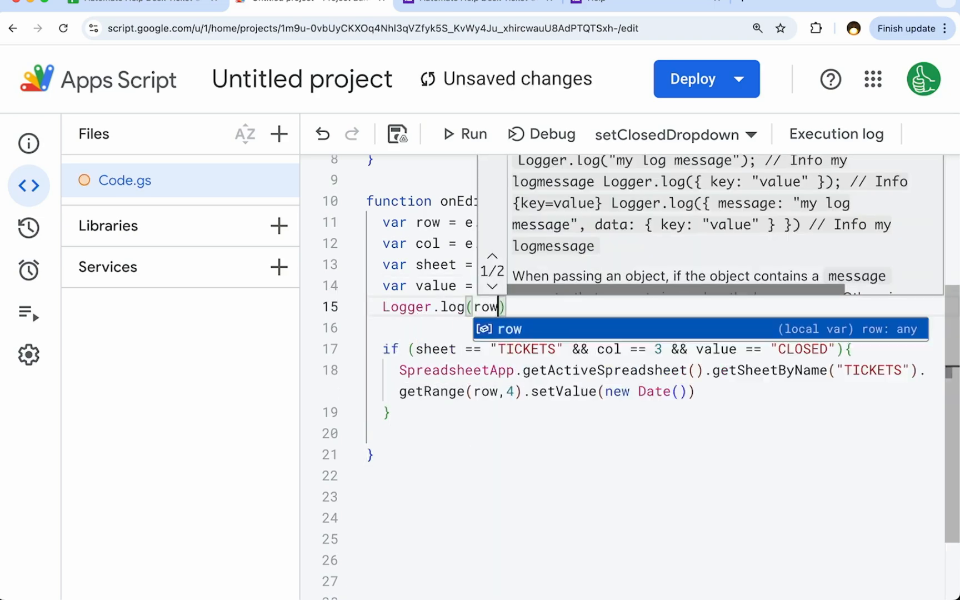
{"action": "type", "text": "Logger.log(sheet"}
{"action": "type", "text": "Logger.log(valu)"}
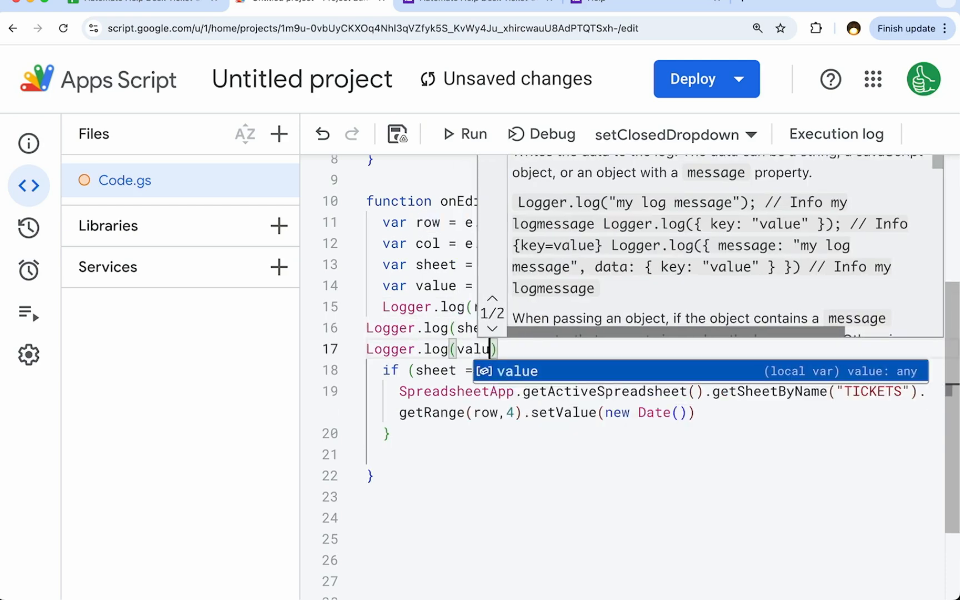
{"action": "left_click", "coordinate": [310, 1]}
{"action": "type", "text": "e"}
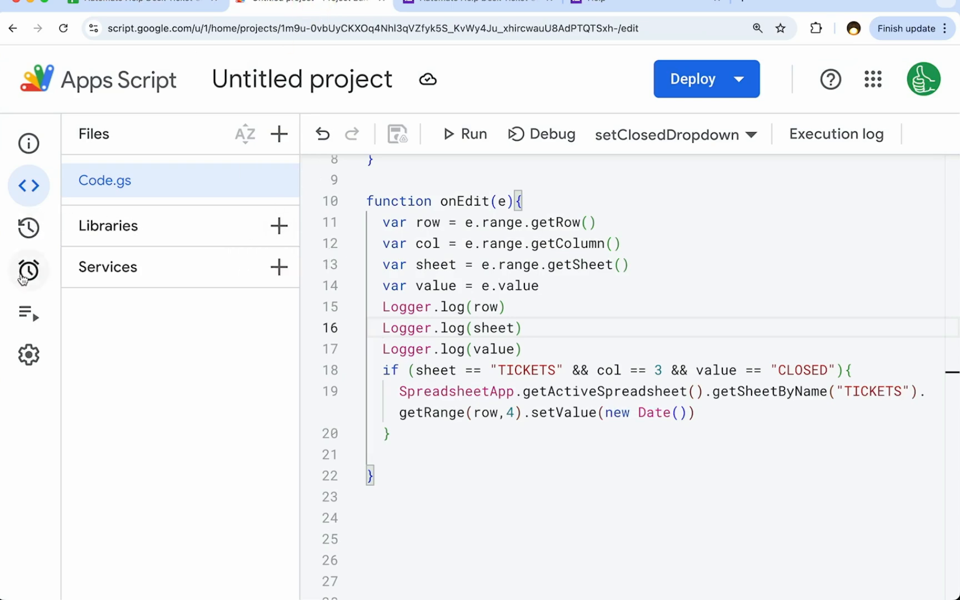
- Check the recent script executions, return to the code, then switch to the Help form
{"action": "left_click", "coordinate": [28, 312]}
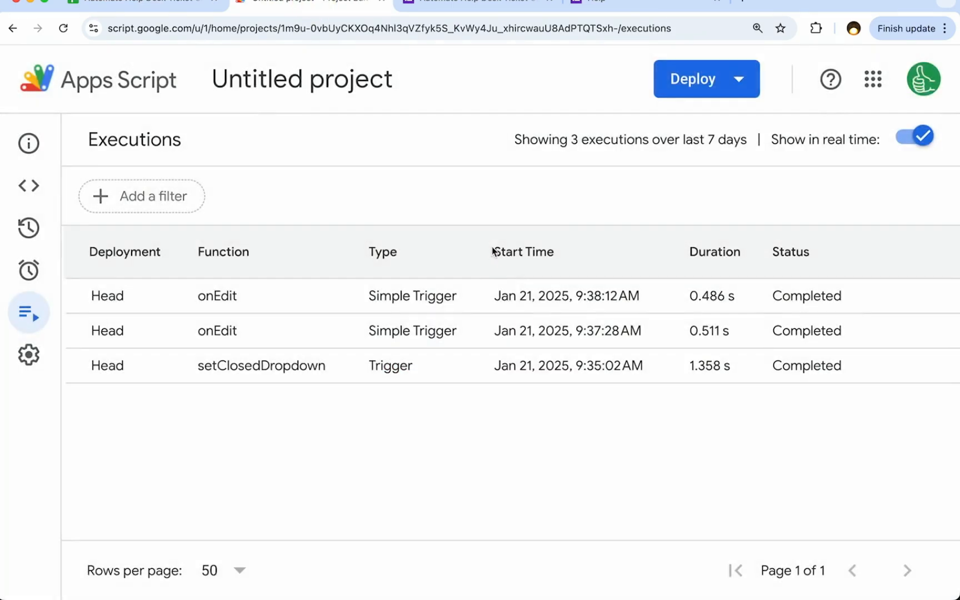
{"action": "left_click", "coordinate": [413, 296]}
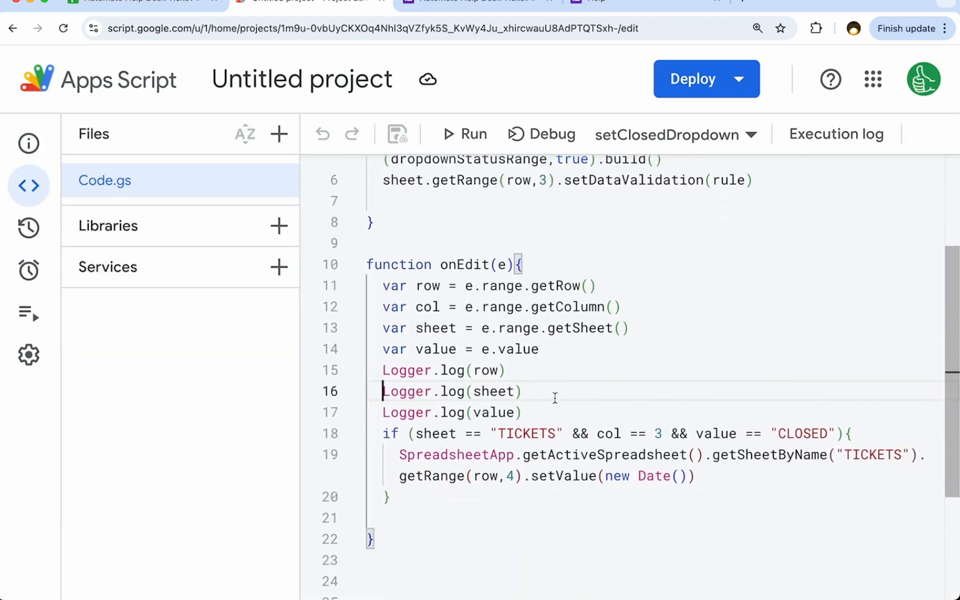
{"action": "left_click", "coordinate": [644, 1]}
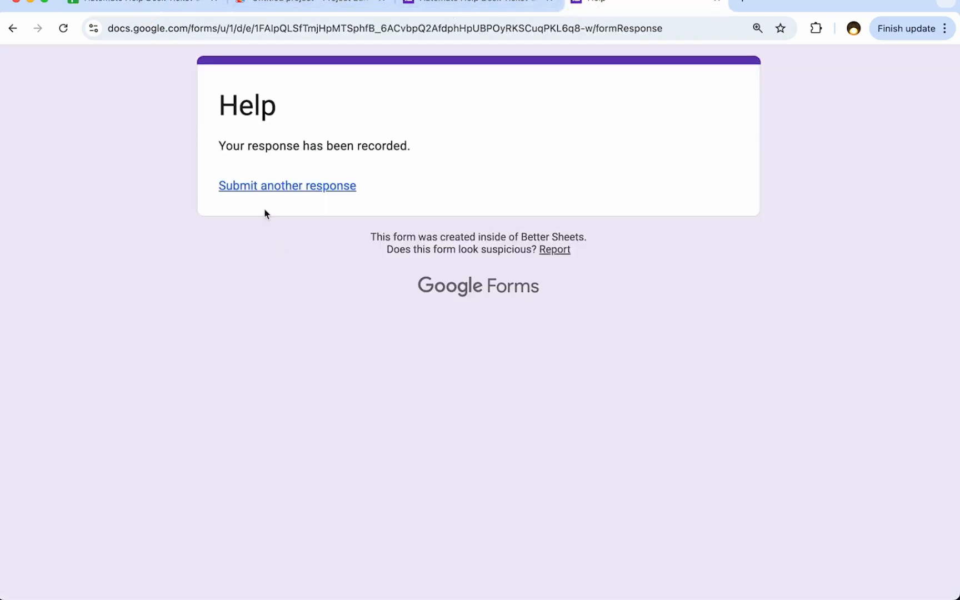
- Submit the ticket 'even more issues' and mark it CLOSED in C4, giving close date 1/21/2025
{"action": "left_click", "coordinate": [287, 185]}
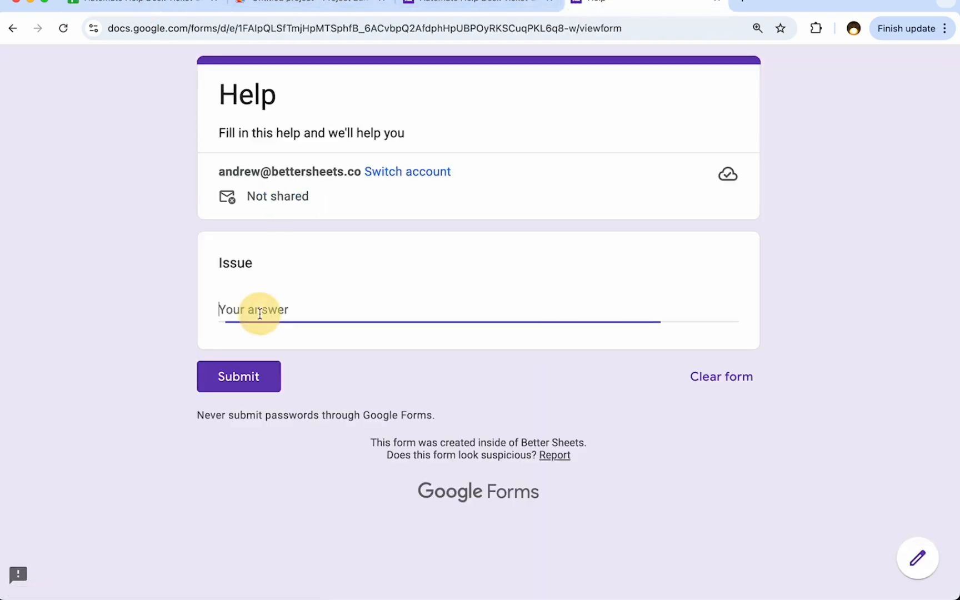
{"action": "type", "text": "even more i"}
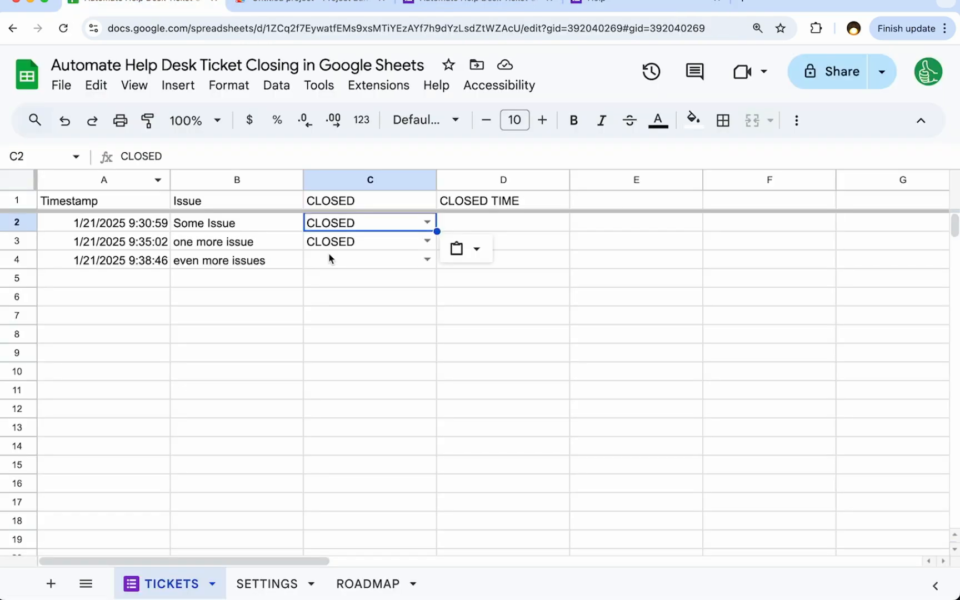
{"action": "left_click", "coordinate": [369, 260]}
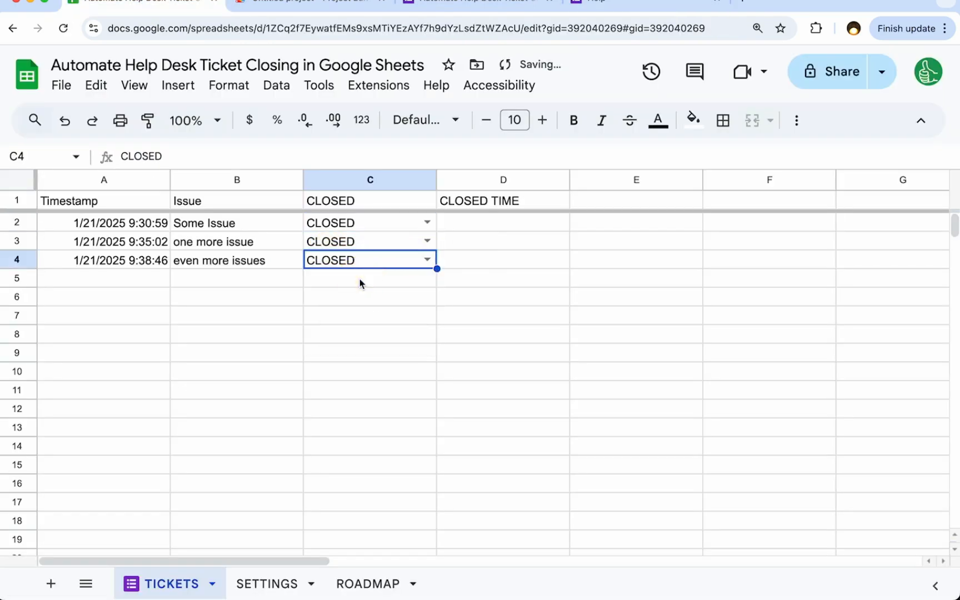
{"action": "left_click", "coordinate": [503, 259]}
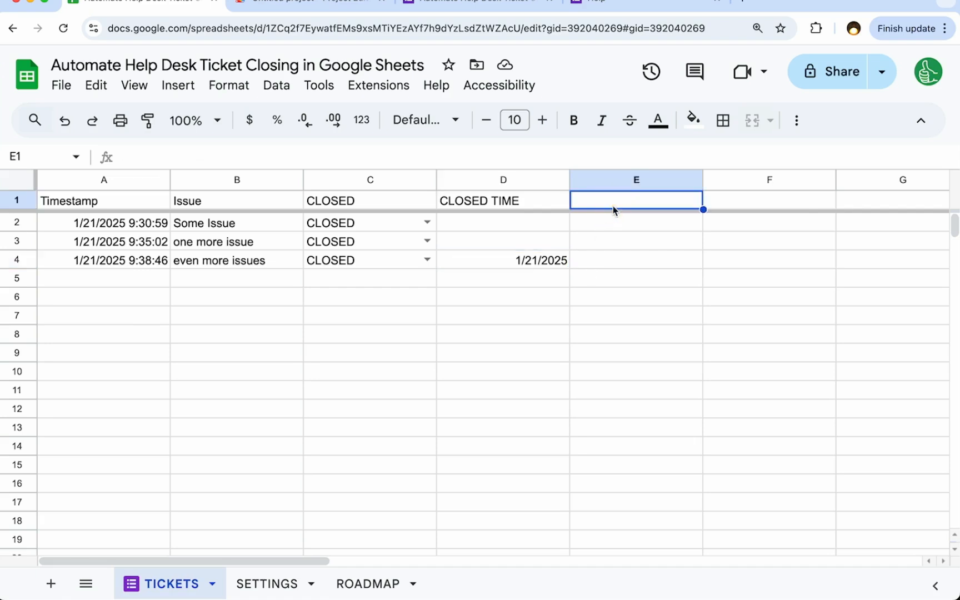
- Enter =IF(C2="CLOSED",D2-A2,) in E2 and accept the suggested autofill for all tickets
{"action": "type", "text": "TIME TO CLOSE"}
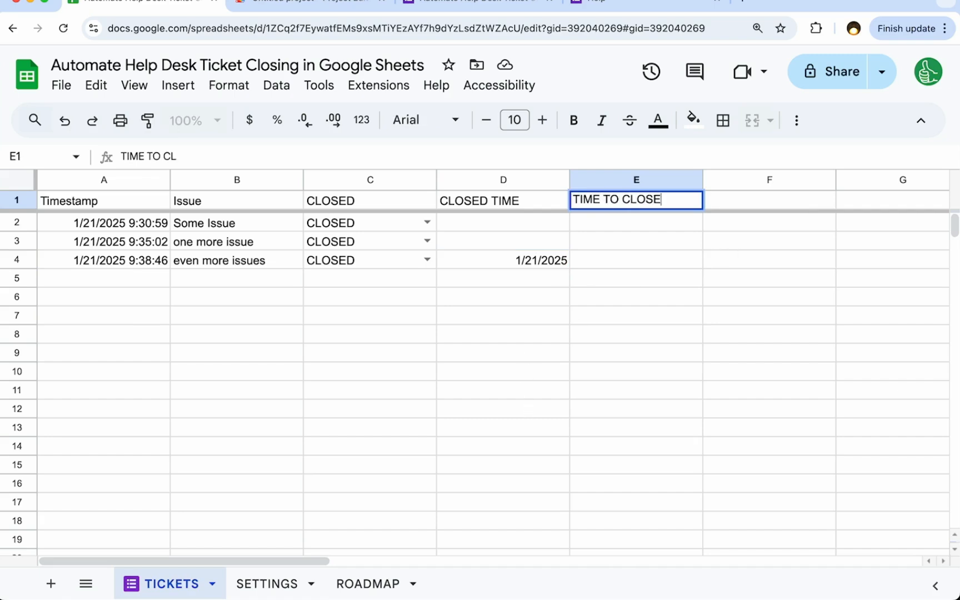
{"action": "type", "text": "=IF(C2="}
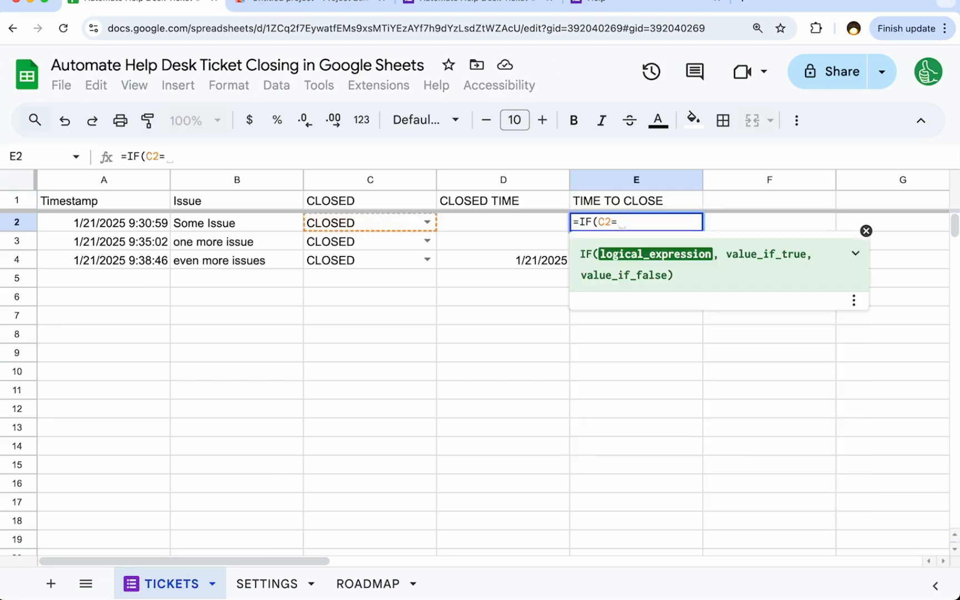
{"action": "type", "text": "\"CLOSED\""}
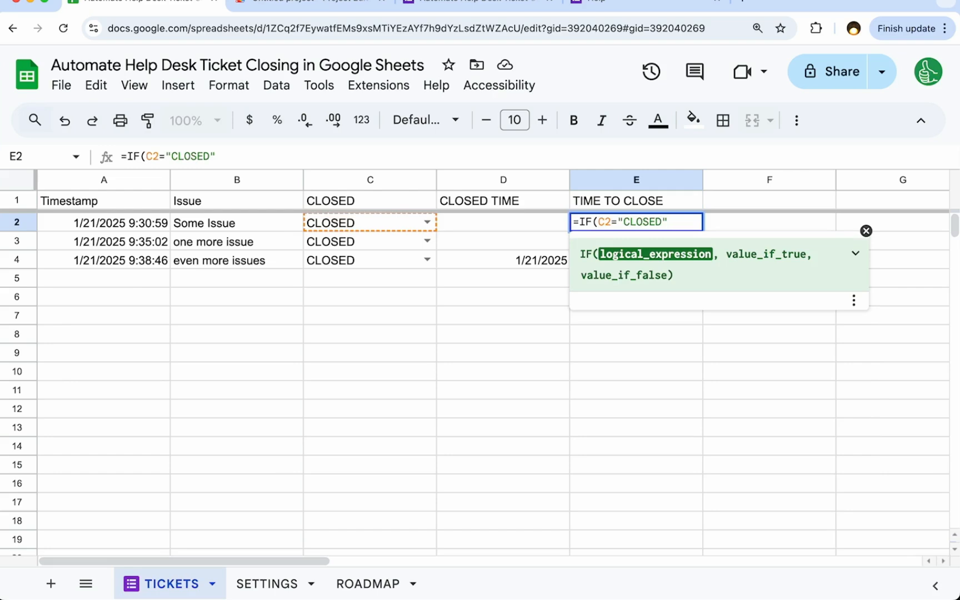
{"action": "type", "text": ","}
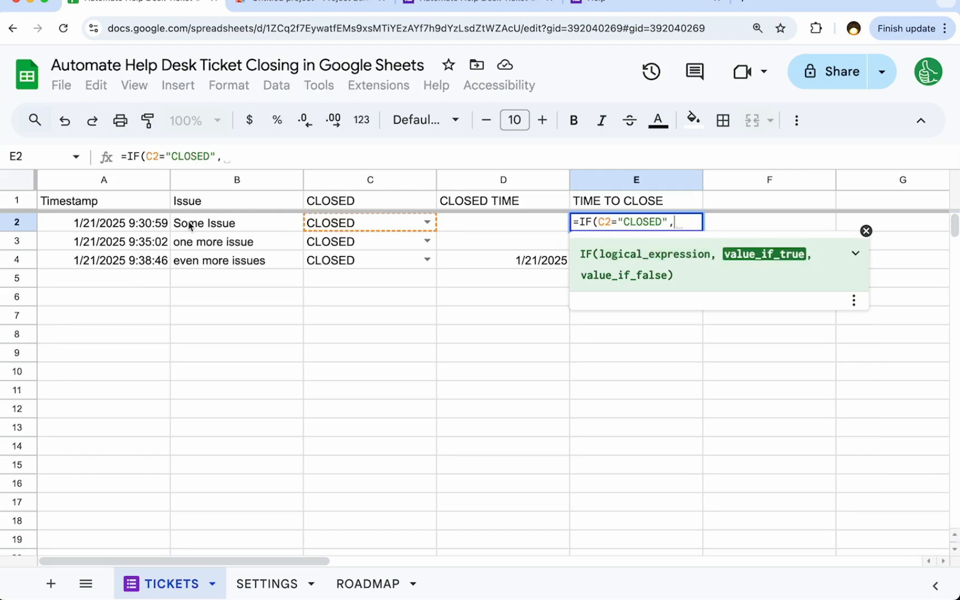
{"action": "left_click", "coordinate": [503, 223]}
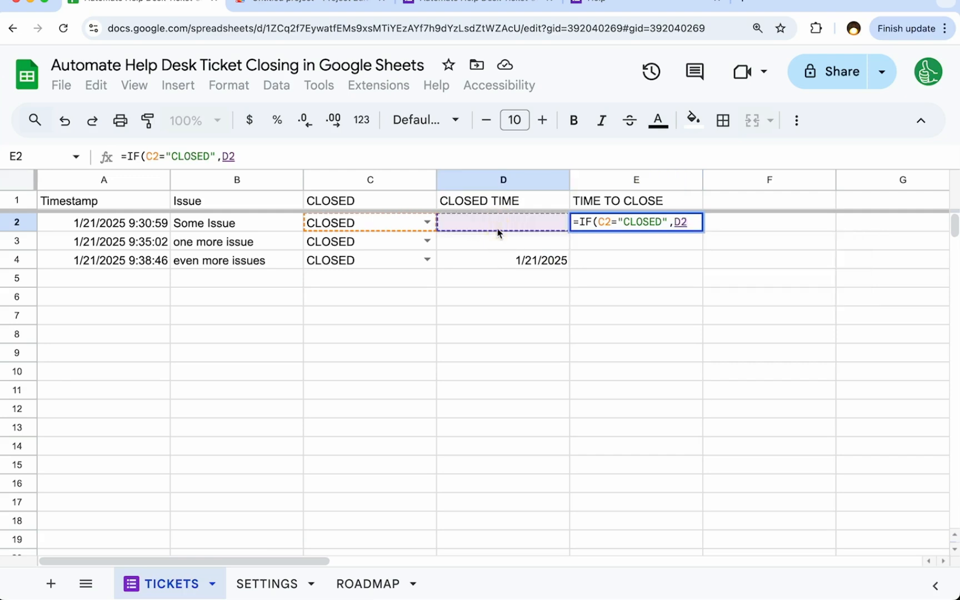
{"action": "type", "text": "-"}
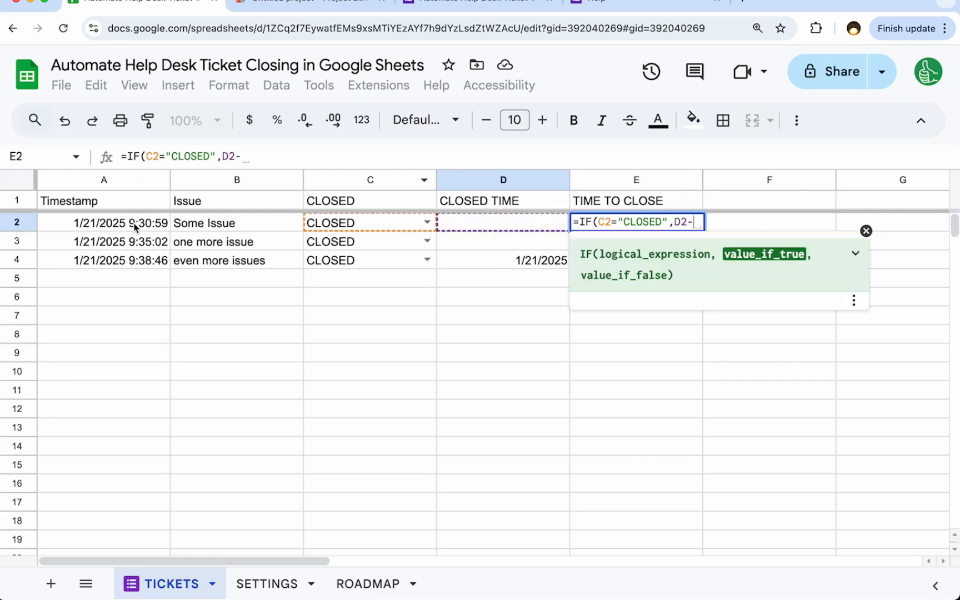
{"action": "left_click", "coordinate": [104, 223]}
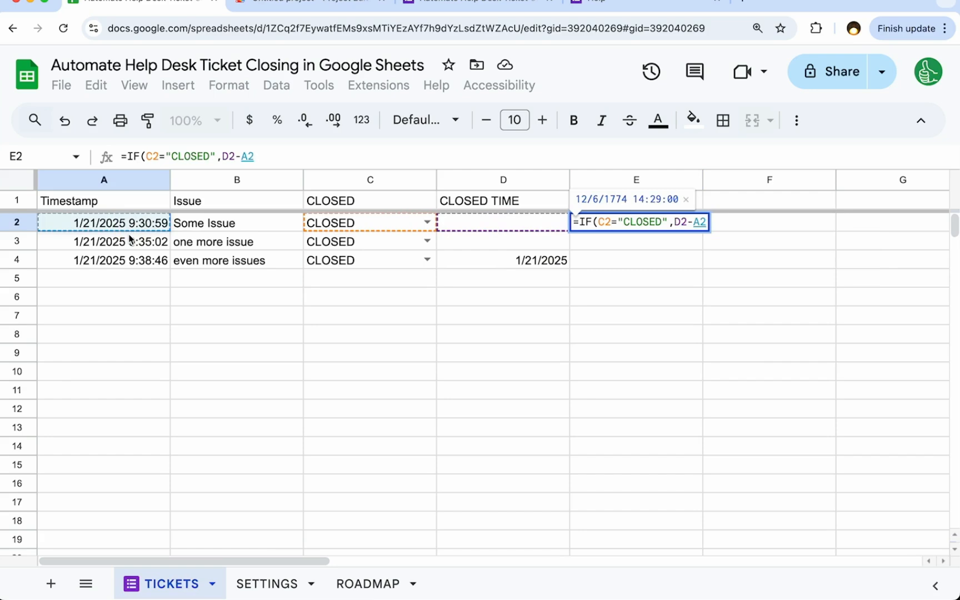
{"action": "type", "text": ")"}
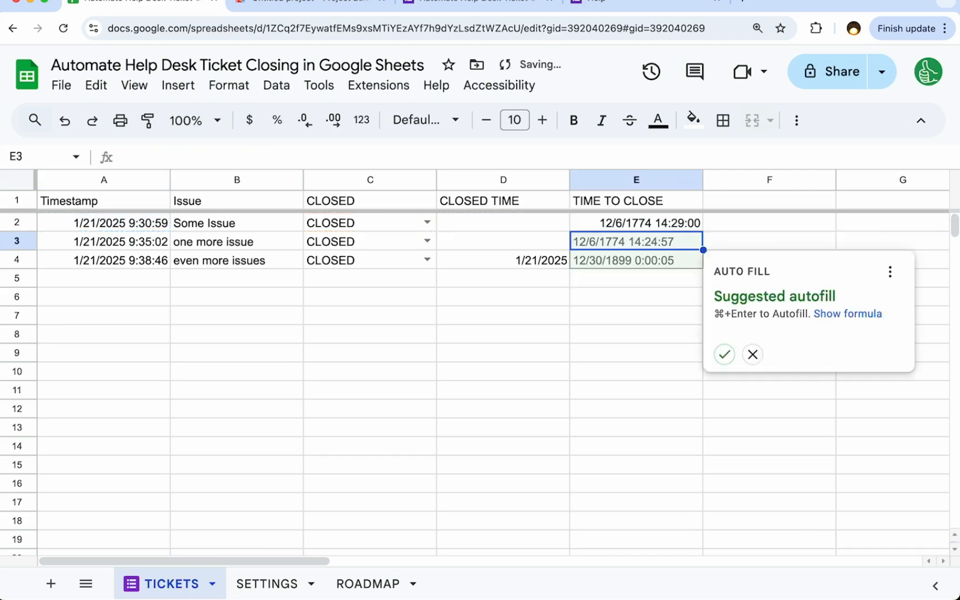
{"action": "left_click", "coordinate": [752, 354]}
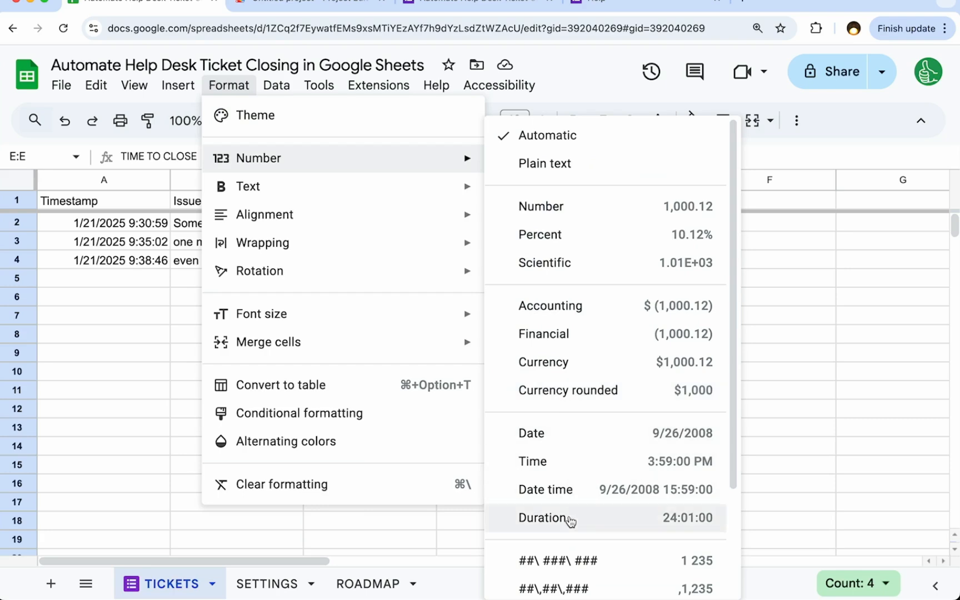
- Format column E as Duration and backdate the first ticket to 1/14/2025, showing 177:38:51
{"action": "left_click", "coordinate": [545, 517]}
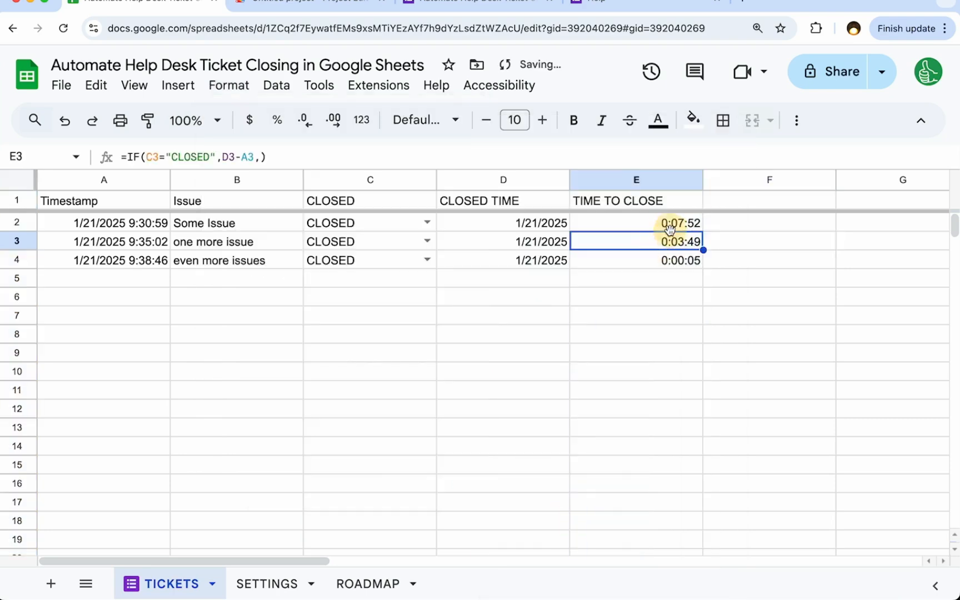
{"action": "left_click", "coordinate": [635, 261]}
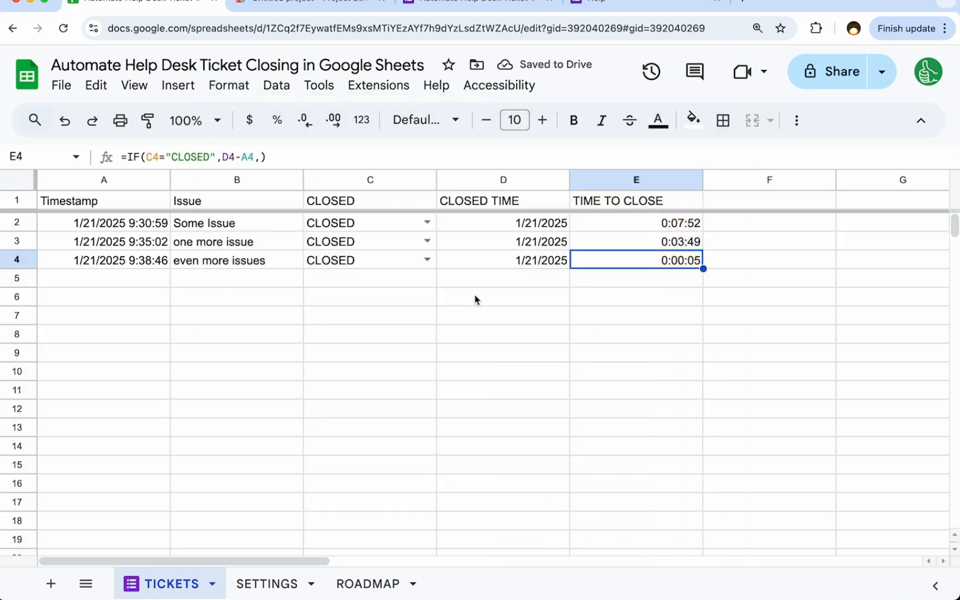
{"action": "left_click", "coordinate": [503, 260]}
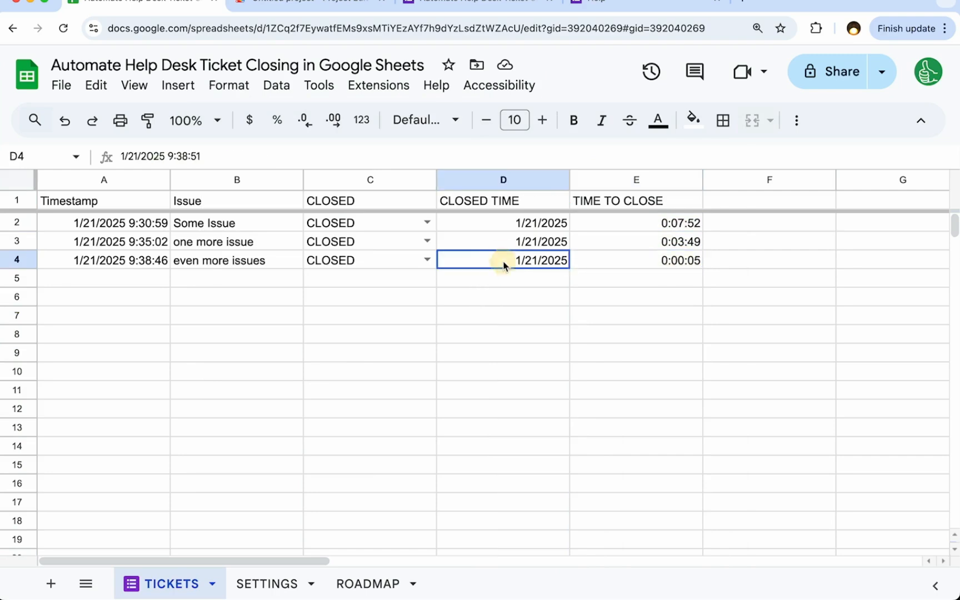
{"action": "left_click", "coordinate": [104, 222]}
{"action": "type", "text": "1/14/2025"}
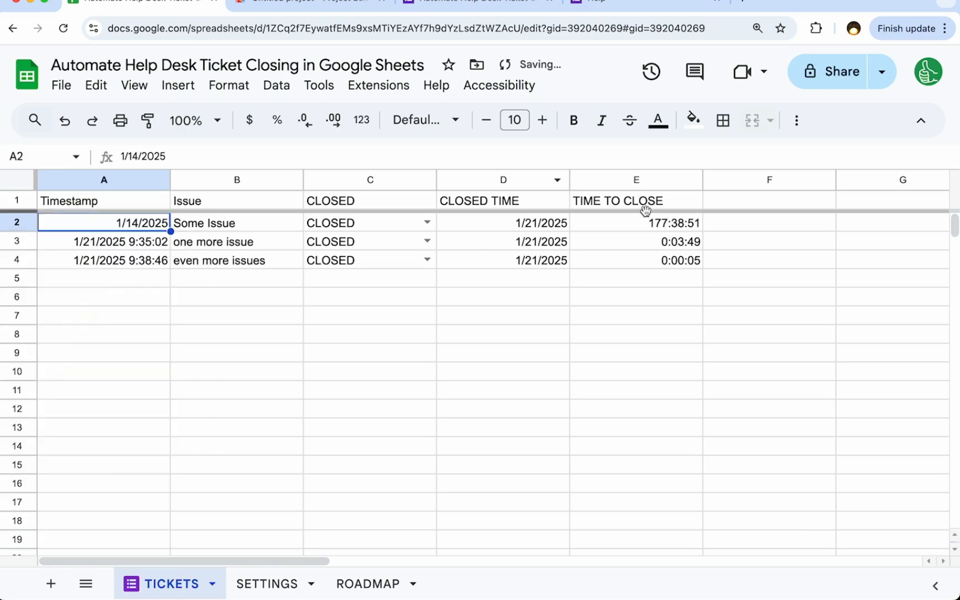
{"action": "left_click", "coordinate": [635, 222]}
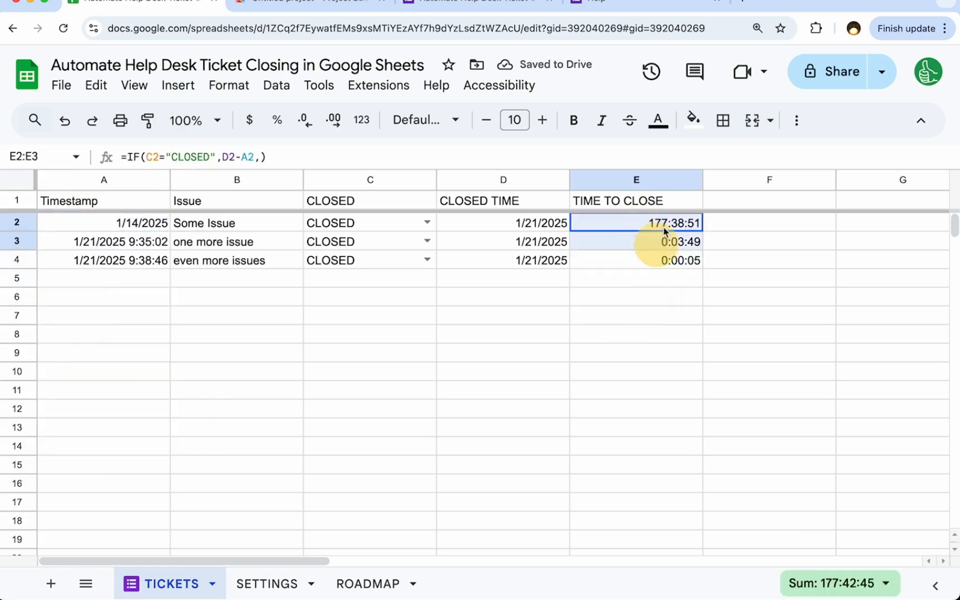
{"action": "double_click", "coordinate": [635, 222]}
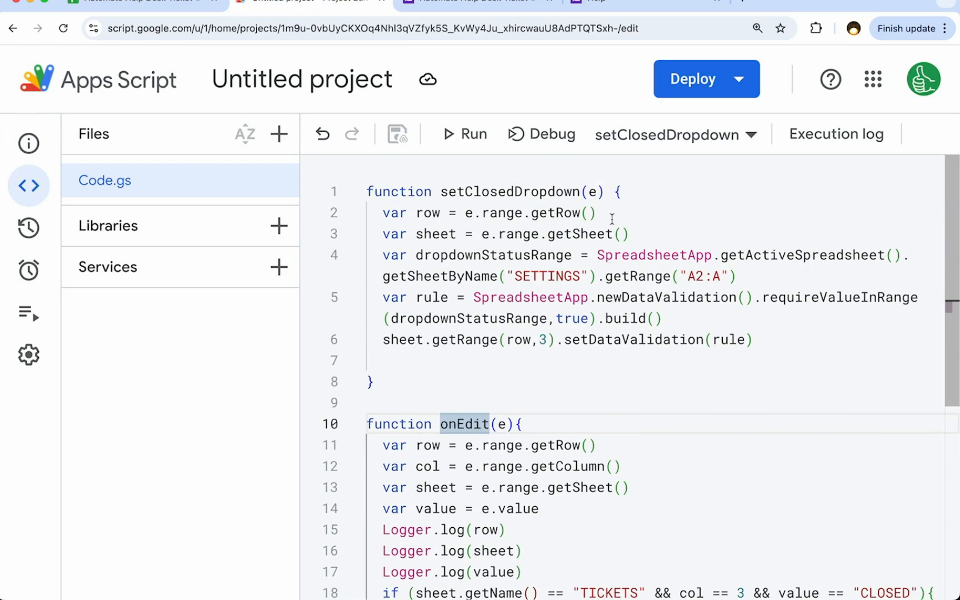
- Make setClosedDropdown write `=IF(C${row}="CLOSED",D${row}-A${row},)` into column 5, then save
{"action": "type", "text": "sheet.getRange(row,5"}
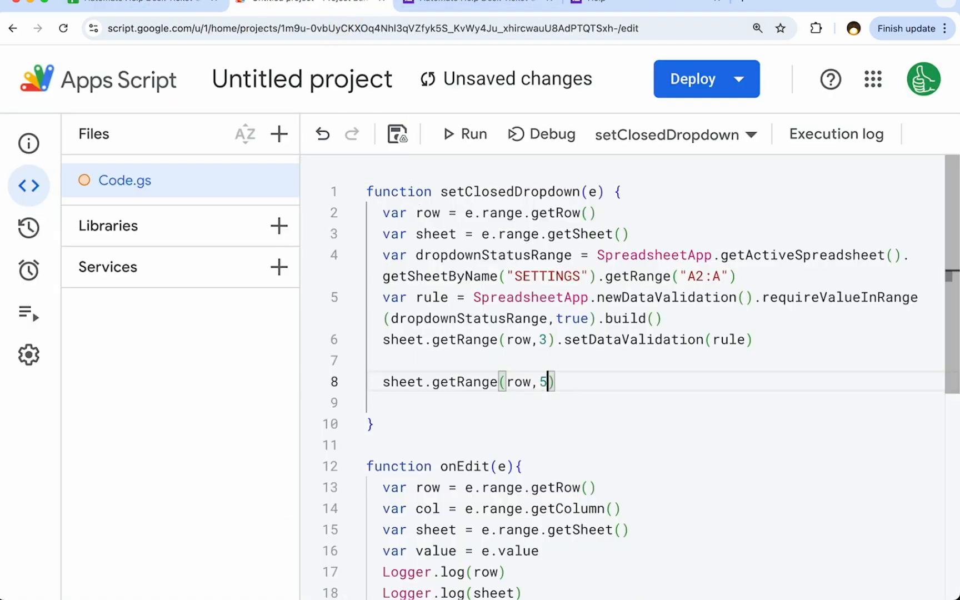
{"action": "type", "text": ".setValue(`=IF(C${}=\"CLOSED\",D2-A2,"}
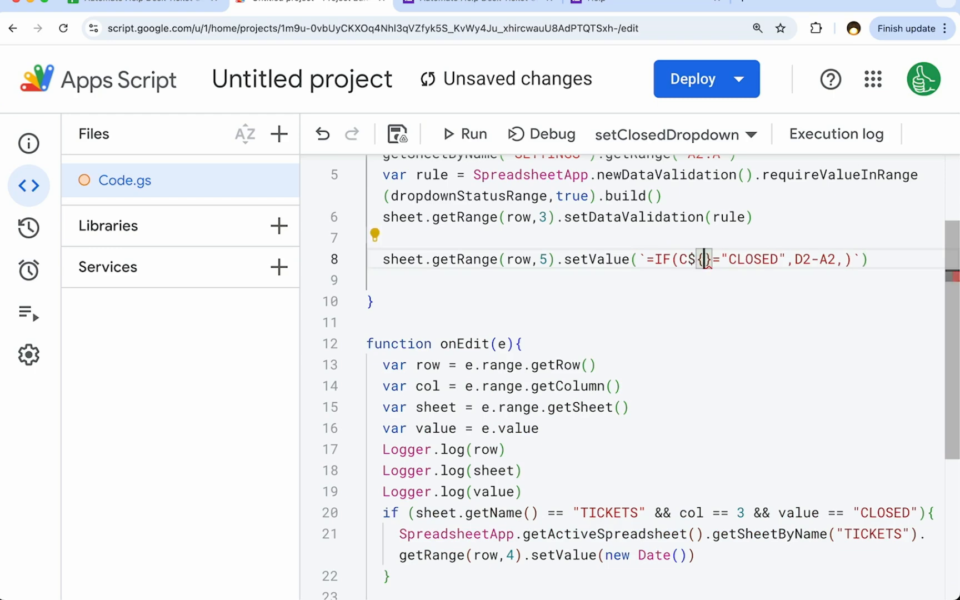
{"action": "type", "text": "row"}
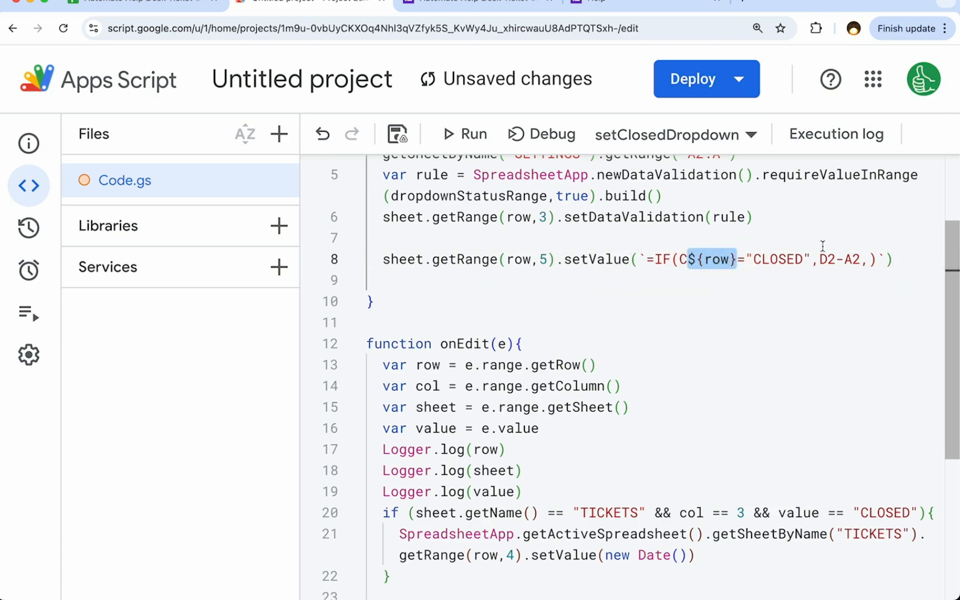
{"action": "type", "text": "${row}"}
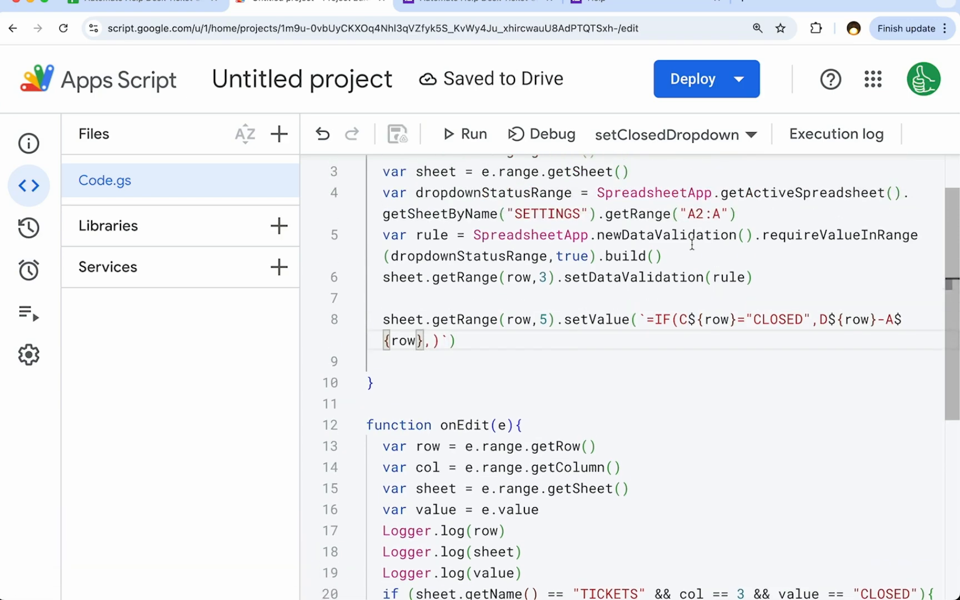
{"action": "double_click", "coordinate": [428, 212]}
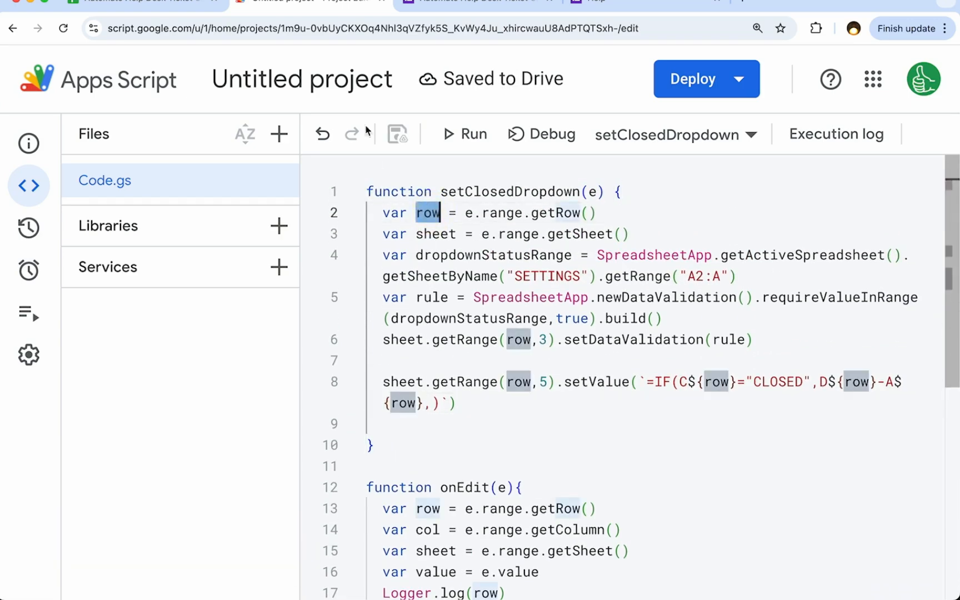
- Submit another form response with the issue 'help me please'
{"action": "left_click", "coordinate": [603, 1]}
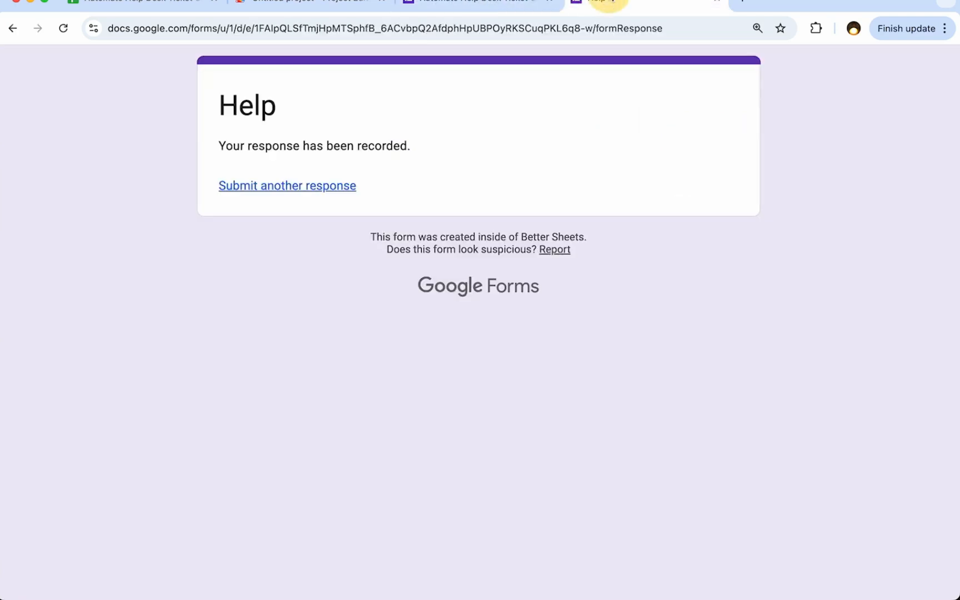
{"action": "left_click", "coordinate": [286, 185]}
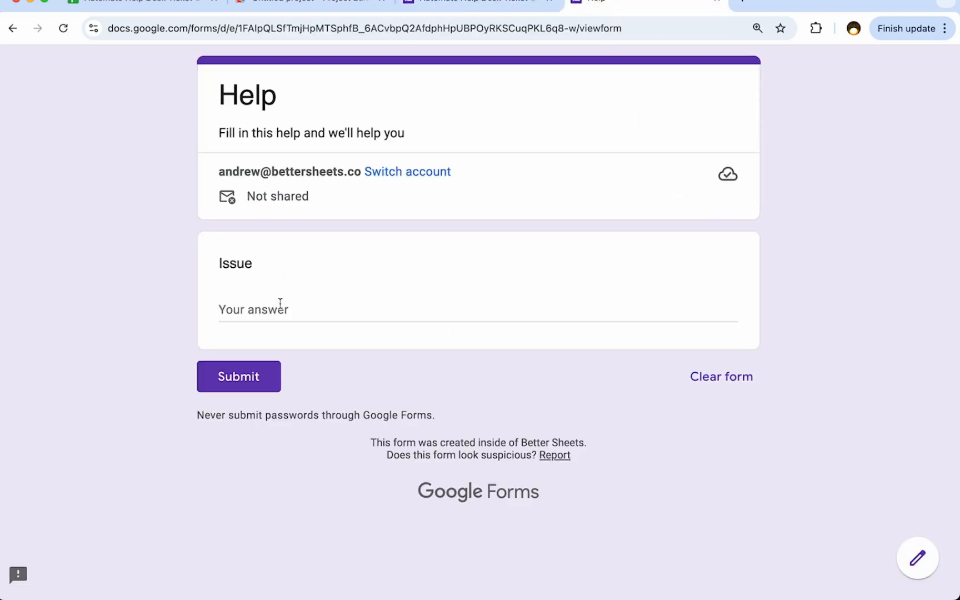
{"action": "type", "text": "help"}
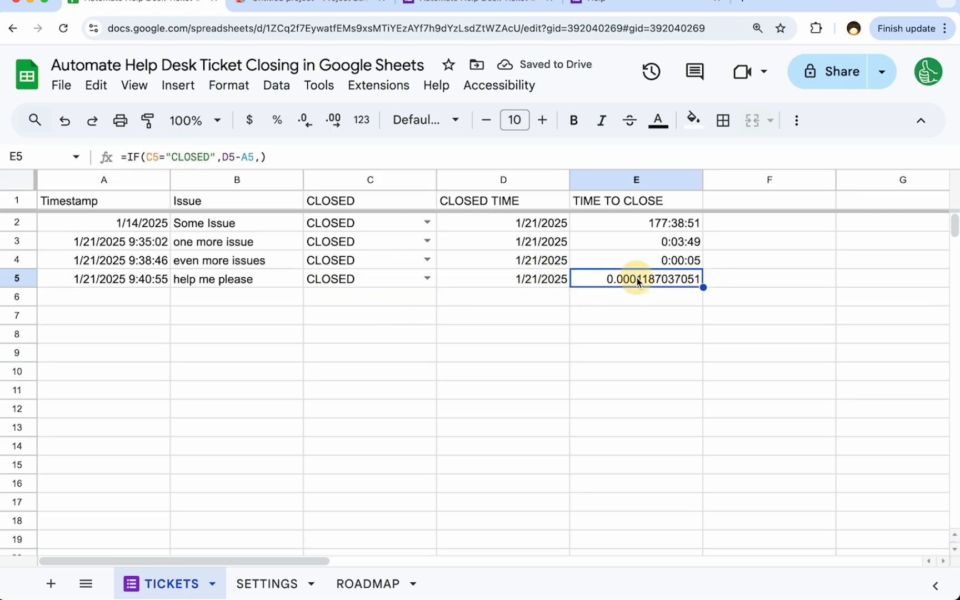
{"action": "left_click", "coordinate": [636, 222]}
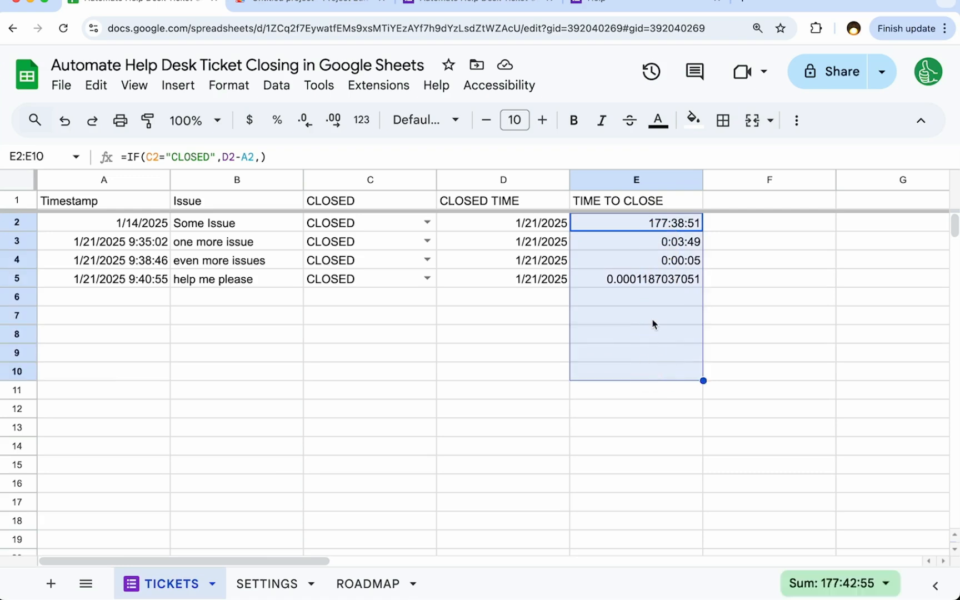
{"action": "mouse_move", "coordinate": [654, 226]}
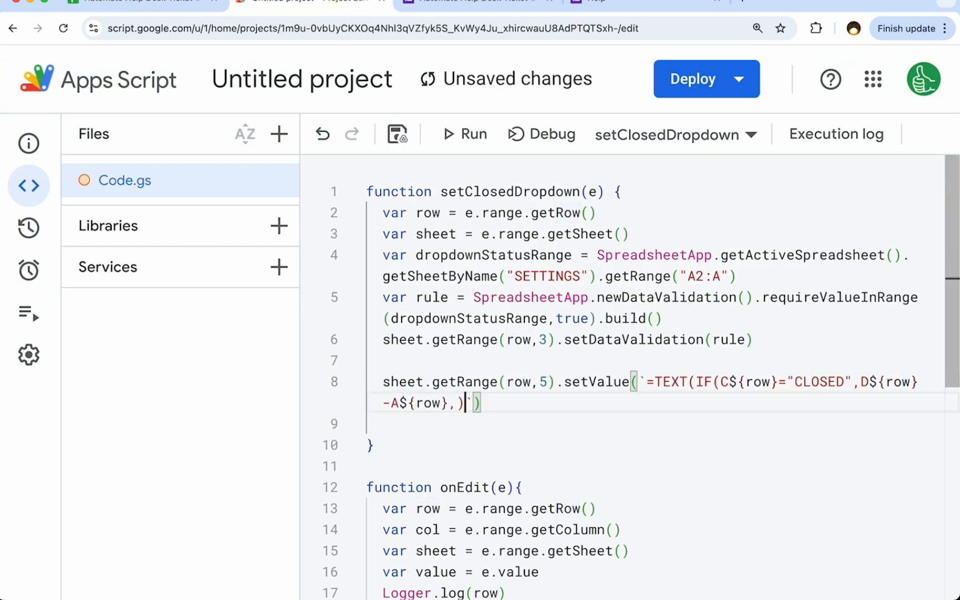
- Wrap the column-5 formula in TEXT(..., "hh:mm:ss") and save the script
{"action": "type", "text": ",\"hh:mm:ss\")"}
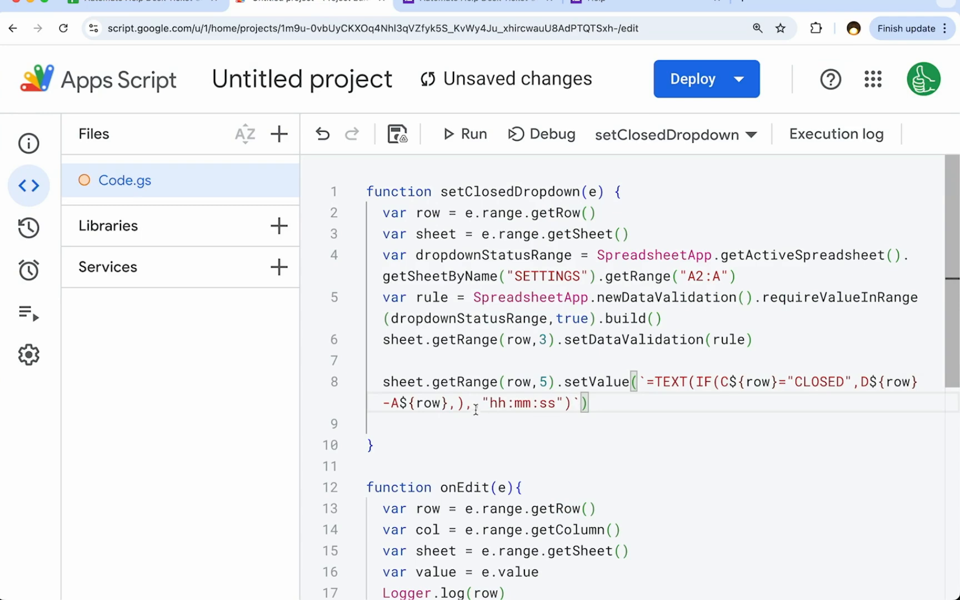
{"action": "left_click", "coordinate": [597, 2]}
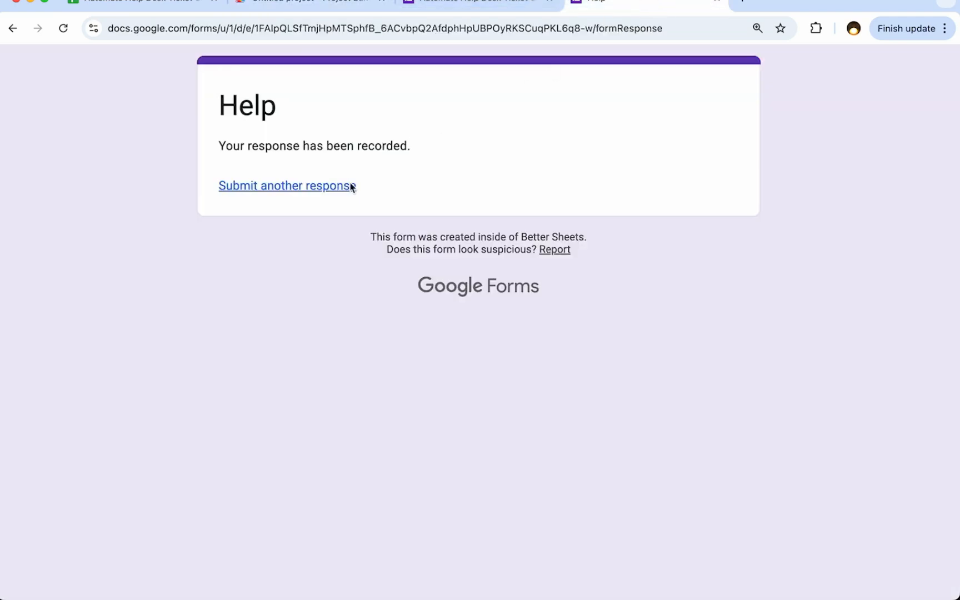
- Submit tickets 'ticket 1' and 'ticket 2' and check their 00:00:00 close times
{"action": "left_click", "coordinate": [287, 186]}
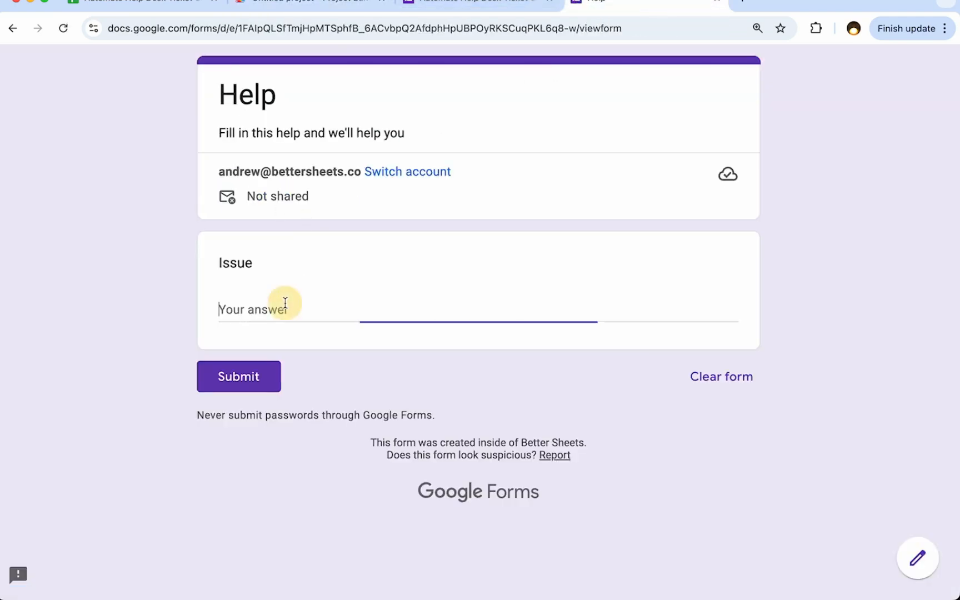
{"action": "type", "text": "ticket 1"}
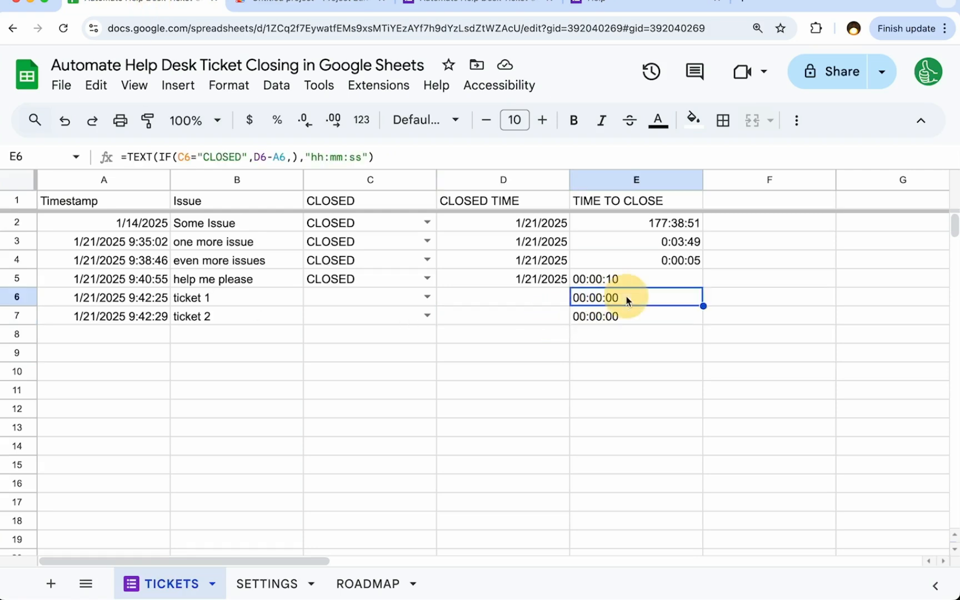
{"action": "left_click_drag", "start_coordinate": [636, 298], "coordinate": [635, 316]}
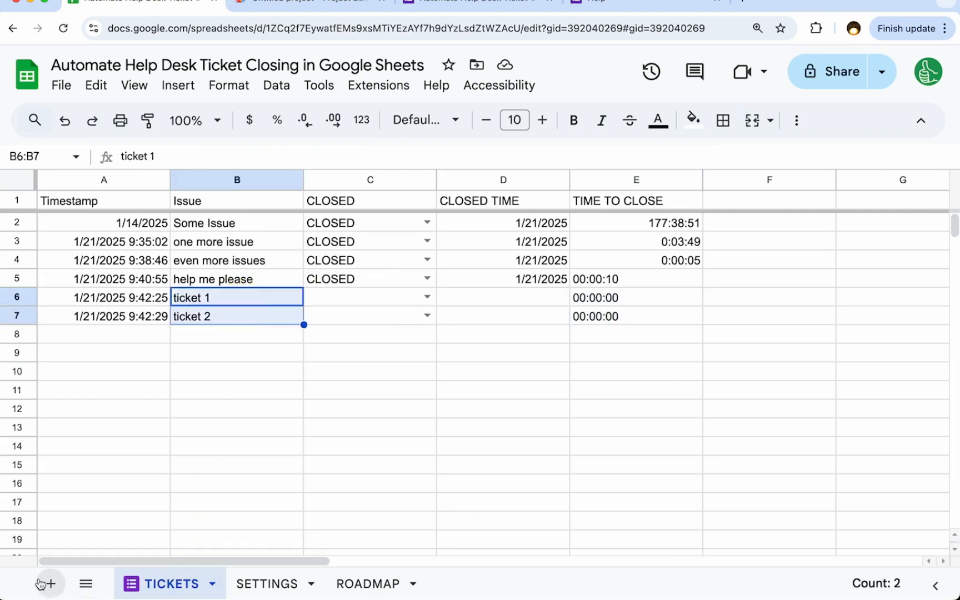
- Add a DASHBOARD sheet with labels TOTAL OPEN TICKETS in B2 and AVERAGE TIME TO CLOSE in D2
{"action": "left_click", "coordinate": [52, 583]}
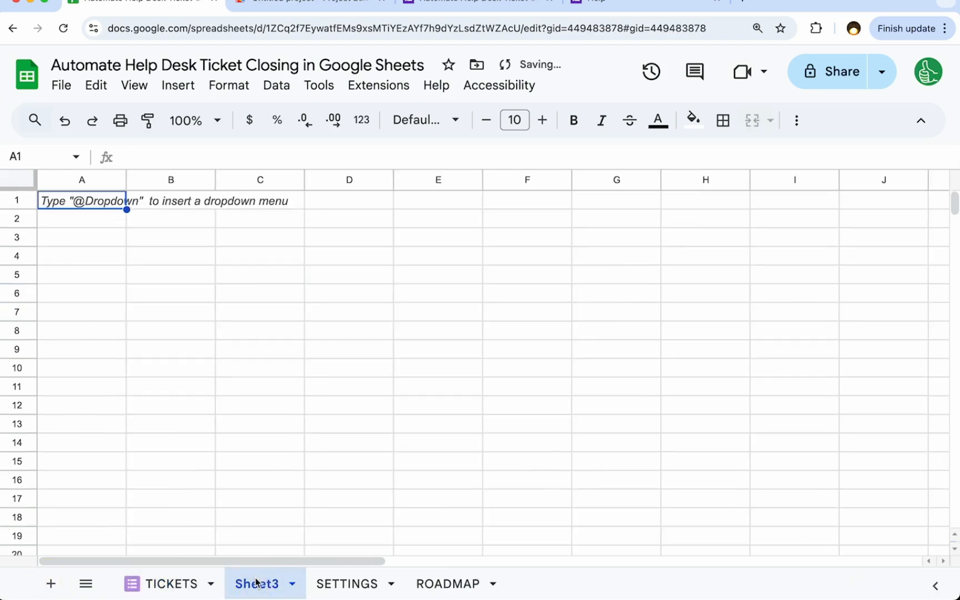
{"action": "type", "text": "DASHBOARD"}
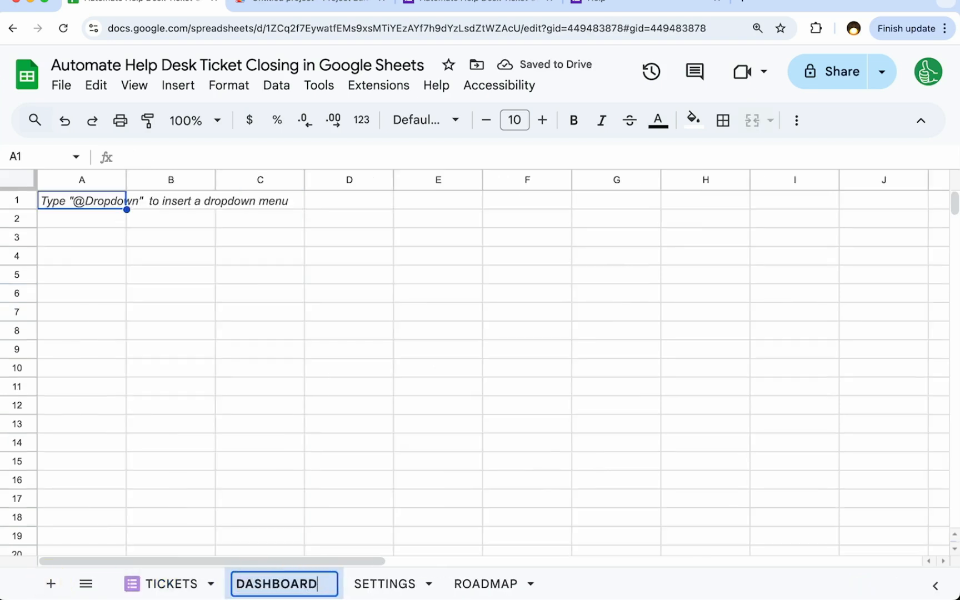
{"action": "left_click", "coordinate": [170, 218]}
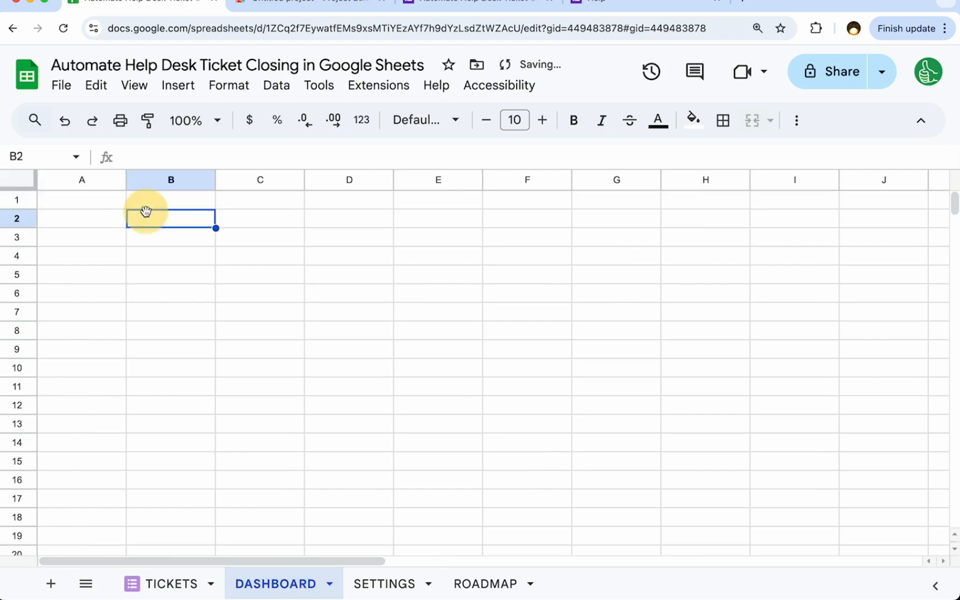
{"action": "type", "text": "OP"}
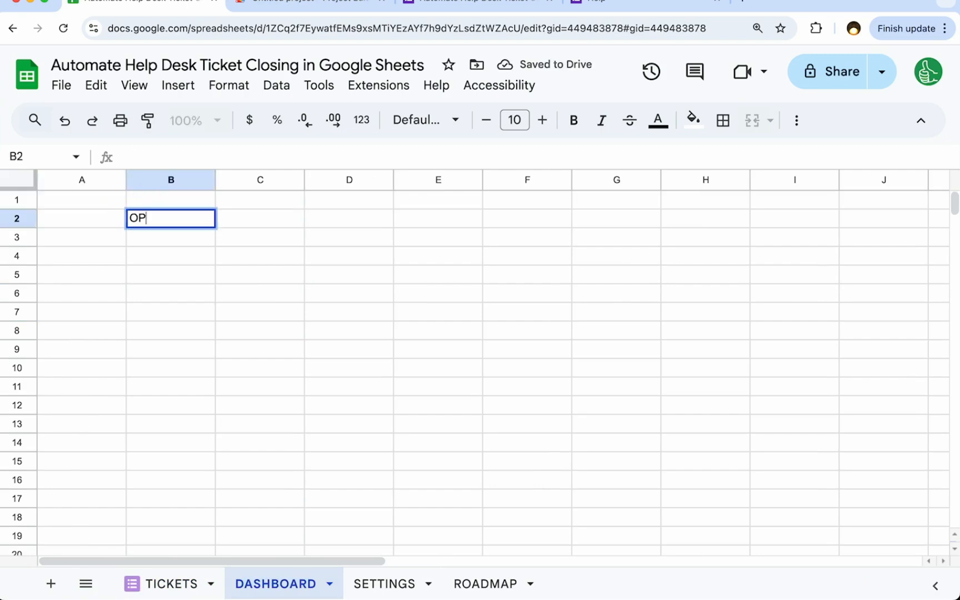
{"action": "type", "text": "EN TICKETS"}
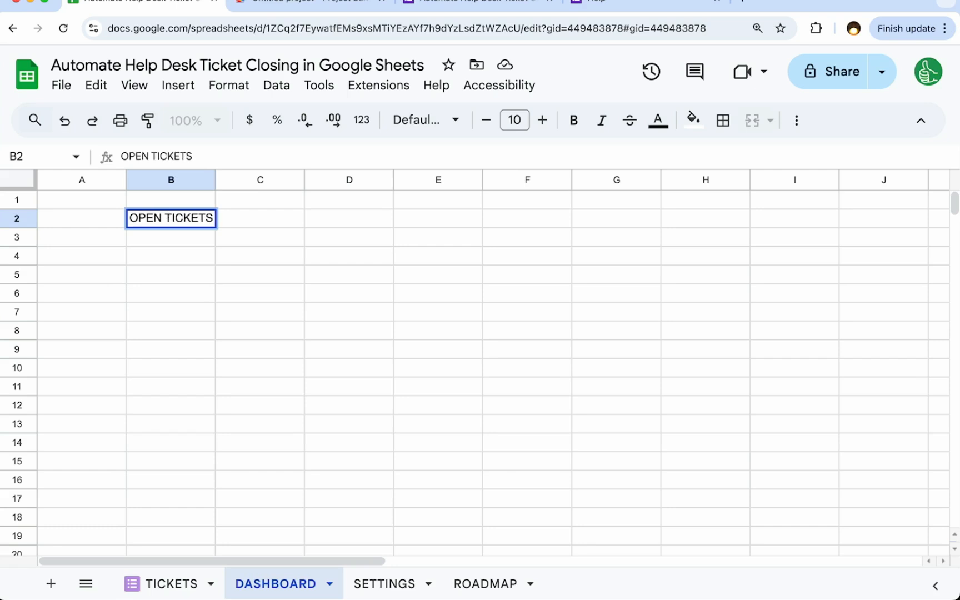
{"action": "type", "text": "TOTAL OPEN TICKETS"}
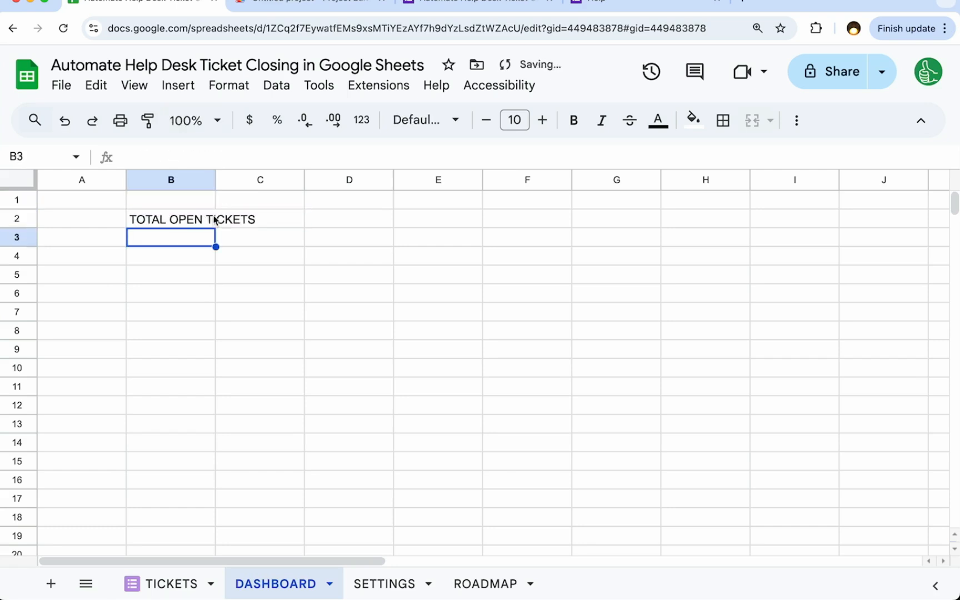
{"action": "left_click", "coordinate": [497, 218]}
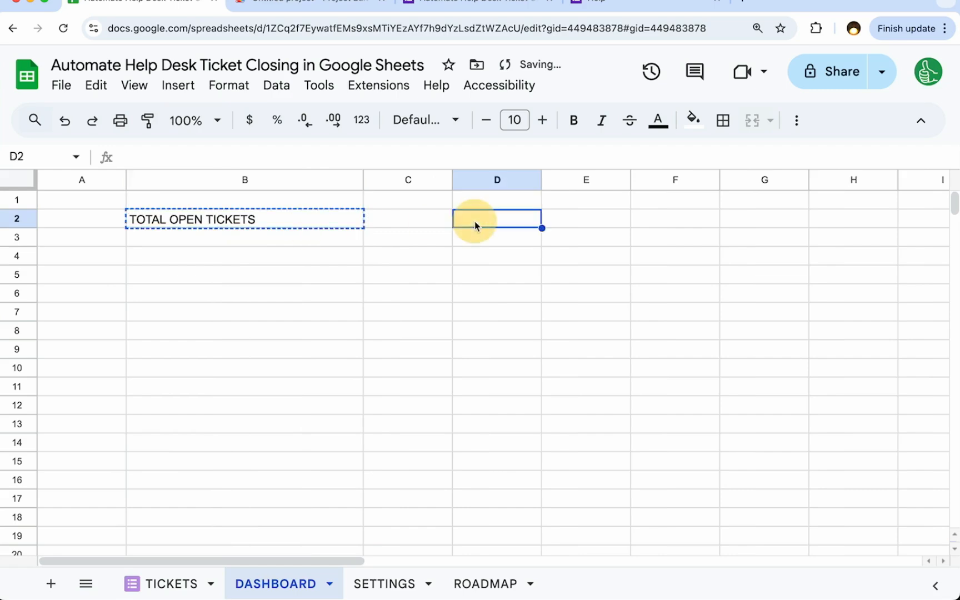
{"action": "type", "text": "AVERAGE TIME TO CLOSE"}
{"action": "left_click", "coordinate": [245, 237]}
{"action": "type", "text": "="}
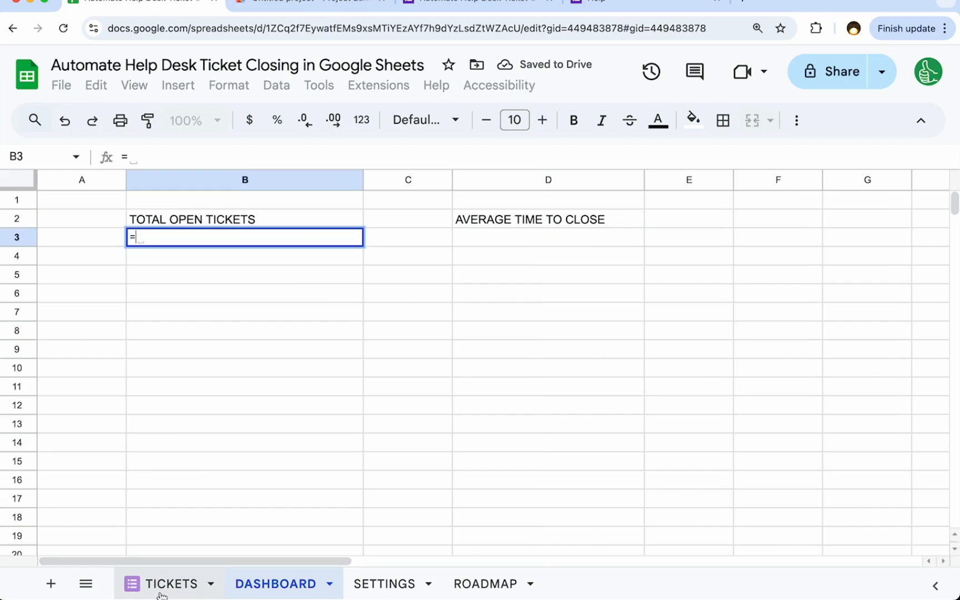
- Enter =COUNTA(TICKETS!B:B)-COUNTIF(TICKETS!C:C,"CLOSED") in B3, showing 2, and center column B
{"action": "left_click", "coordinate": [169, 583]}
{"action": "type", "text": "countif(TICKETS!B:B,"}
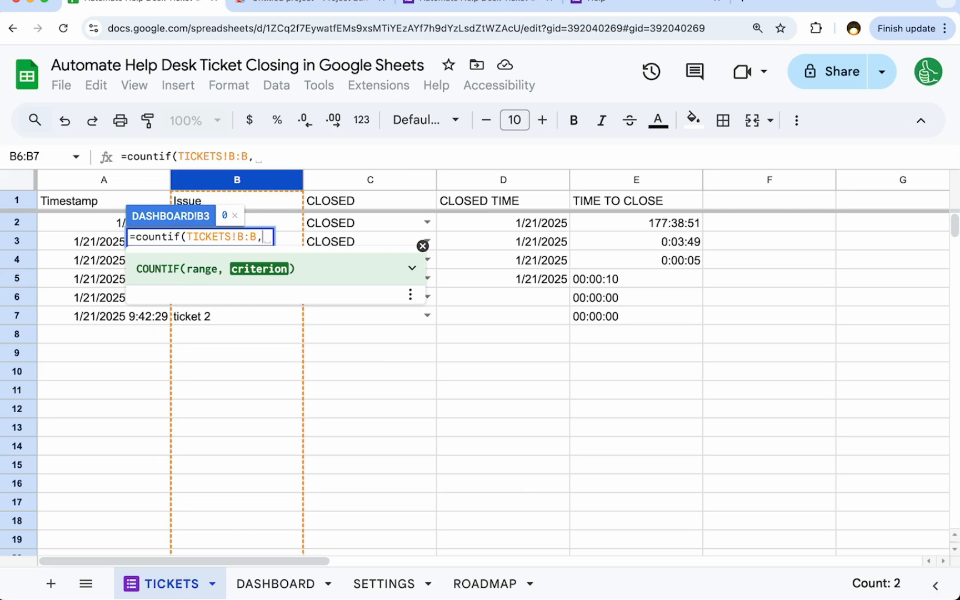
{"action": "left_click", "coordinate": [274, 583]}
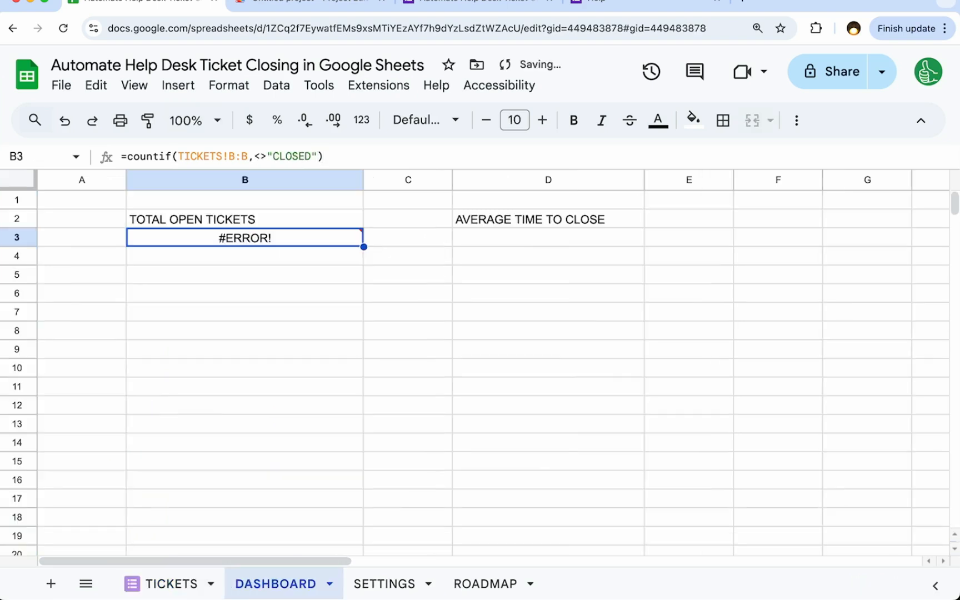
{"action": "type", "text": "=COUNT(F"}
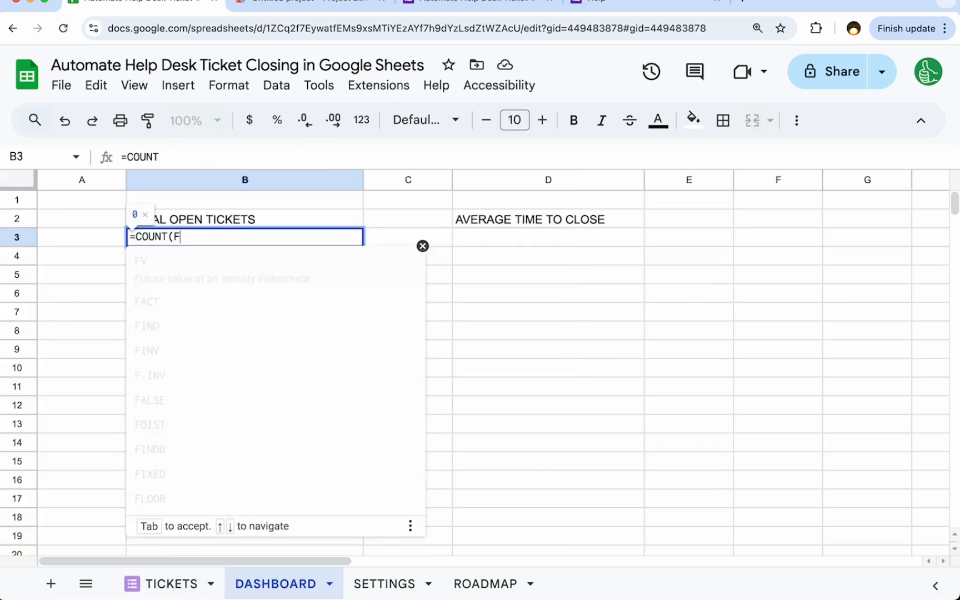
{"action": "type", "text": "ILTER("}
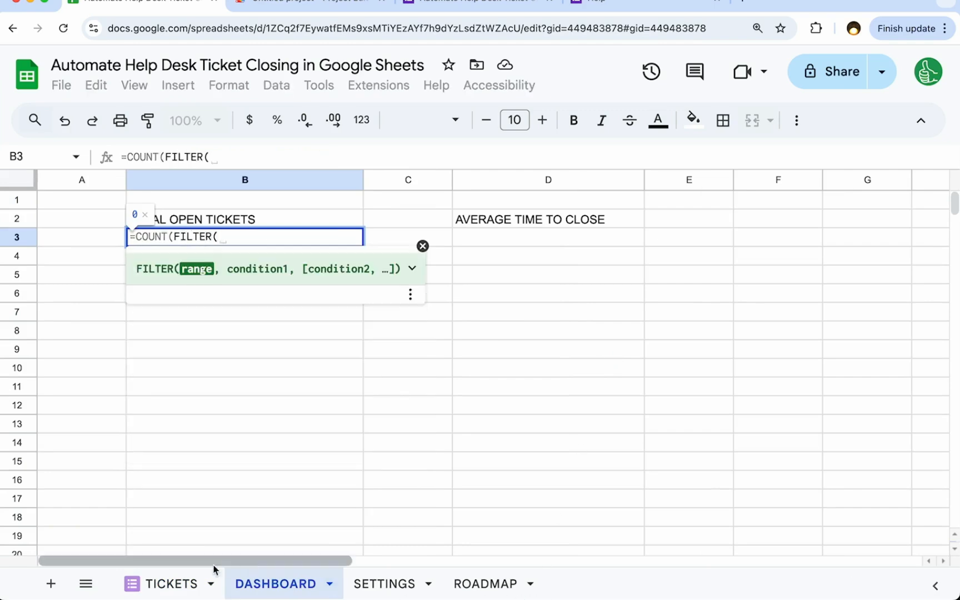
{"action": "left_click", "coordinate": [172, 583]}
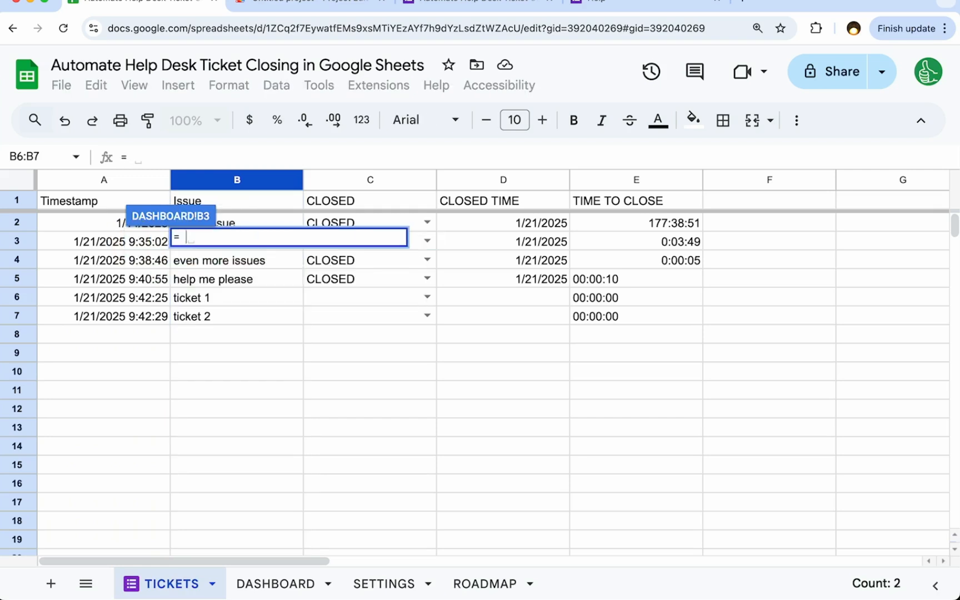
{"action": "type", "text": "COUntA(B:B"}
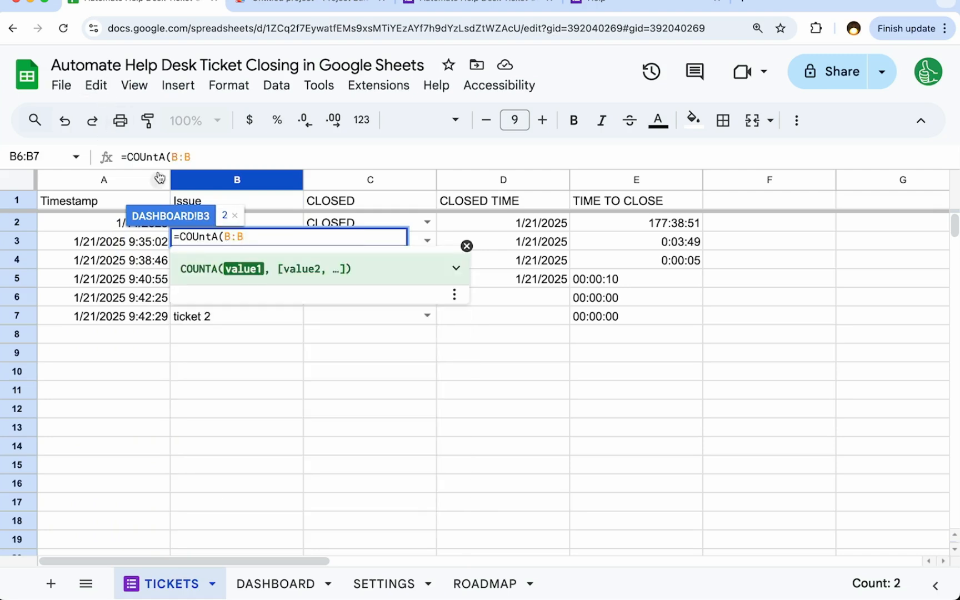
{"action": "type", "text": "TICKETS!"}
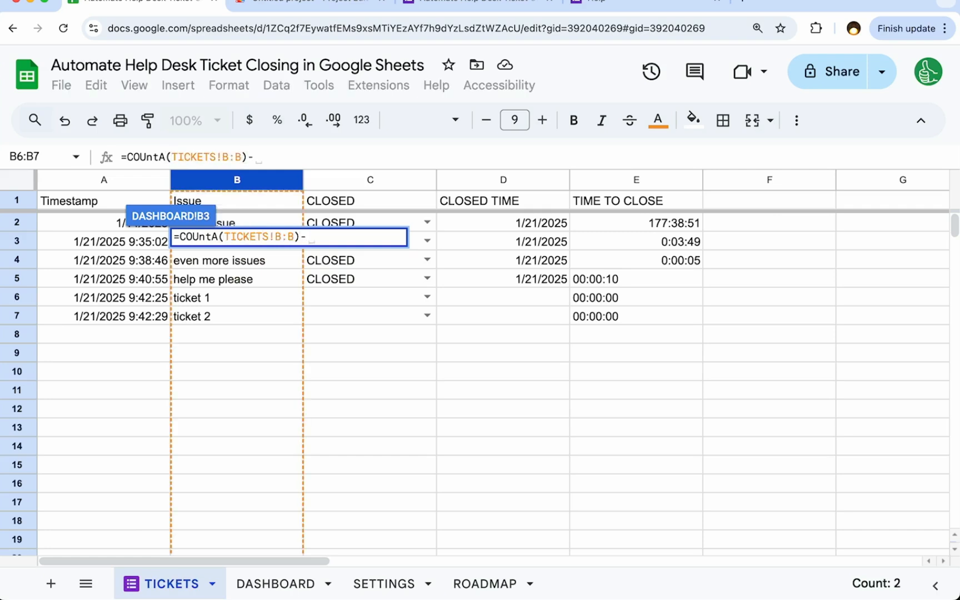
{"action": "type", "text": "countif(TICKETS!C:C\"CLOSED"}
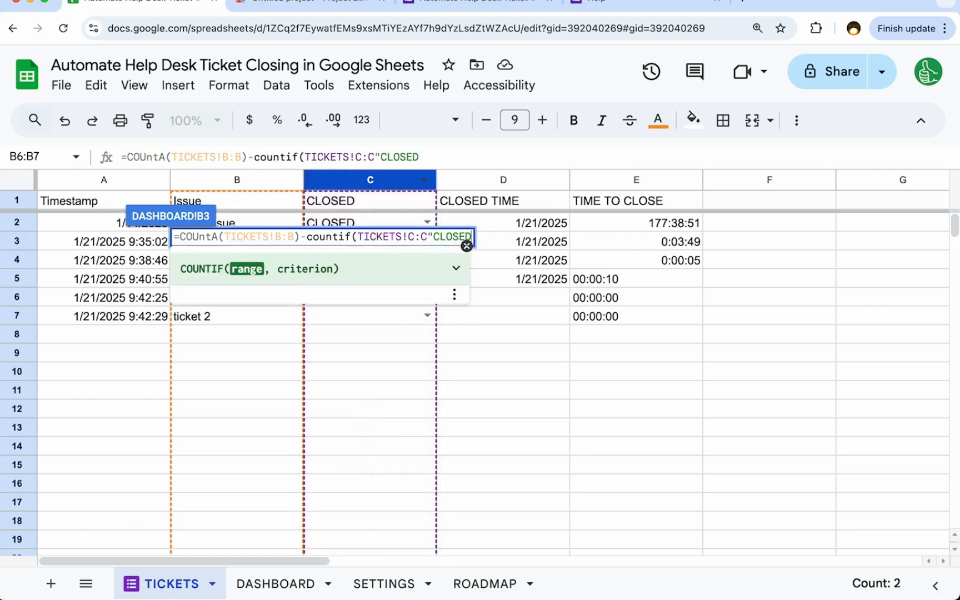
{"action": "left_click", "coordinate": [275, 583]}
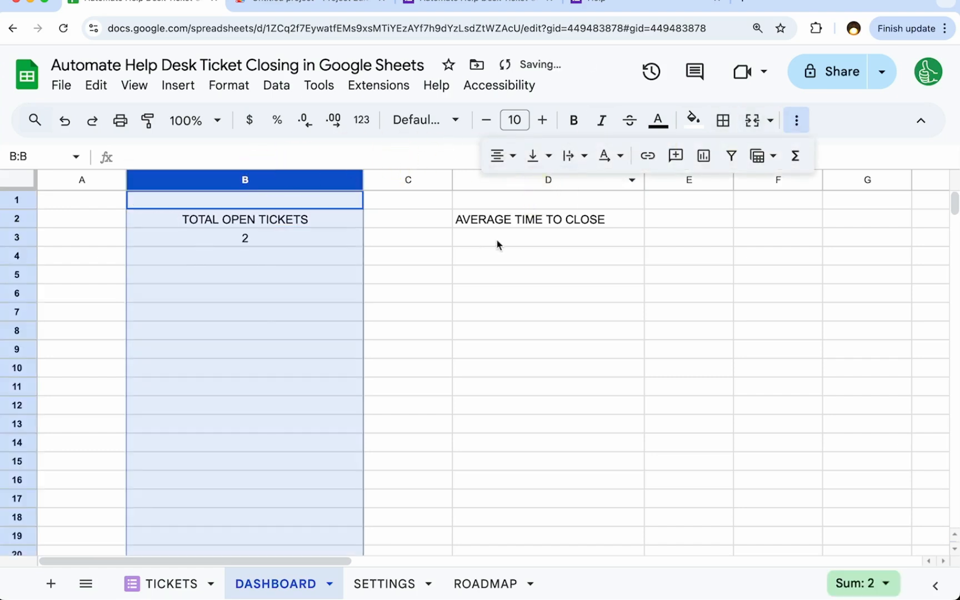
- Enter =AVERAGE(FILTER(TICKETS!E2:E,TICKETS!C2:C="CLOSED")) in D3, showing 59:14:15
{"action": "left_click", "coordinate": [547, 237]}
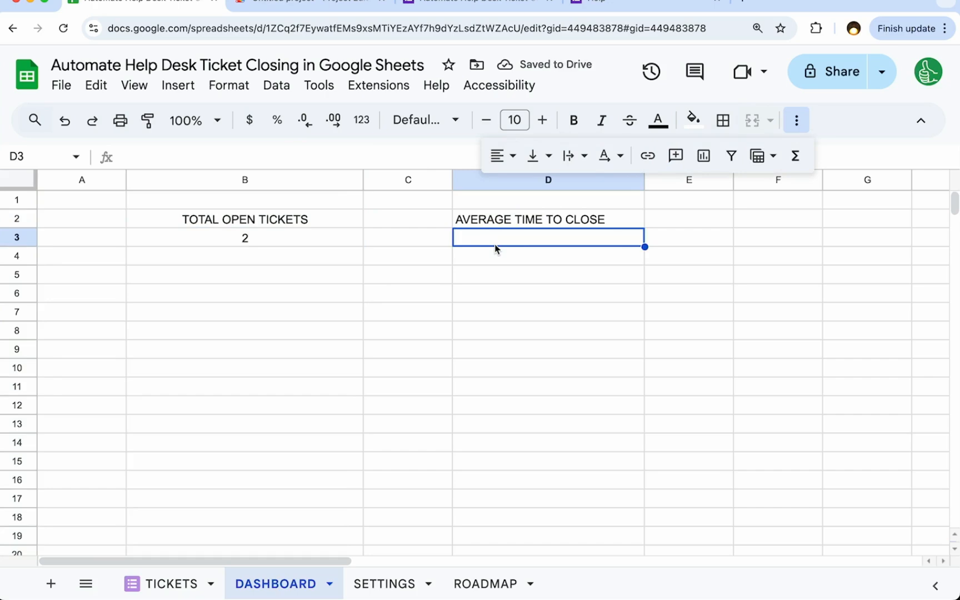
{"action": "mouse_move", "coordinate": [328, 271]}
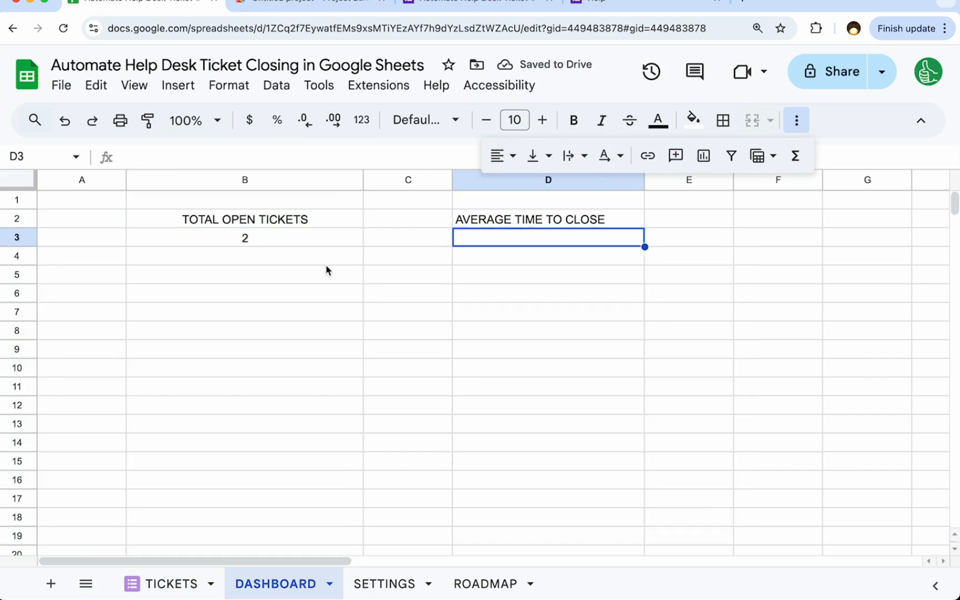
{"action": "double_click", "coordinate": [547, 238]}
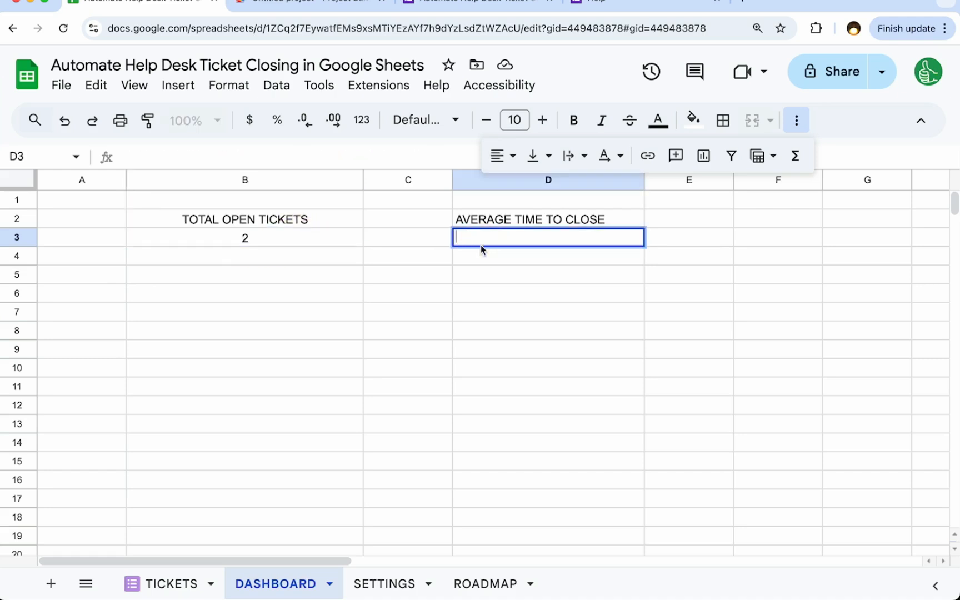
{"action": "left_click", "coordinate": [170, 582]}
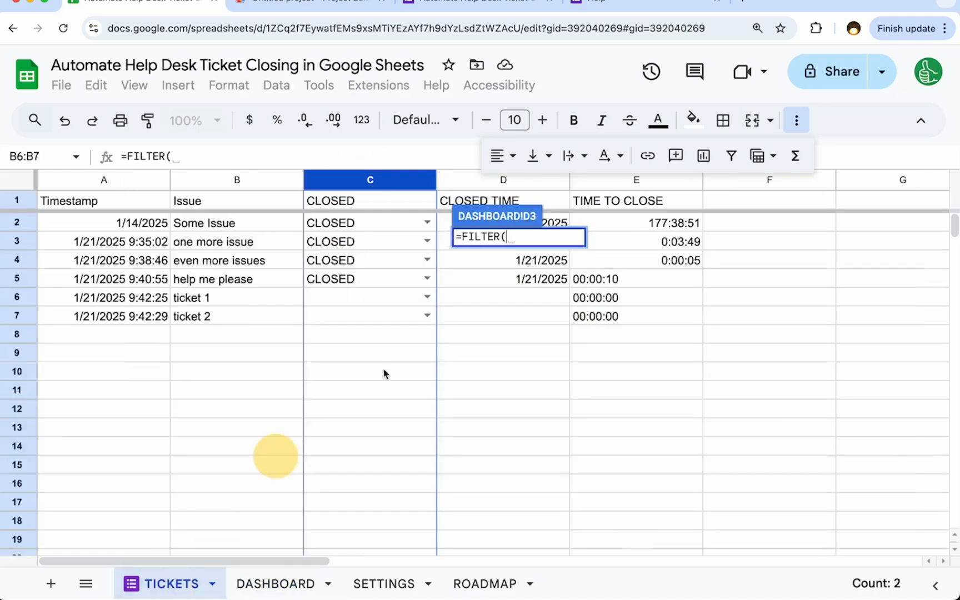
{"action": "left_click", "coordinate": [636, 180]}
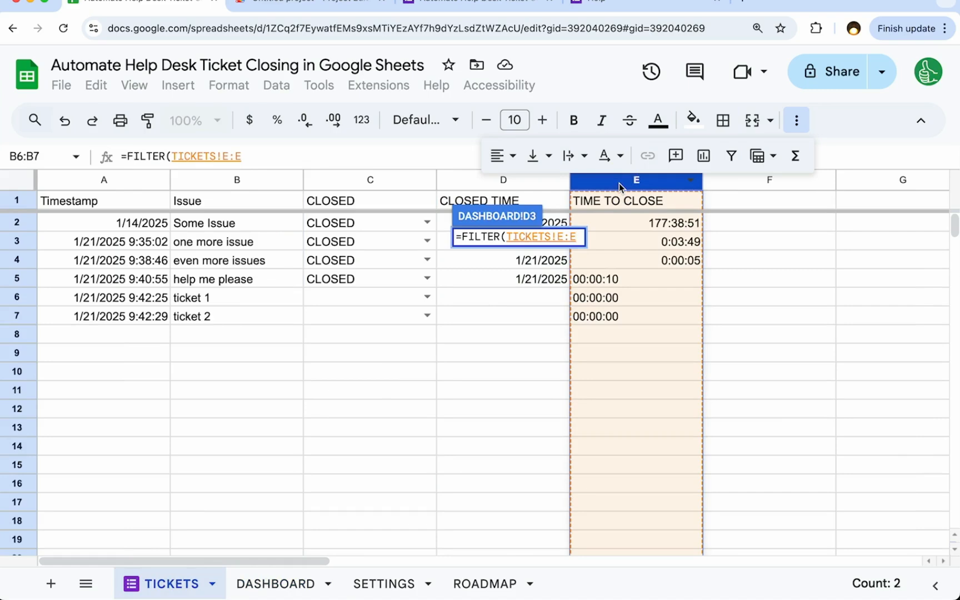
{"action": "type", "text": ",TICKETS!C:C"}
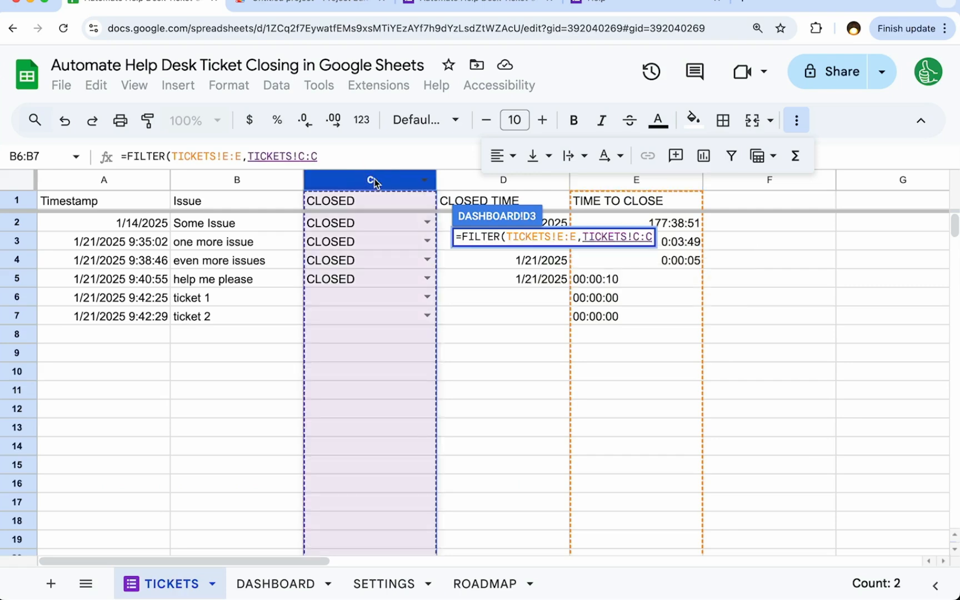
{"action": "type", "text": "=\"CLOSED\")"}
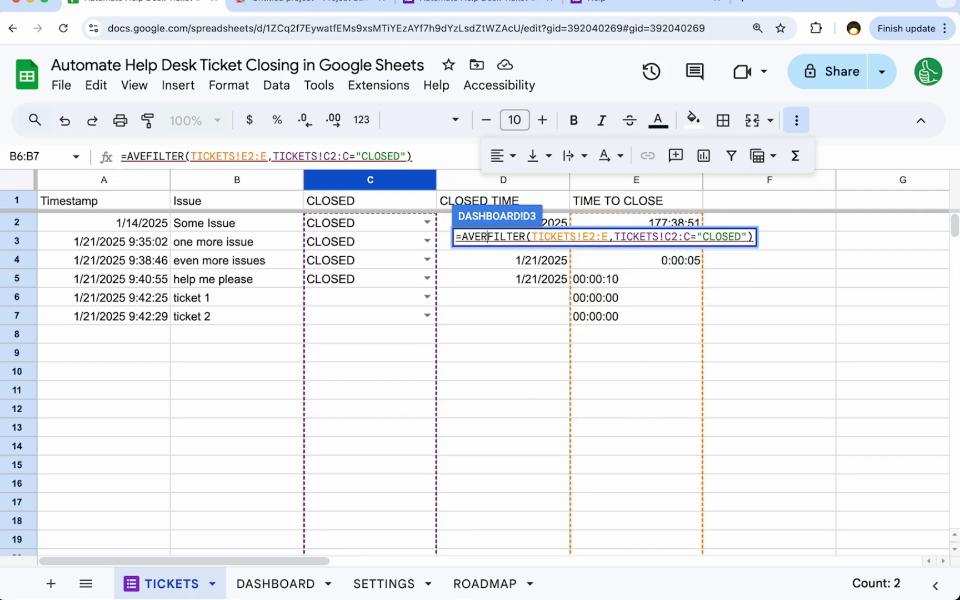
{"action": "left_click", "coordinate": [275, 583]}
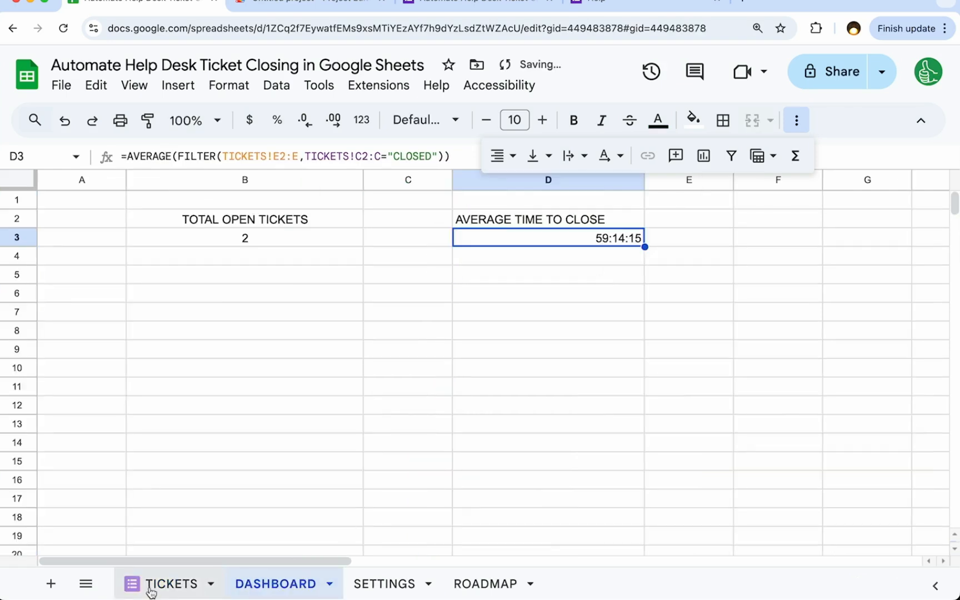
- Restore TICKETS!A2 to 1/21/2025 9:35:02 so the average drops to 0:02:34, with metrics centered
{"action": "left_click", "coordinate": [170, 583]}
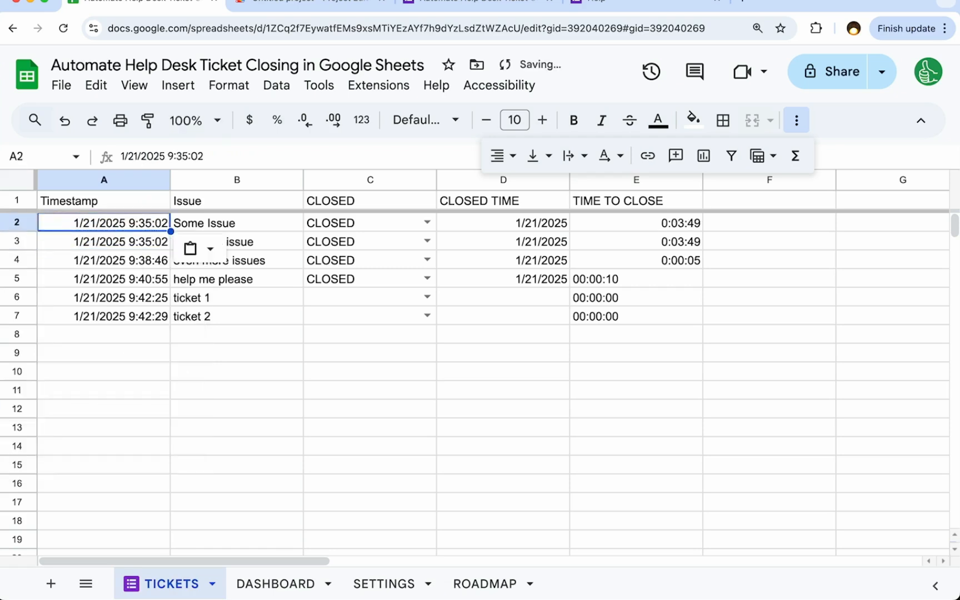
{"action": "left_click", "coordinate": [275, 583]}
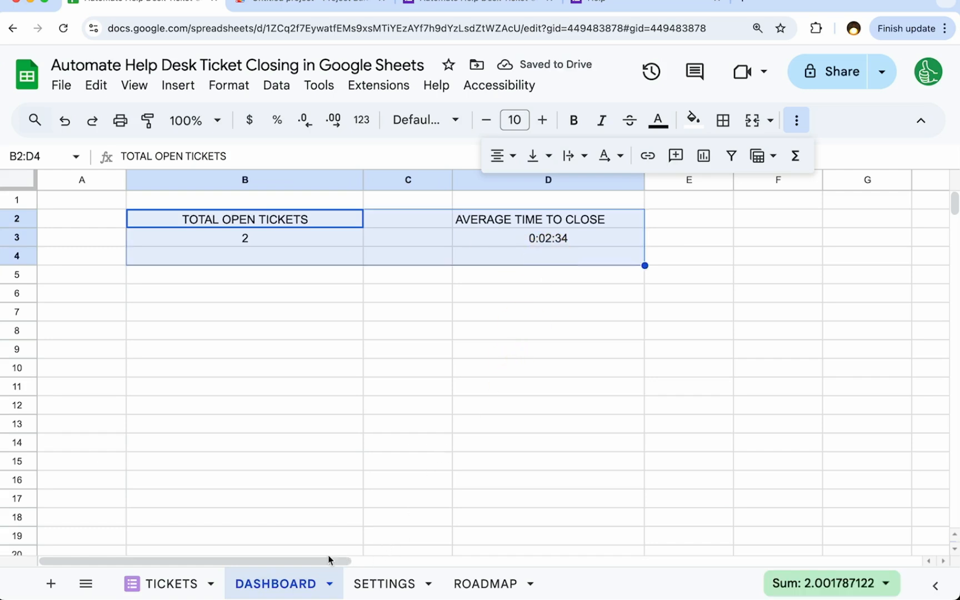
{"action": "mouse_move", "coordinate": [236, 596]}
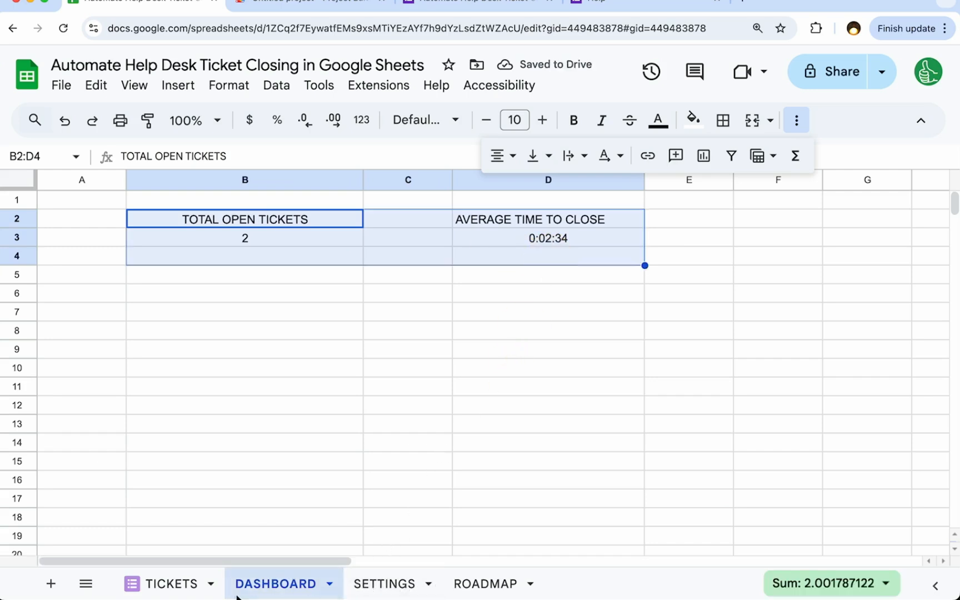
- Mark ticket 1 in C6 as CLOSED (00:02:59 to close), then confirm the DASHBOARD shows 1 open ticket
{"action": "left_click", "coordinate": [171, 583]}
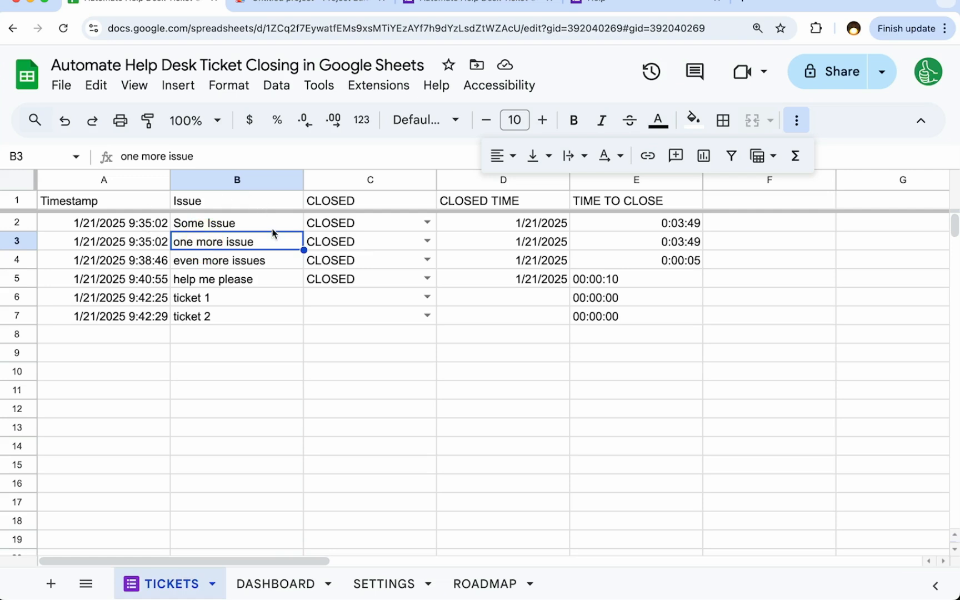
{"action": "mouse_move", "coordinate": [151, 228]}
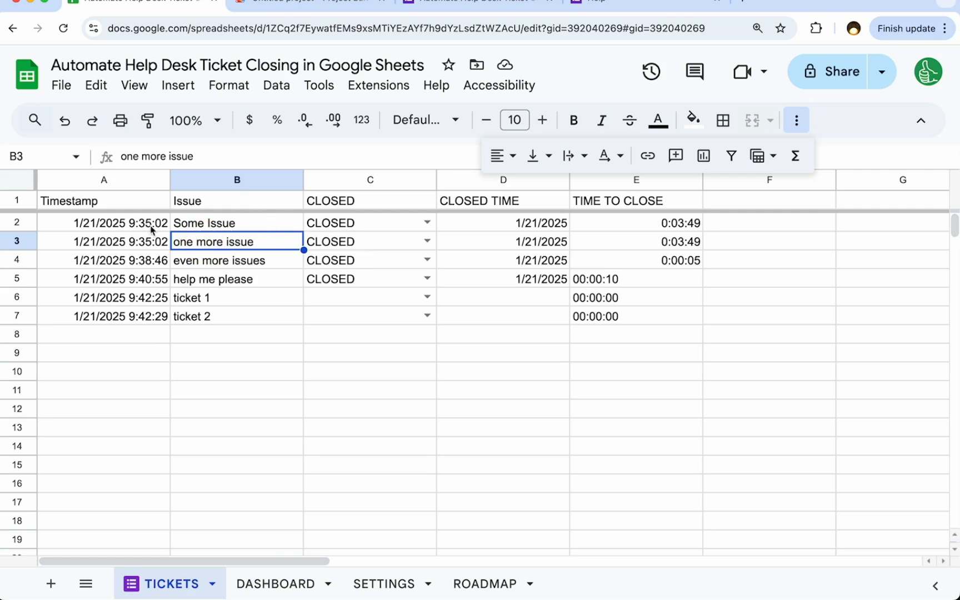
{"action": "left_click_drag", "start_coordinate": [103, 222], "coordinate": [103, 297]}
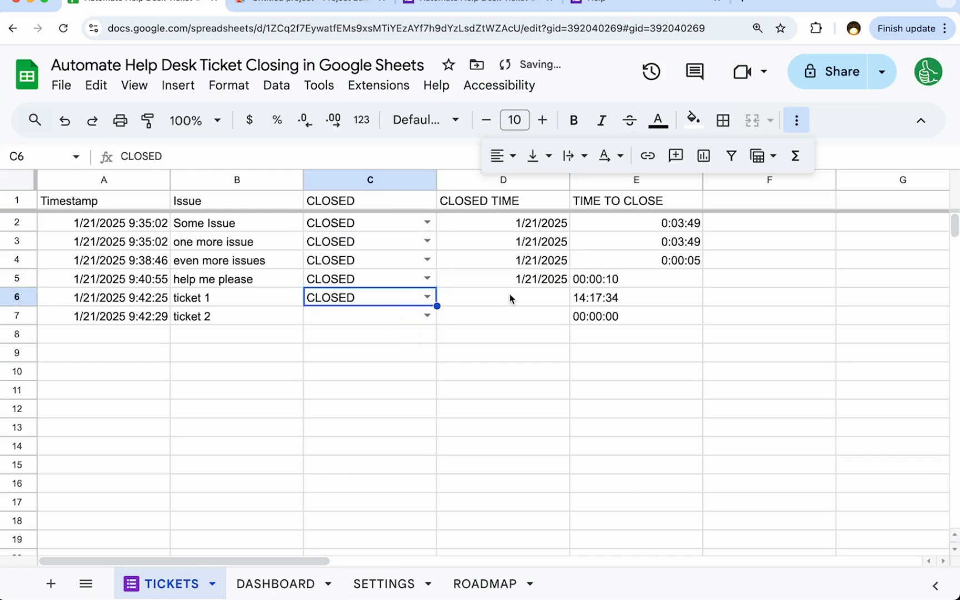
{"action": "left_click", "coordinate": [275, 583]}
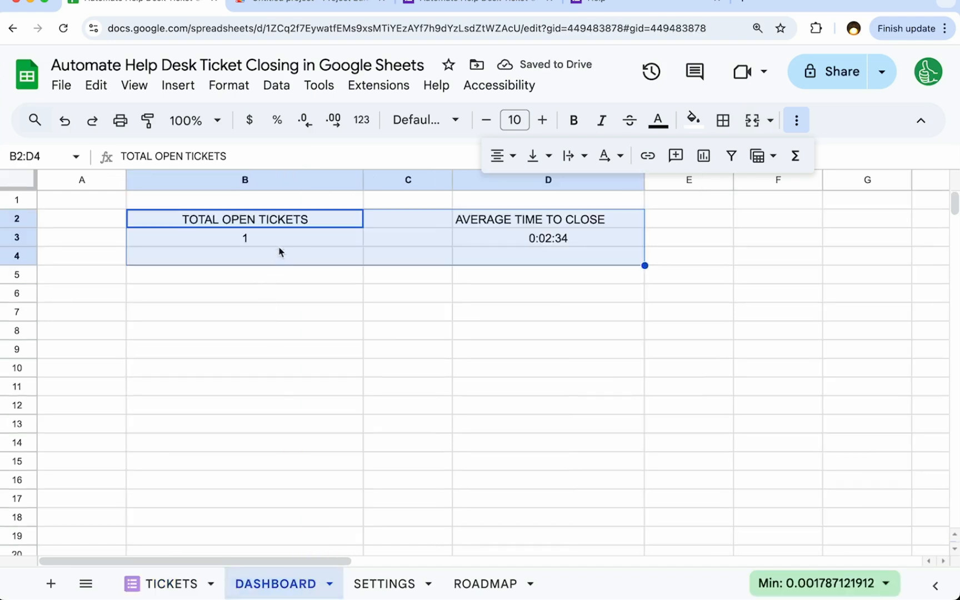
{"action": "left_click", "coordinate": [547, 238]}
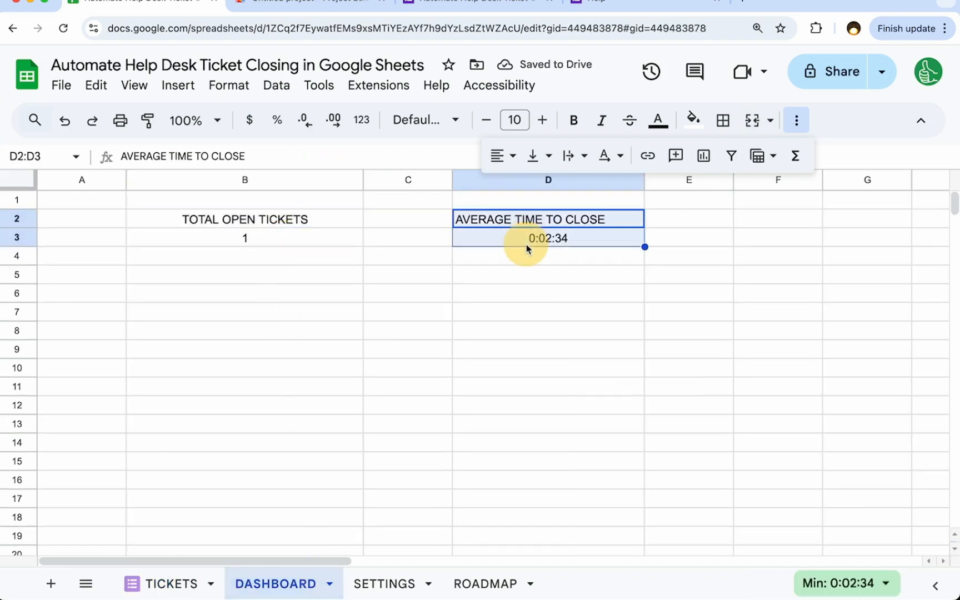
{"action": "left_click", "coordinate": [170, 583]}
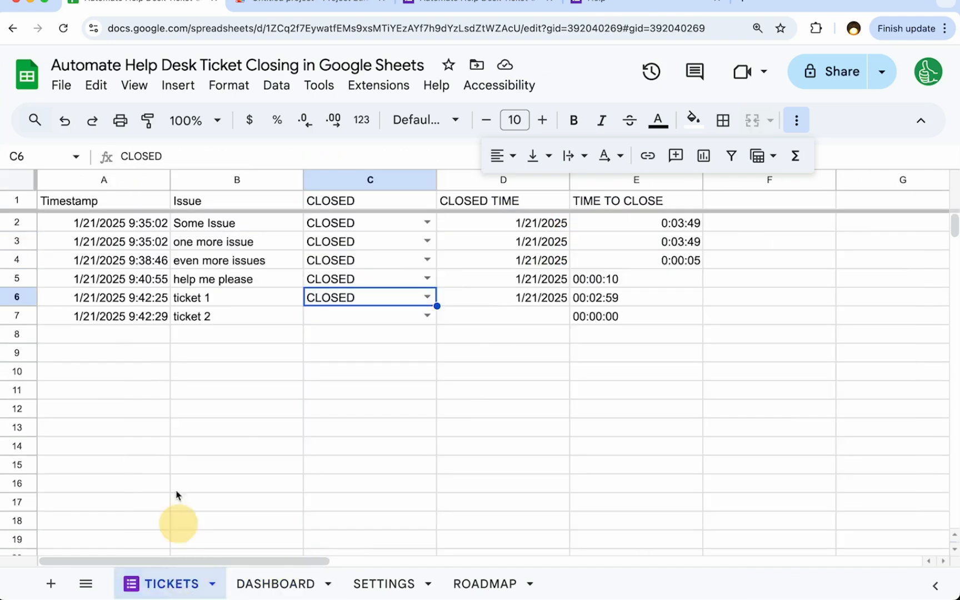